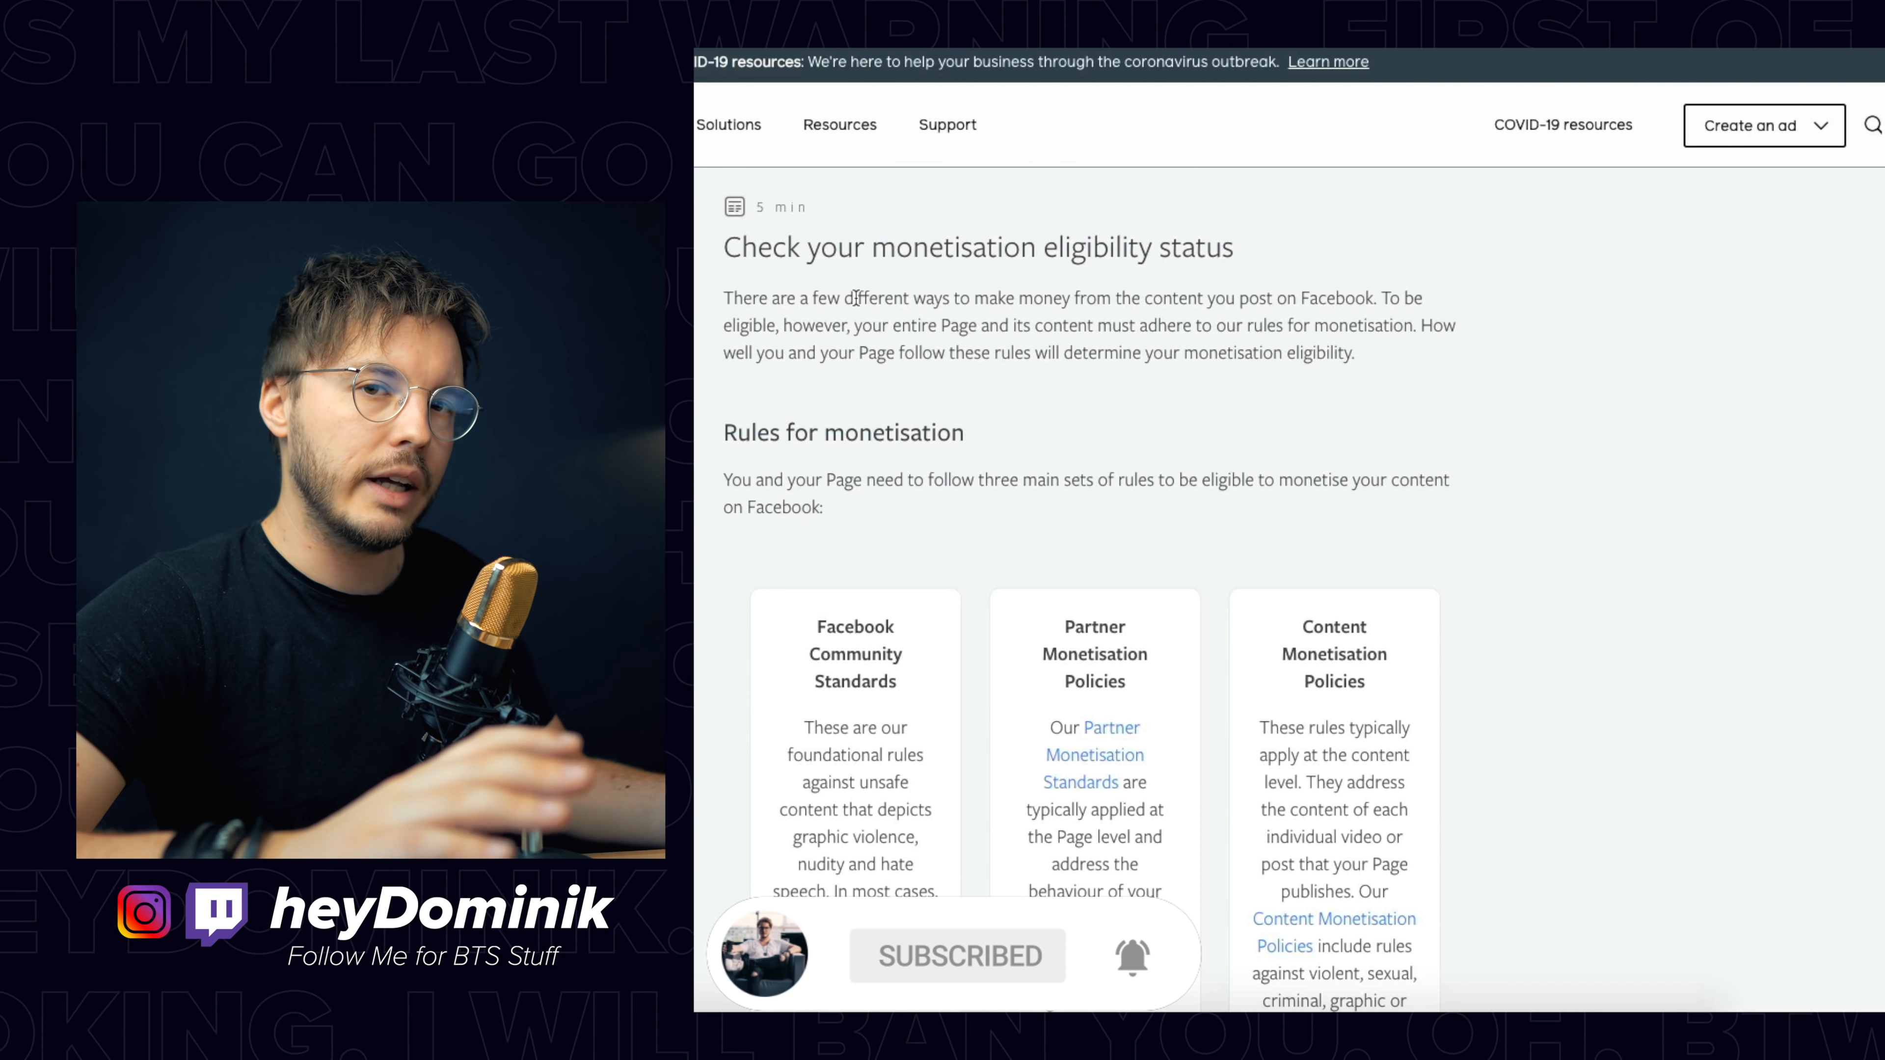
Step: Scroll the Community Guidelines down to the 'Foster meaningful and genuine interactions' rule
scroll("down", 3)
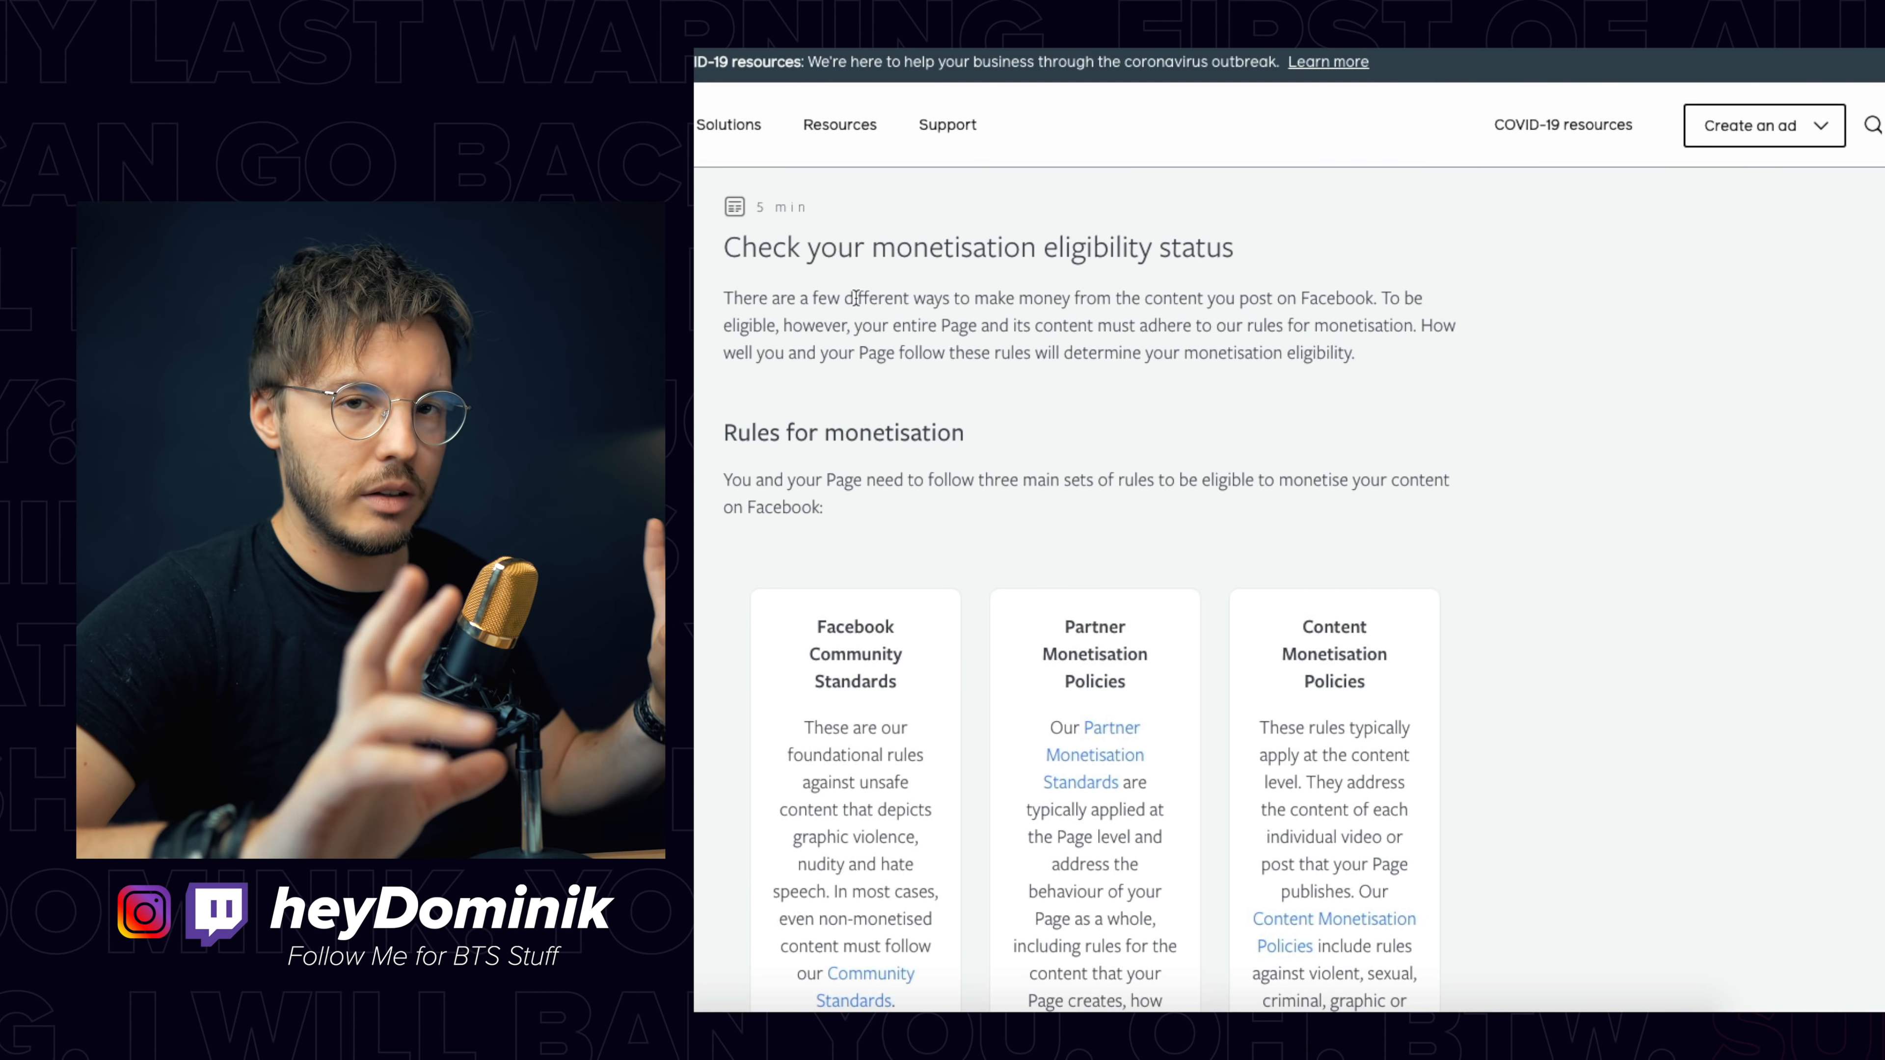
scroll("down", 3)
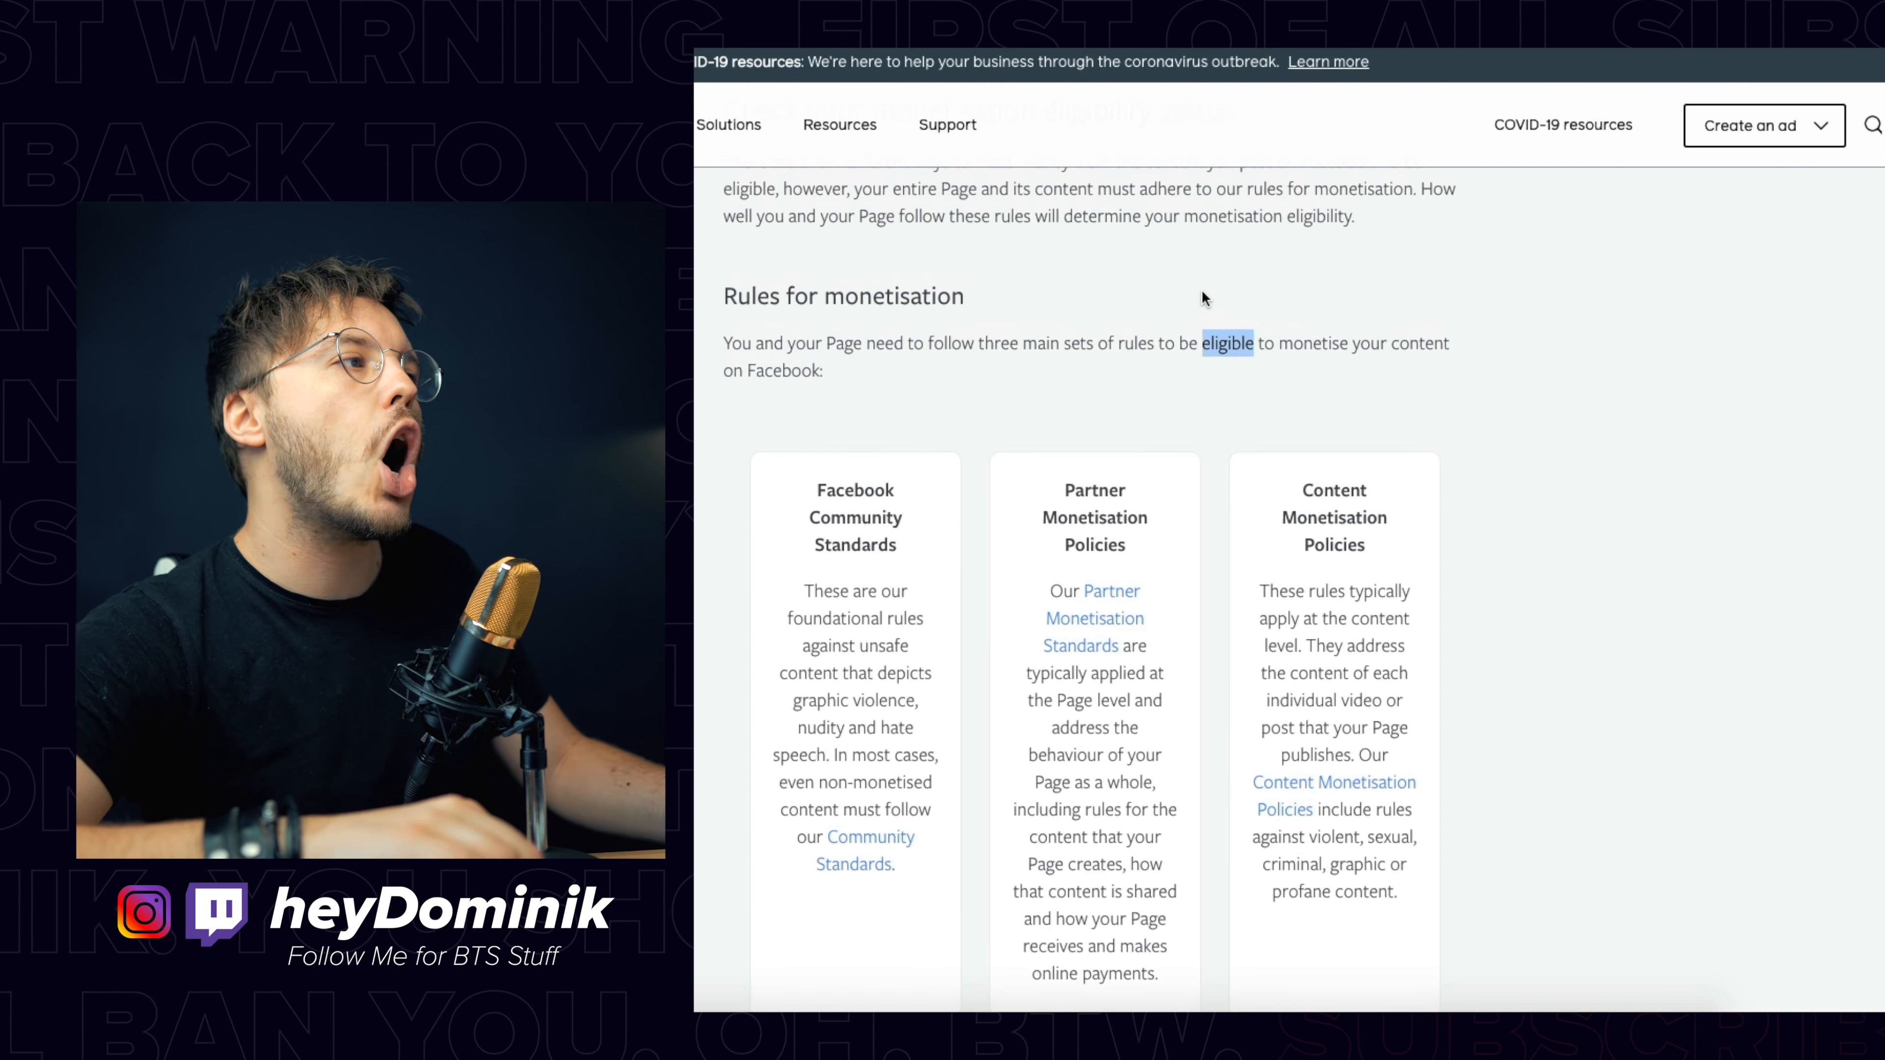
scroll("down", 3)
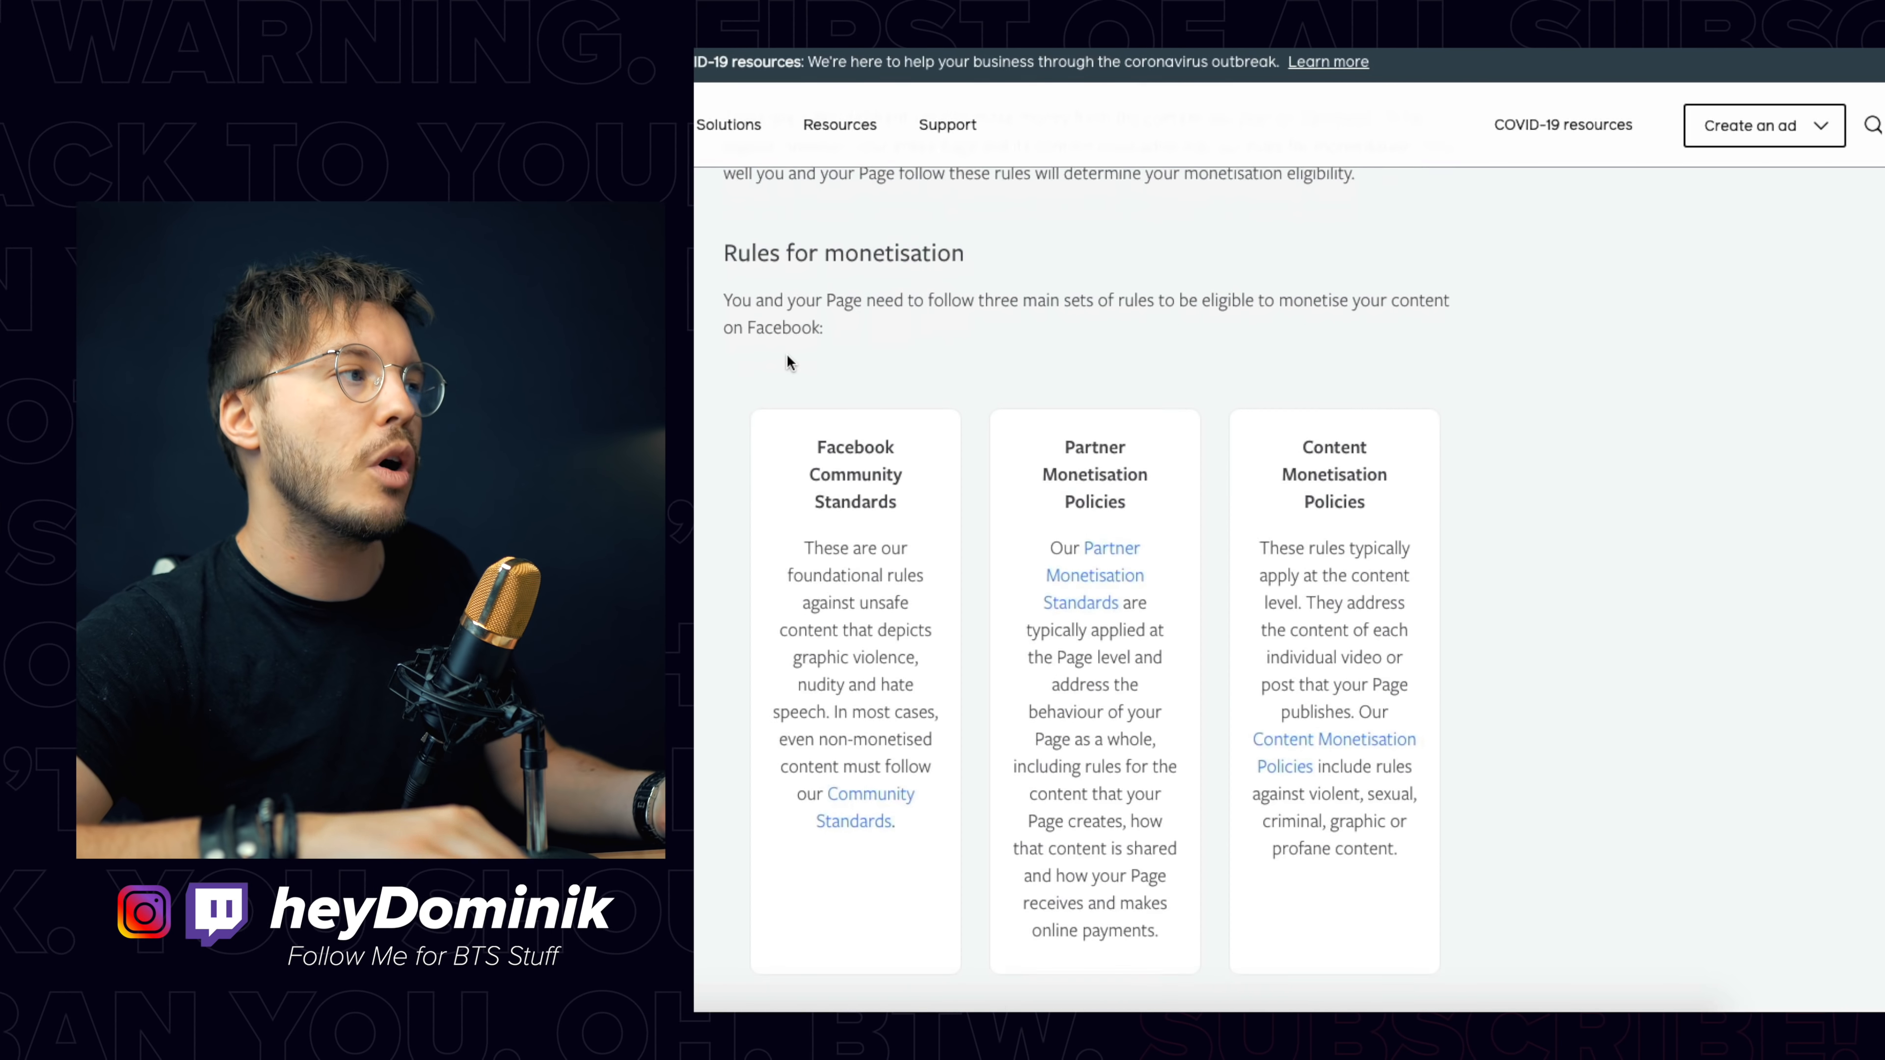
scroll("down", 3)
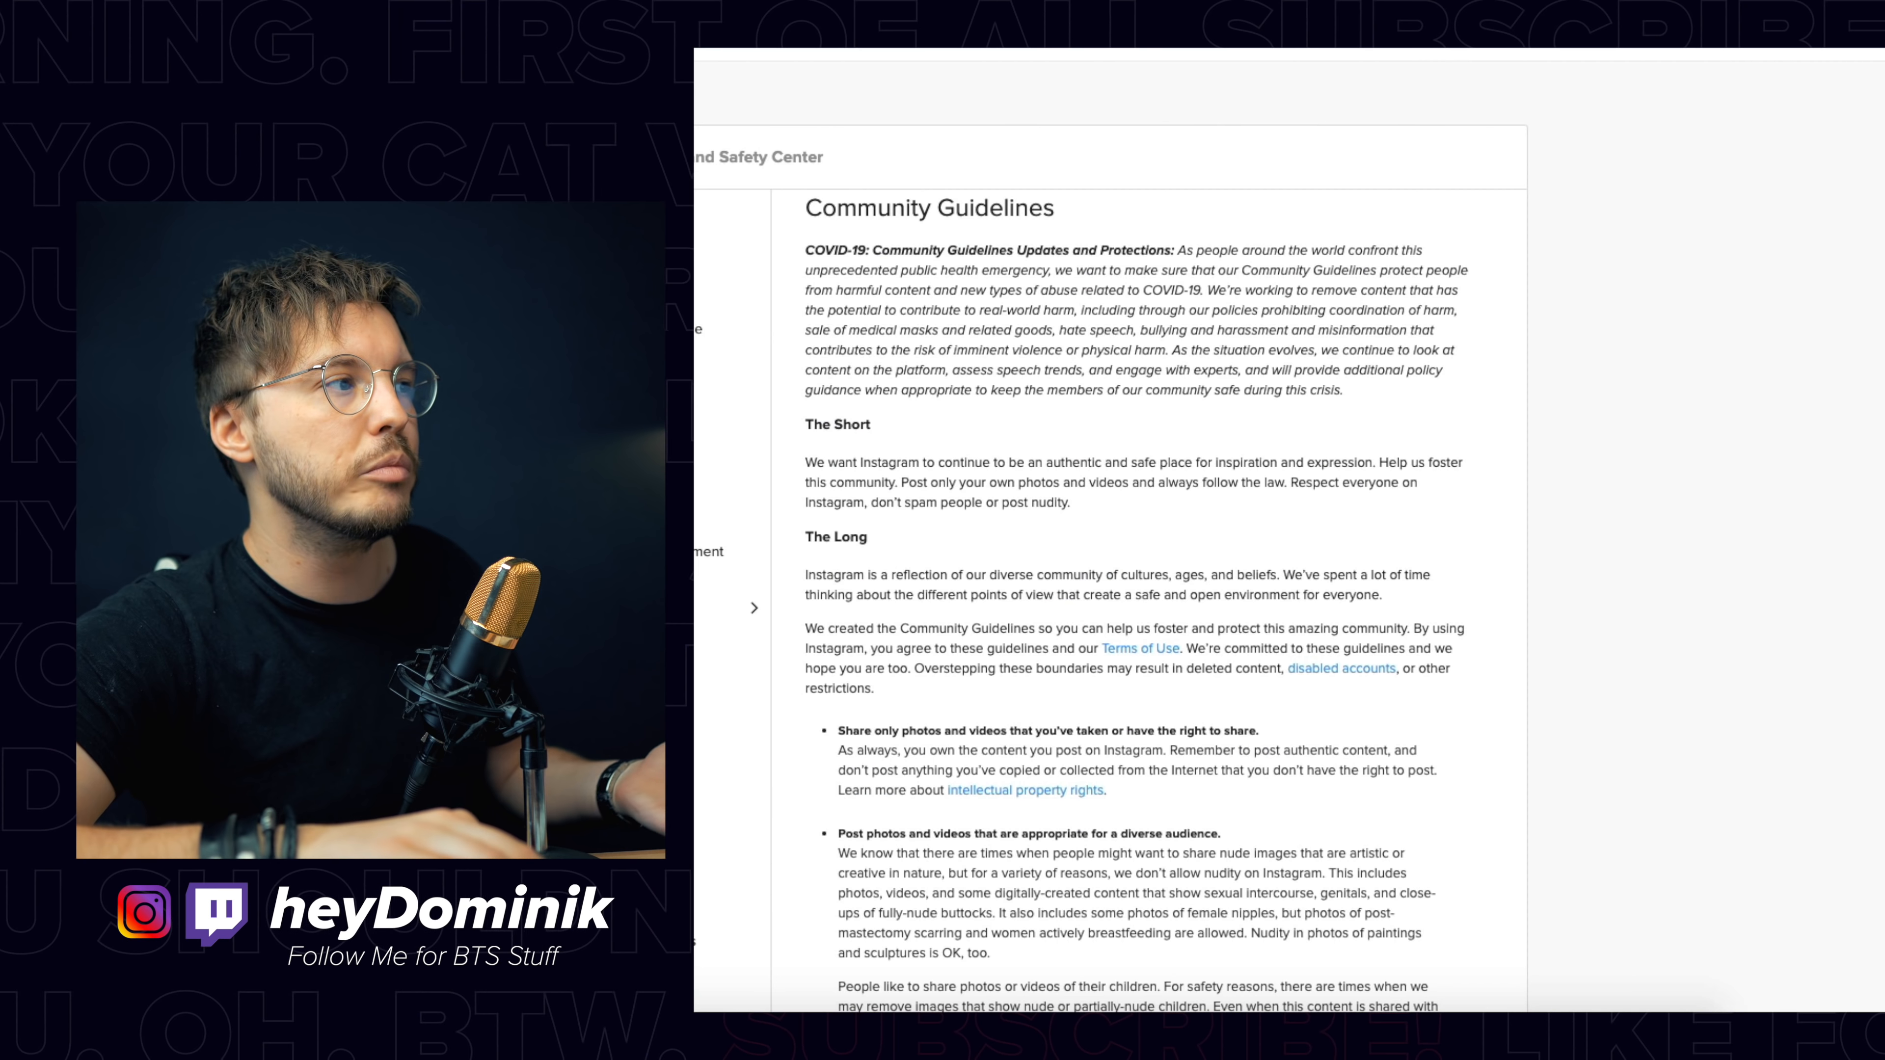
scroll("down", 3)
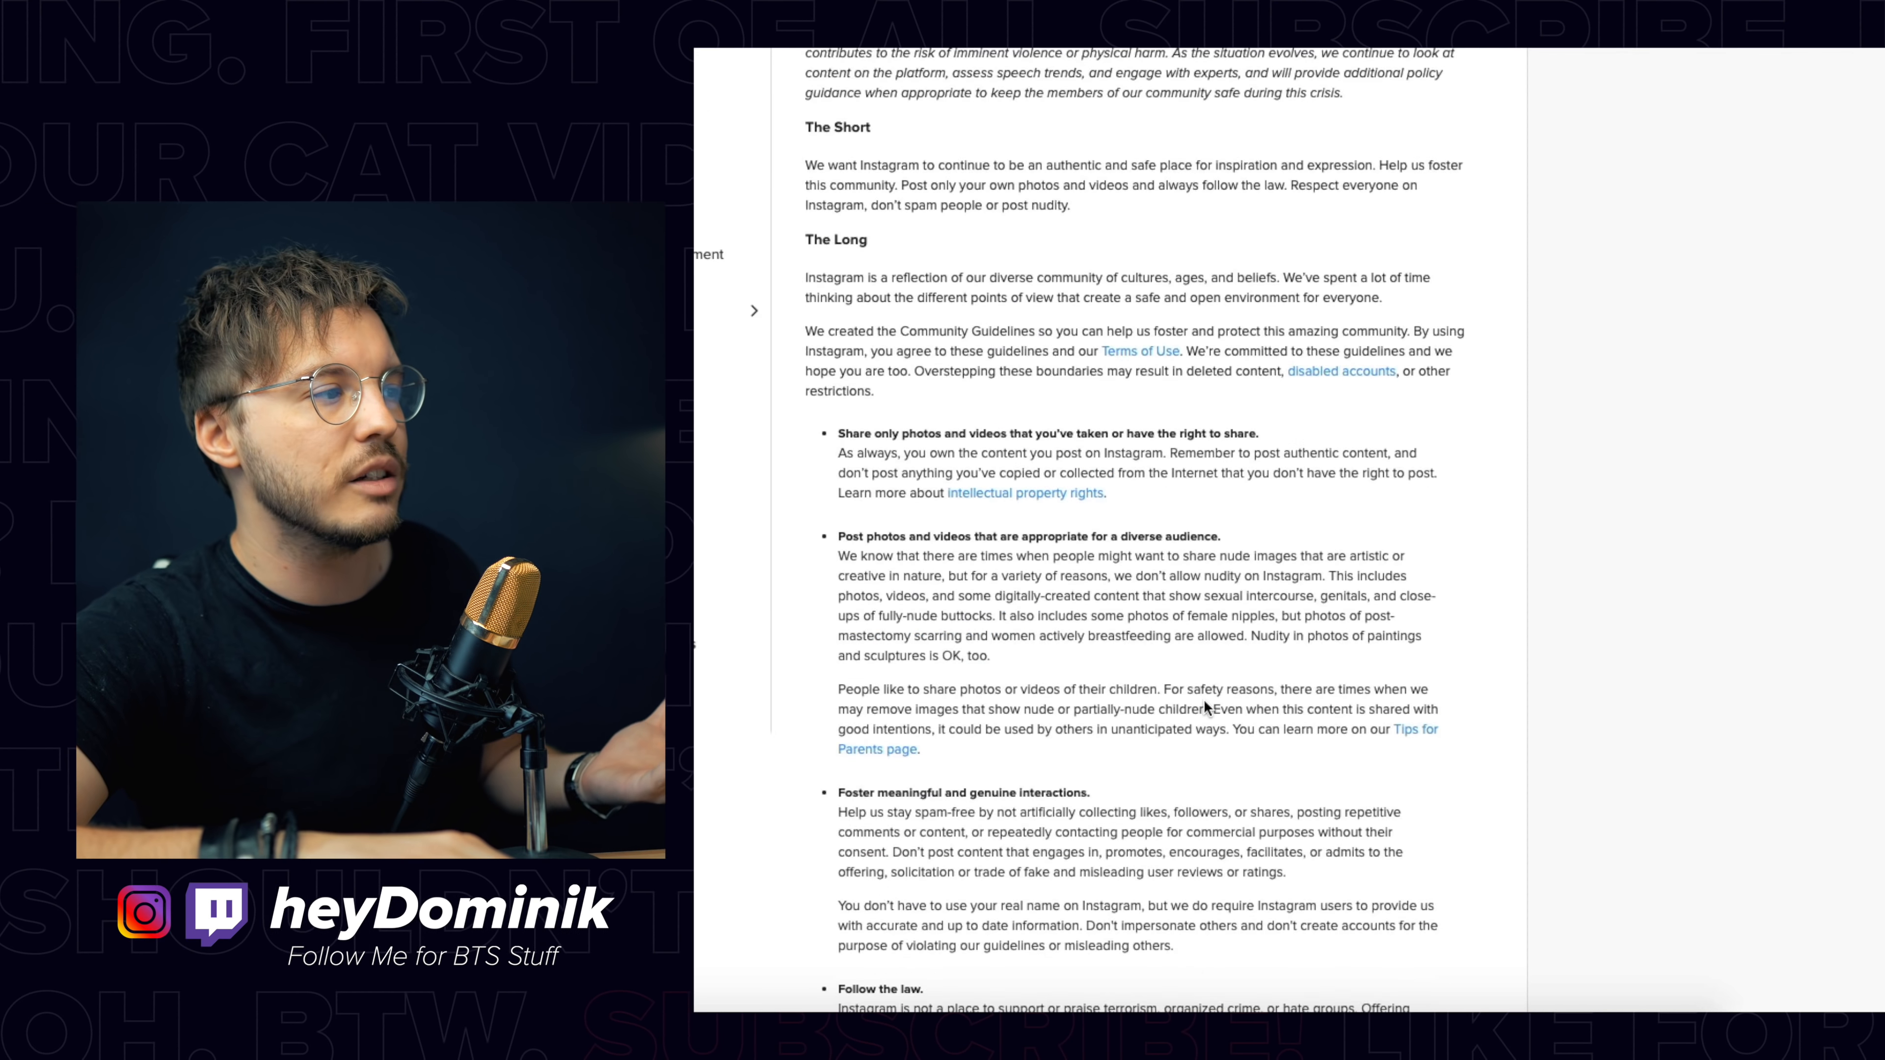
scroll("down", 3)
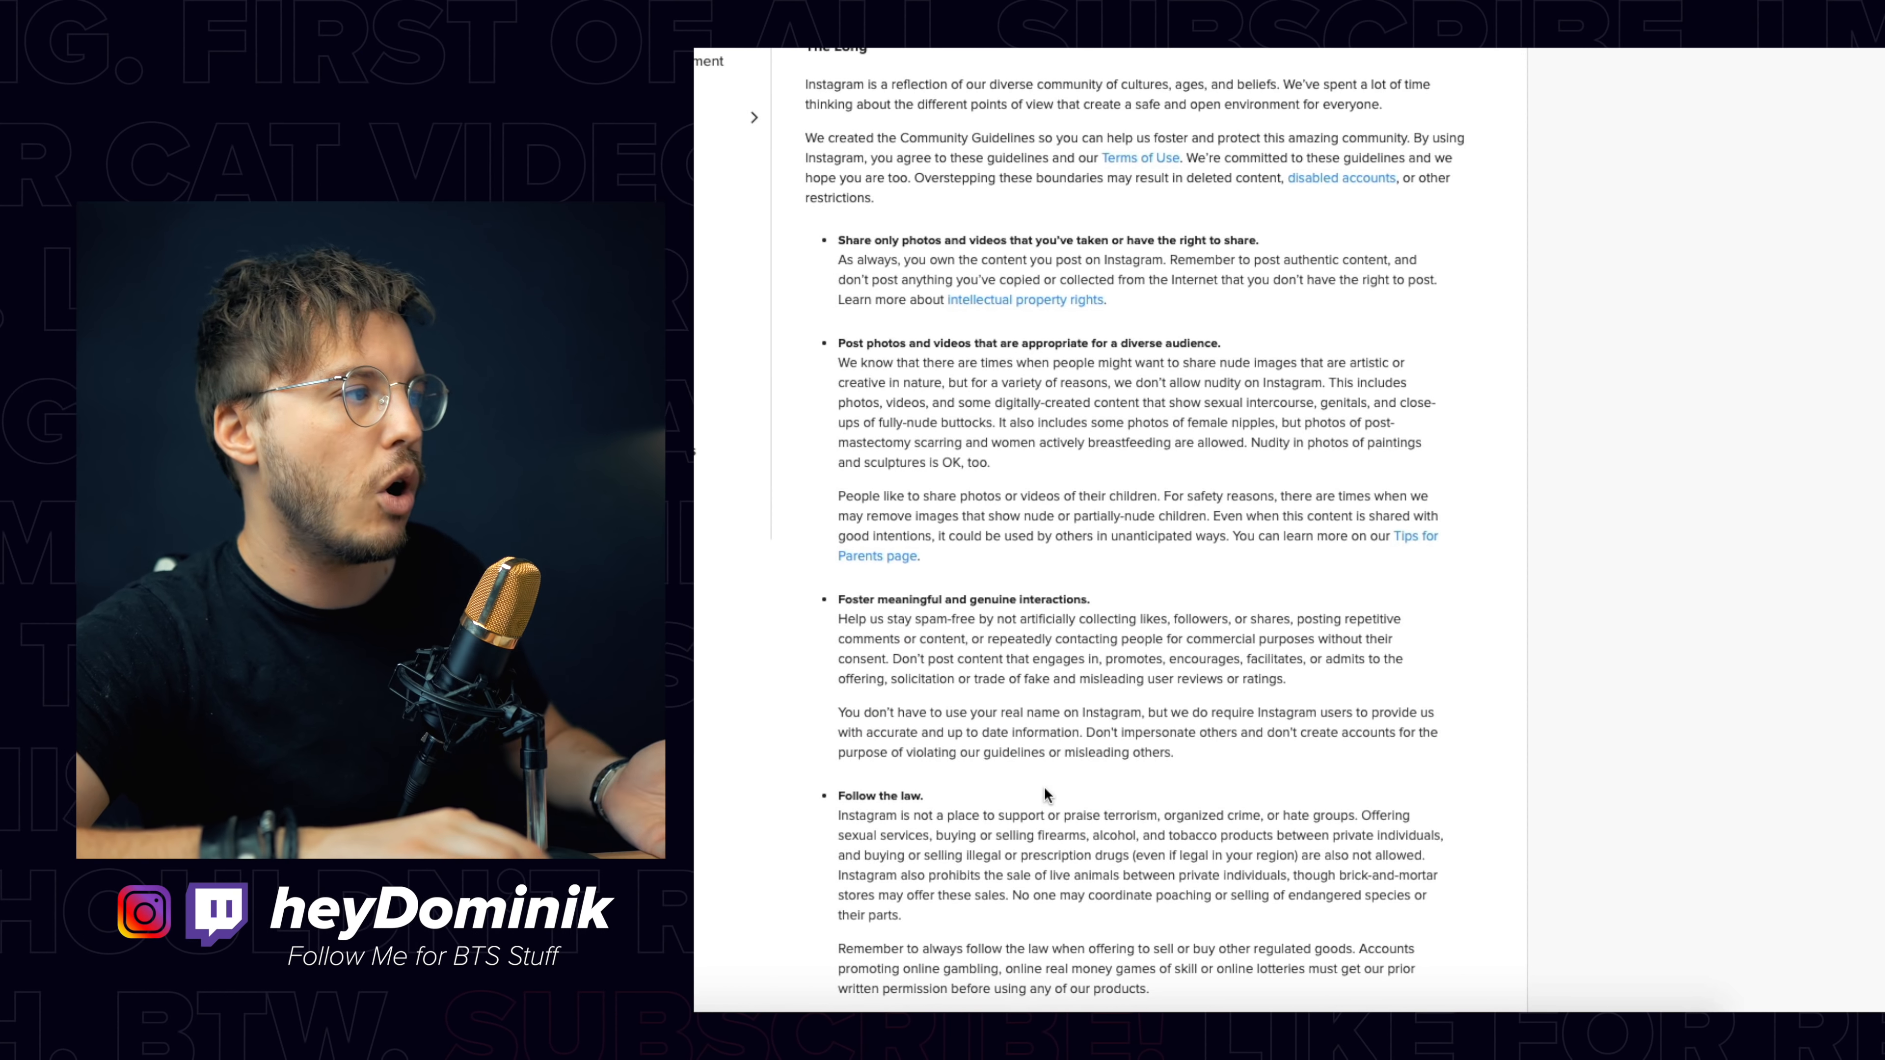
Step: Highlight the rule about not artificially collecting likes and followers
double_click(992, 599)
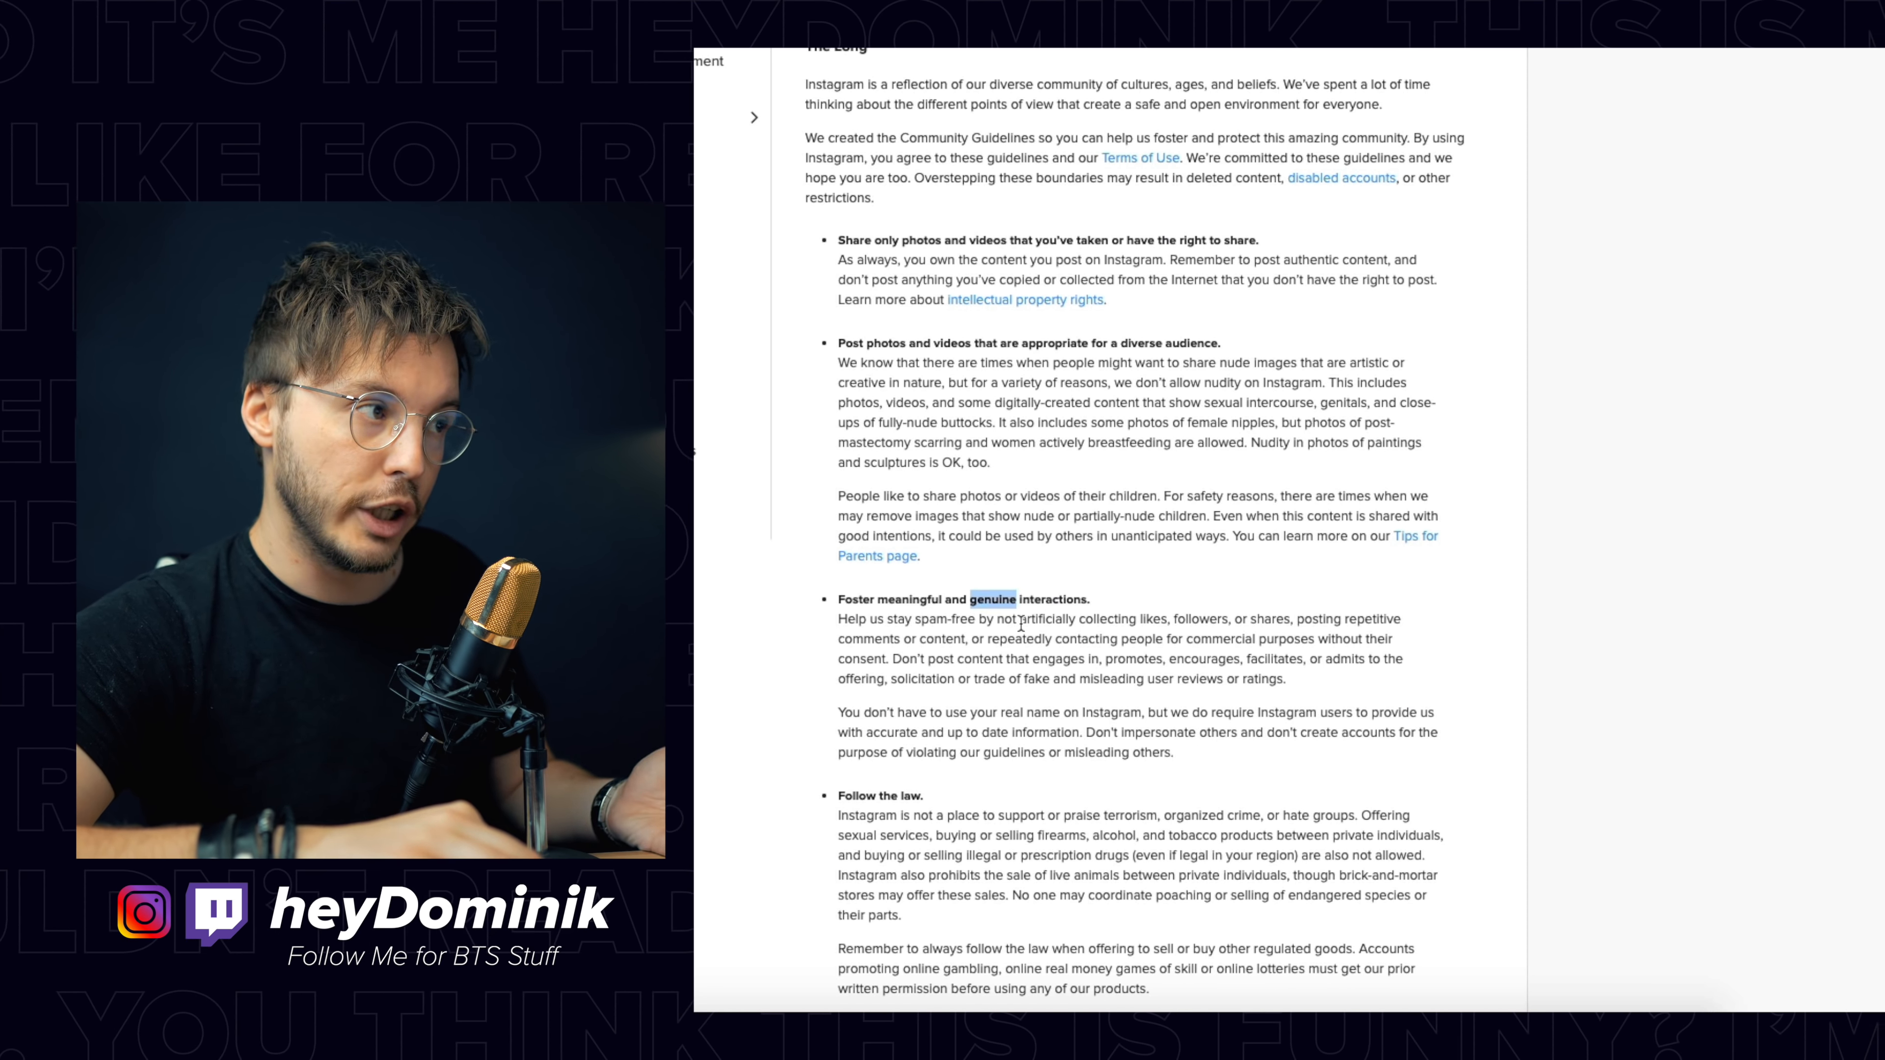
left_click_drag(1021, 619, 1313, 620)
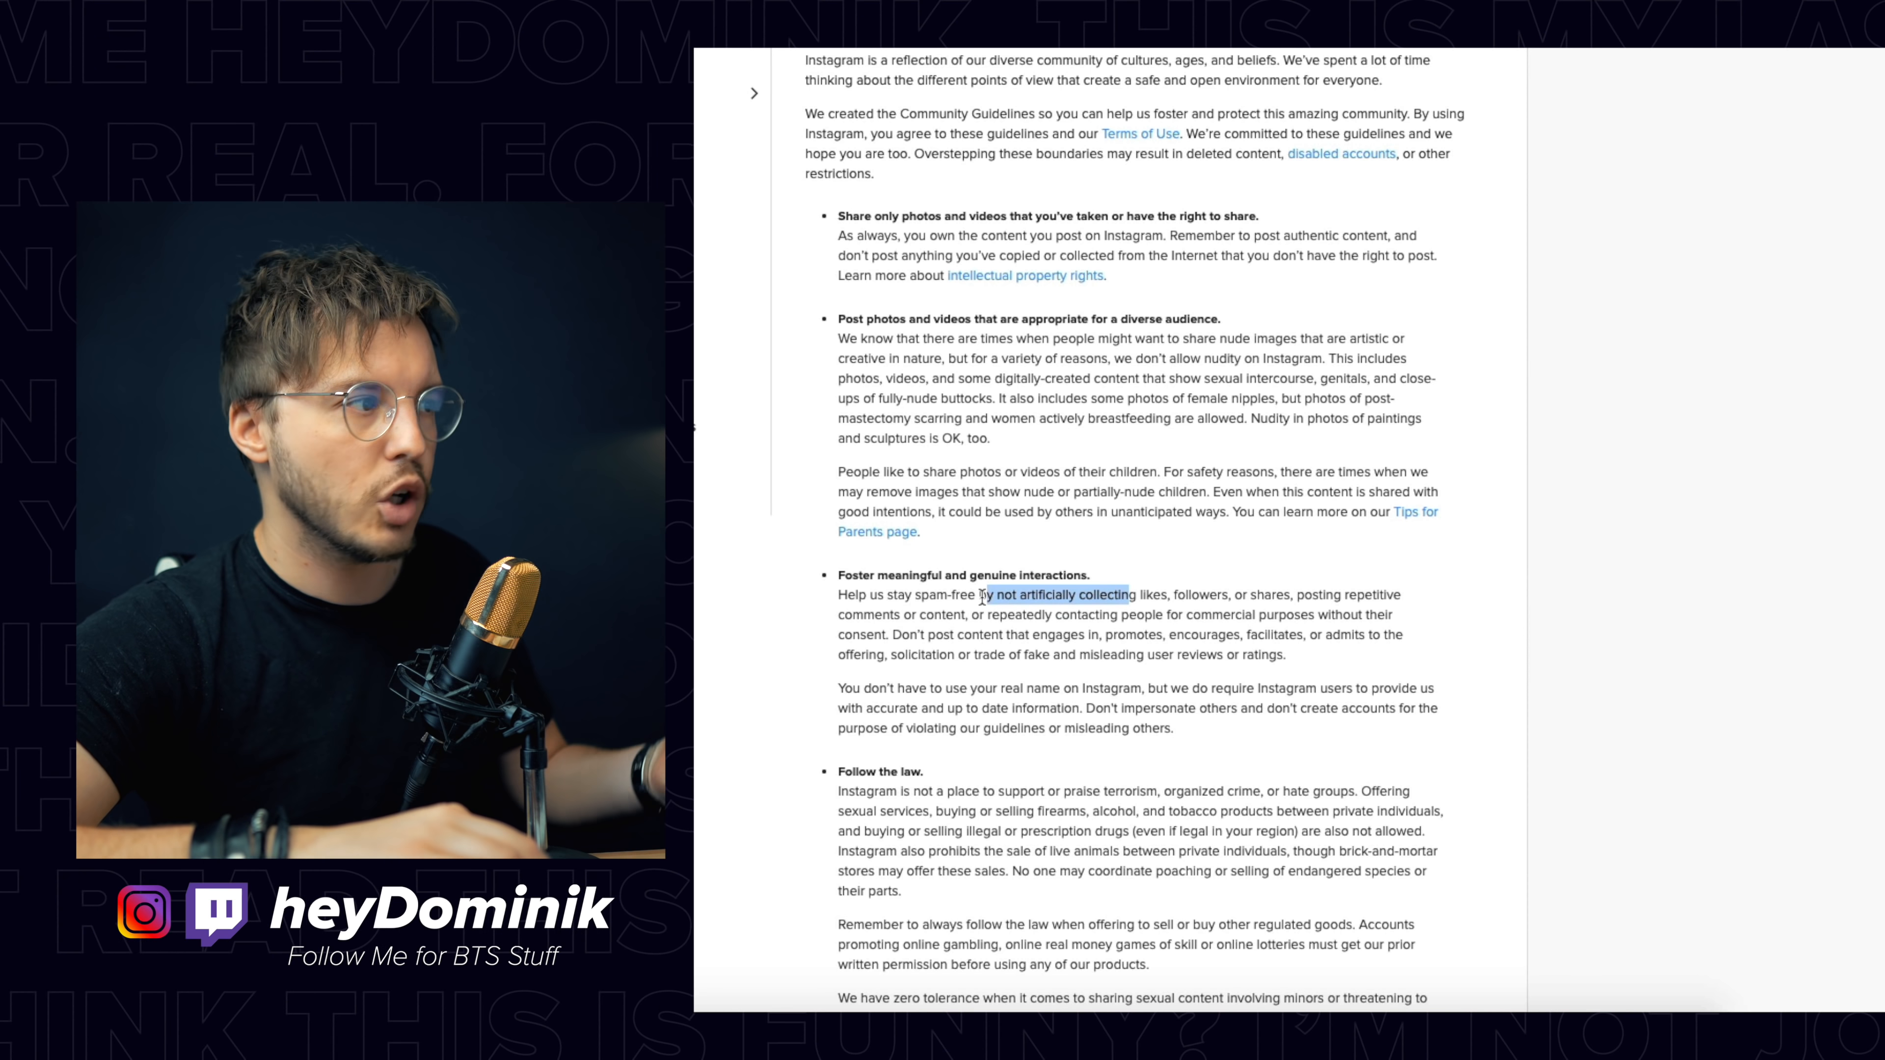
left_click_drag(980, 595, 1401, 615)
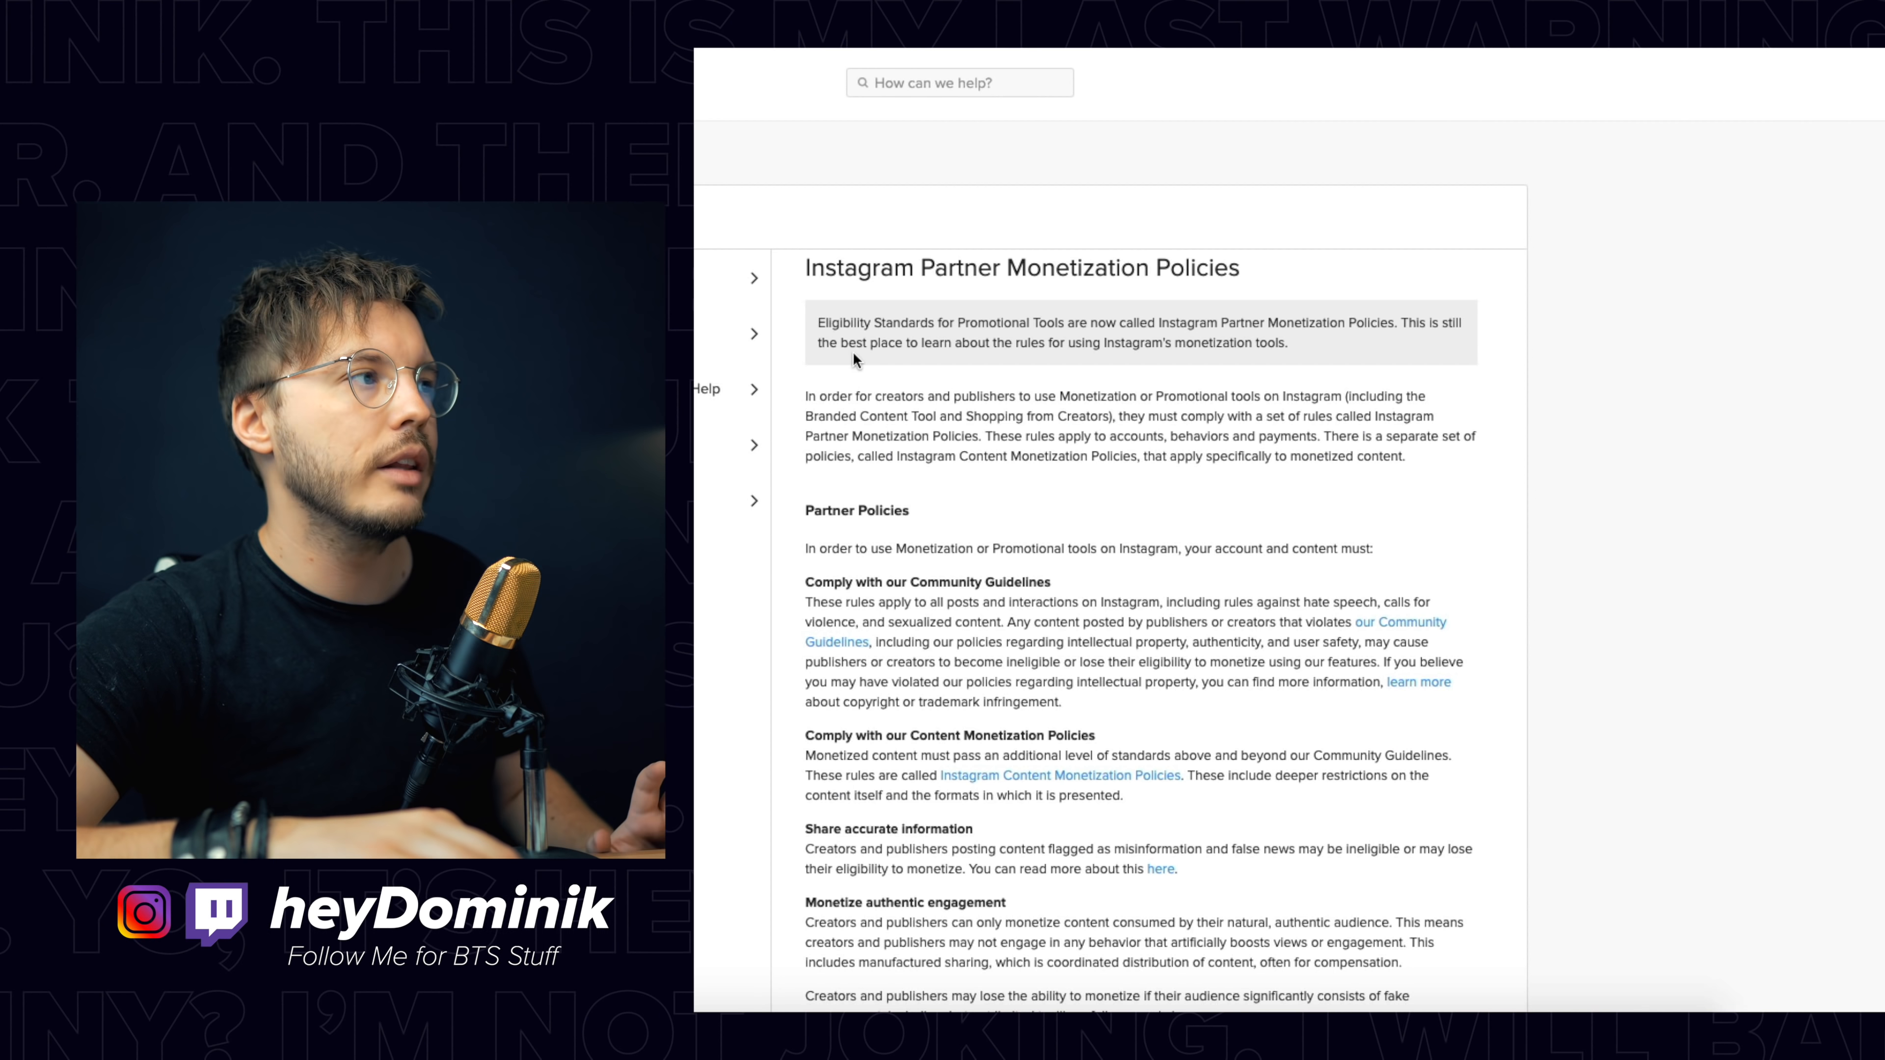
Step: Highlight a word in the renamed-policies notice atop the Partner Monetization Policies article
double_click(858, 268)
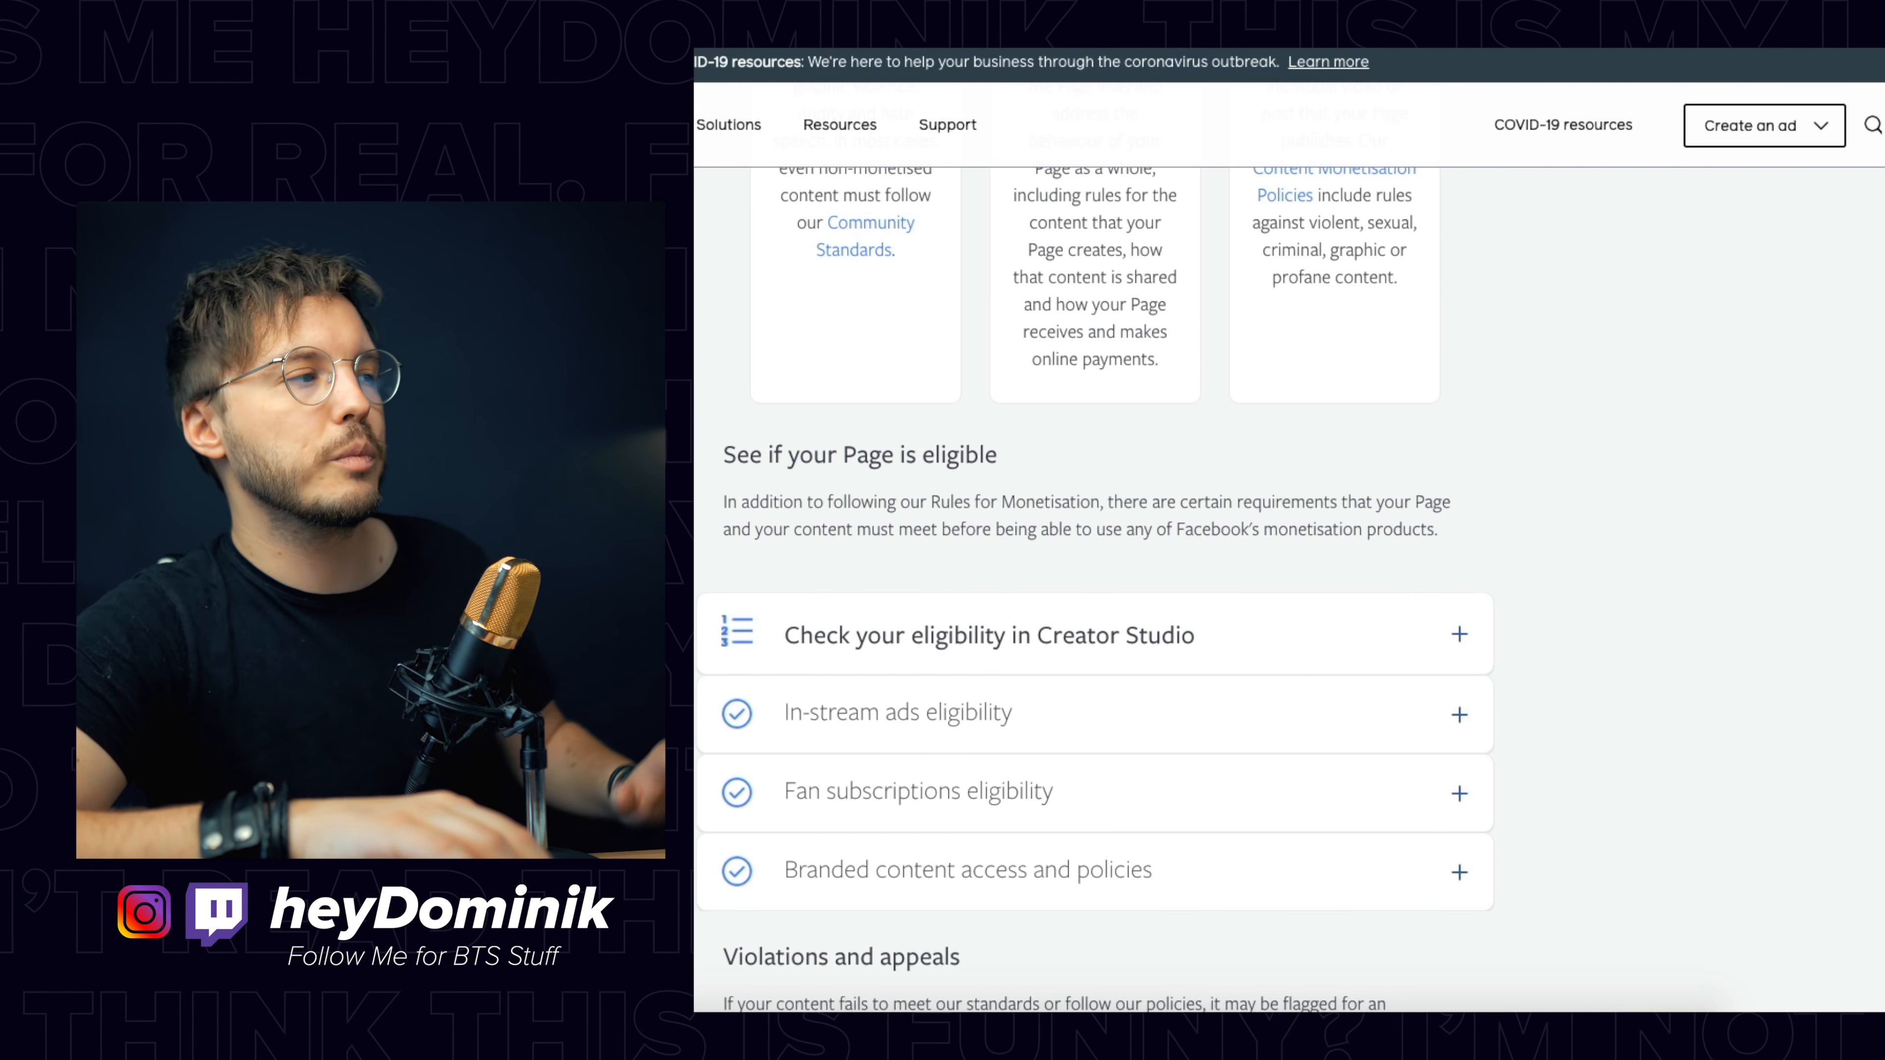
Step: Scroll through the in-stream ads eligibility criteria and highlight a word in the 30,000 views requirement
scroll("down", 3)
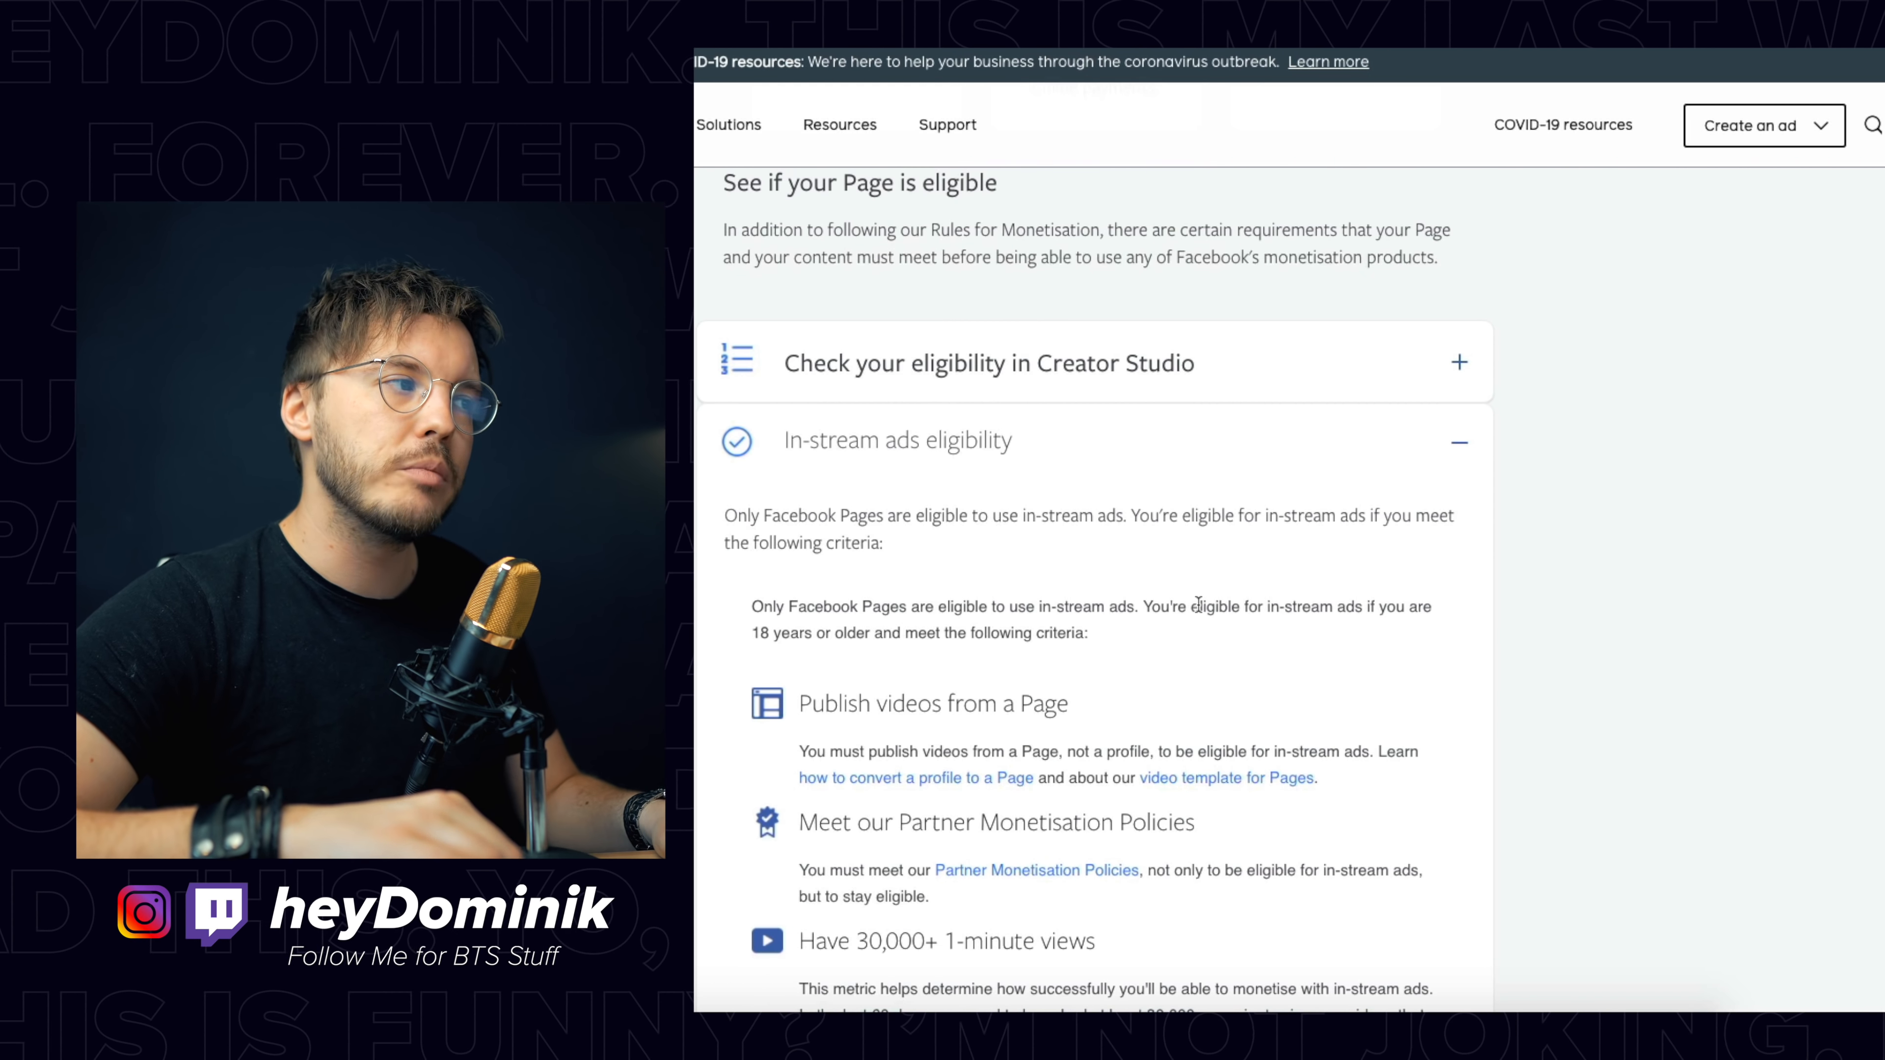
scroll("down", 3)
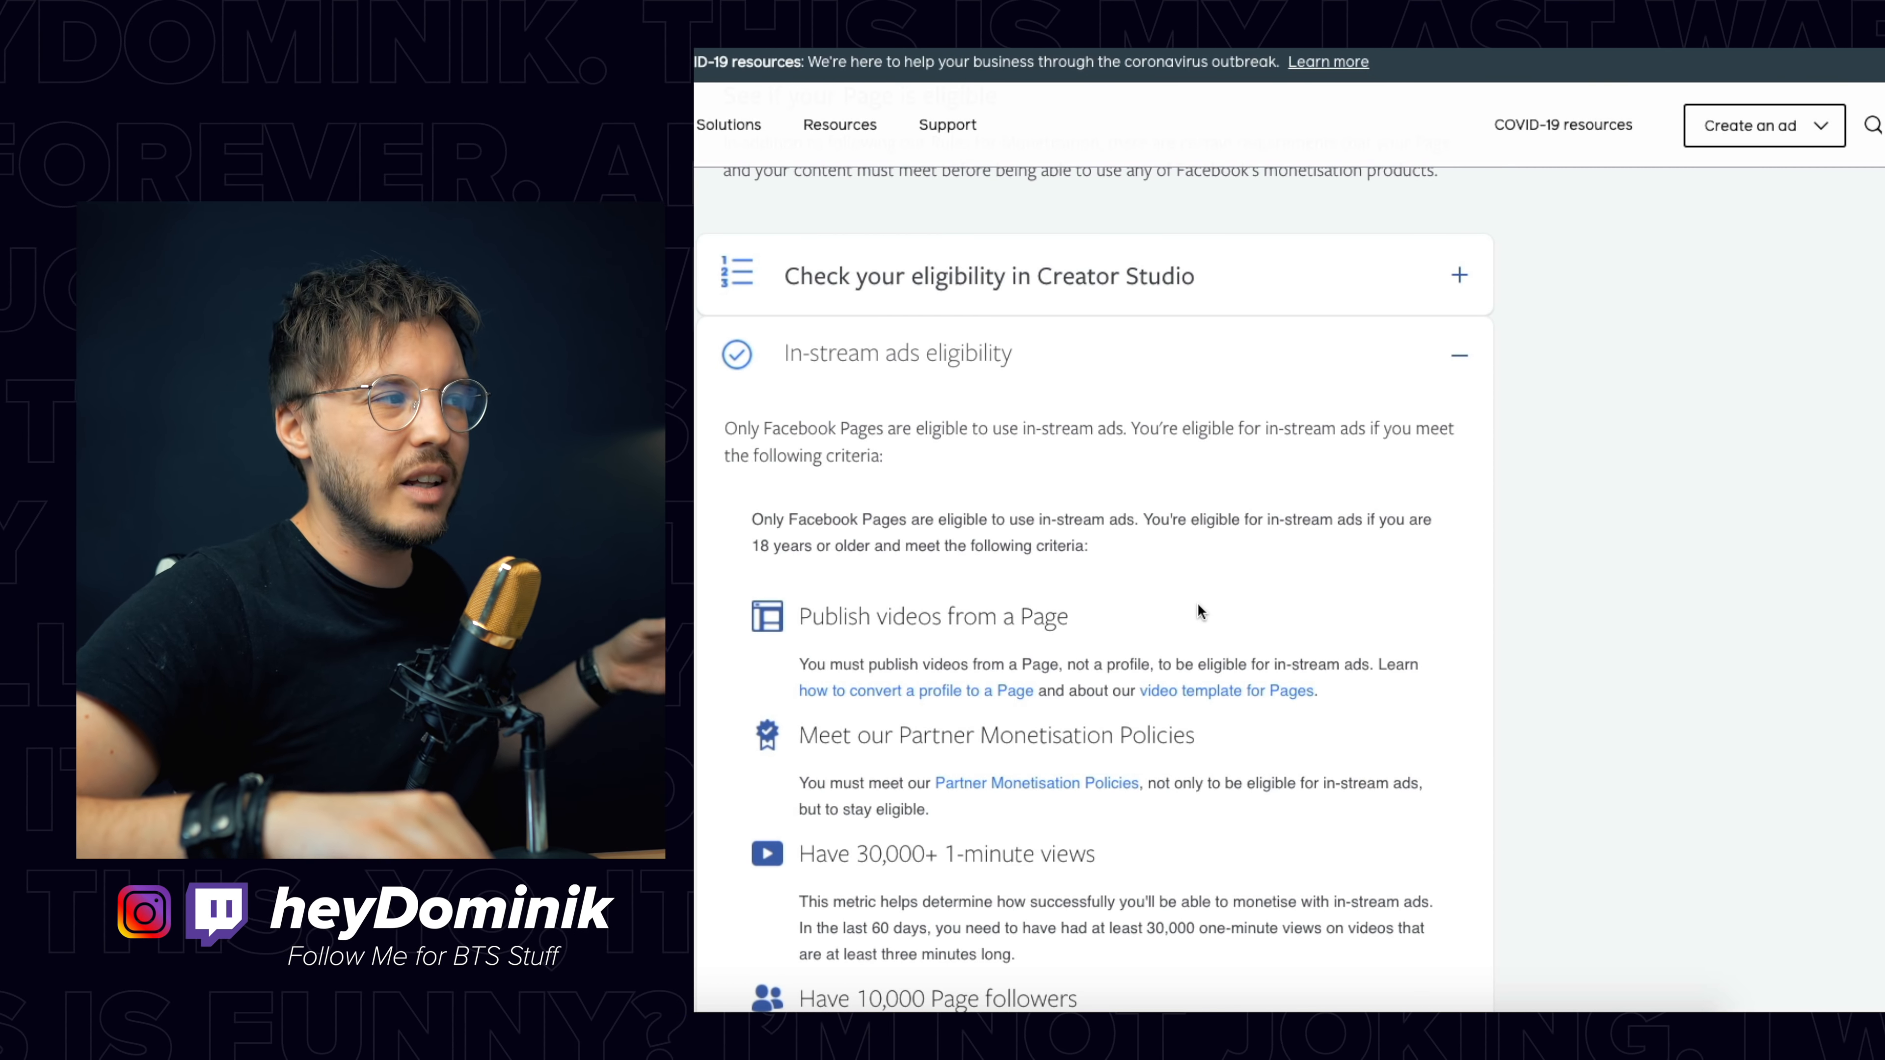
scroll("down", 3)
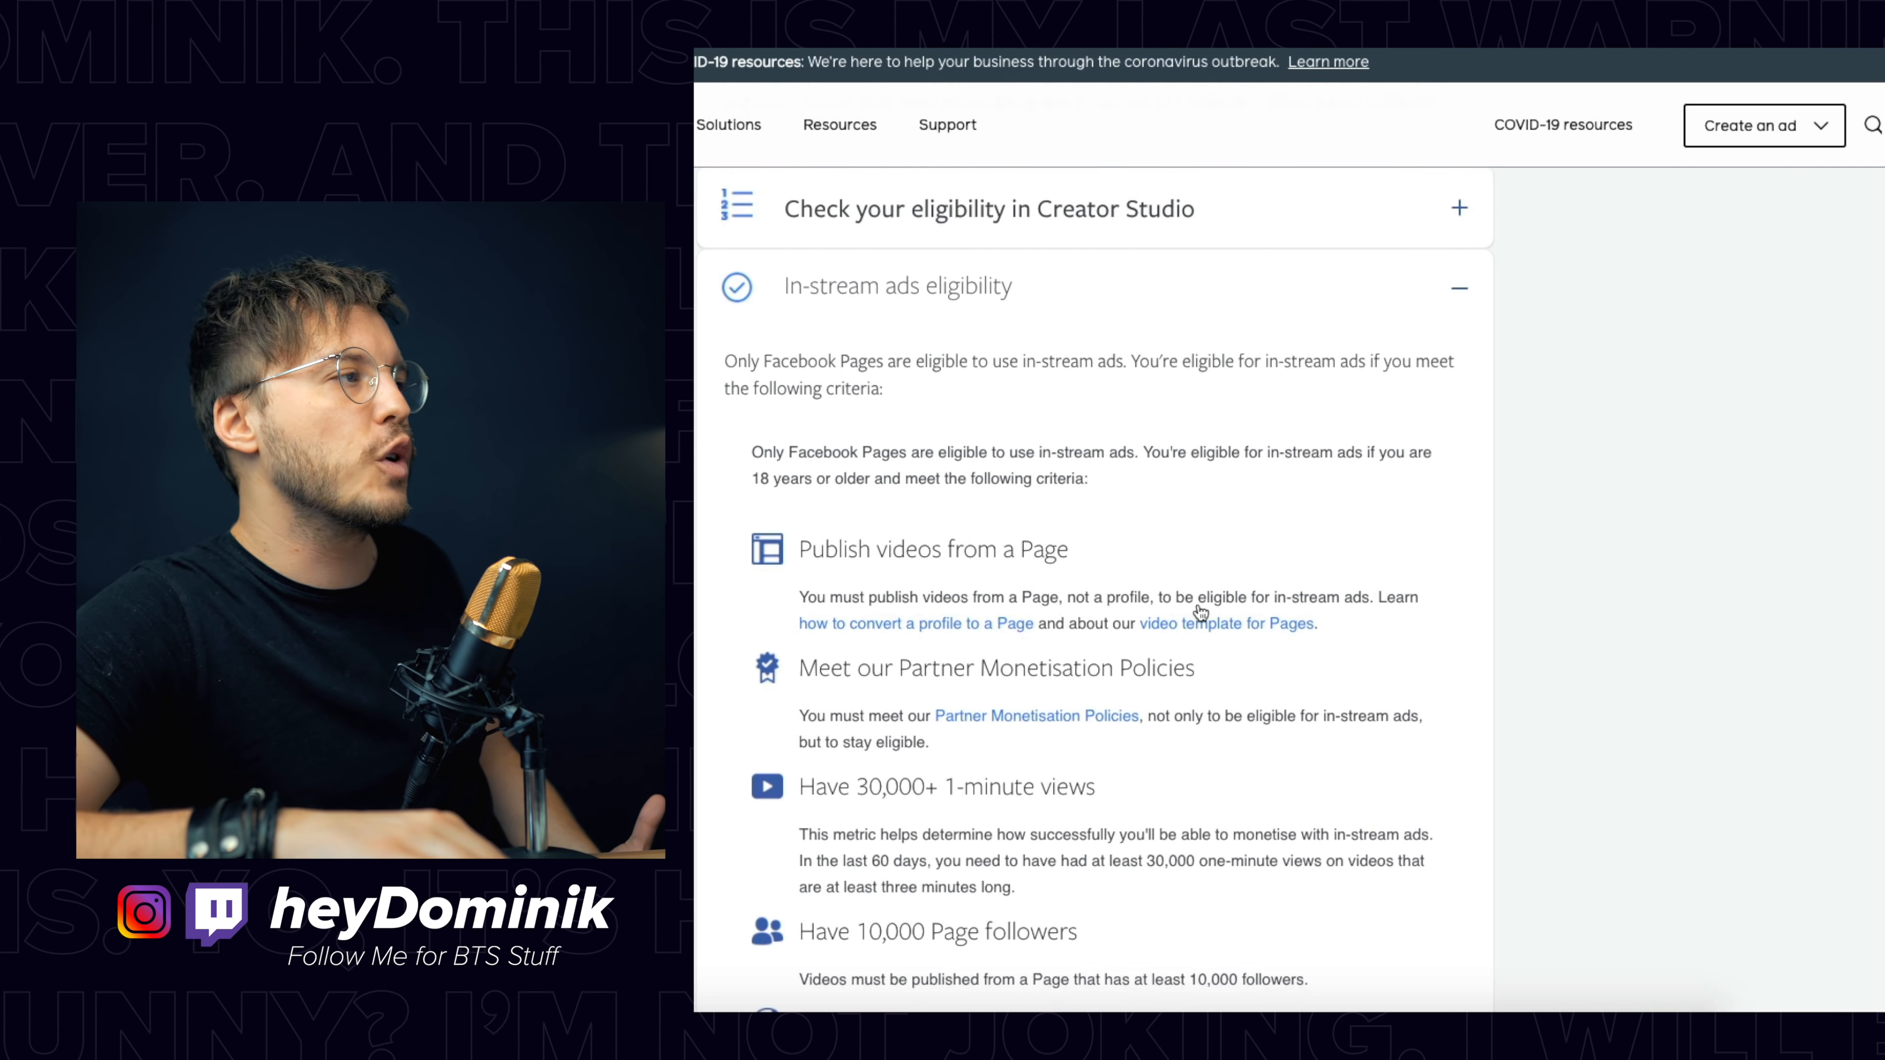
scroll("down", 3)
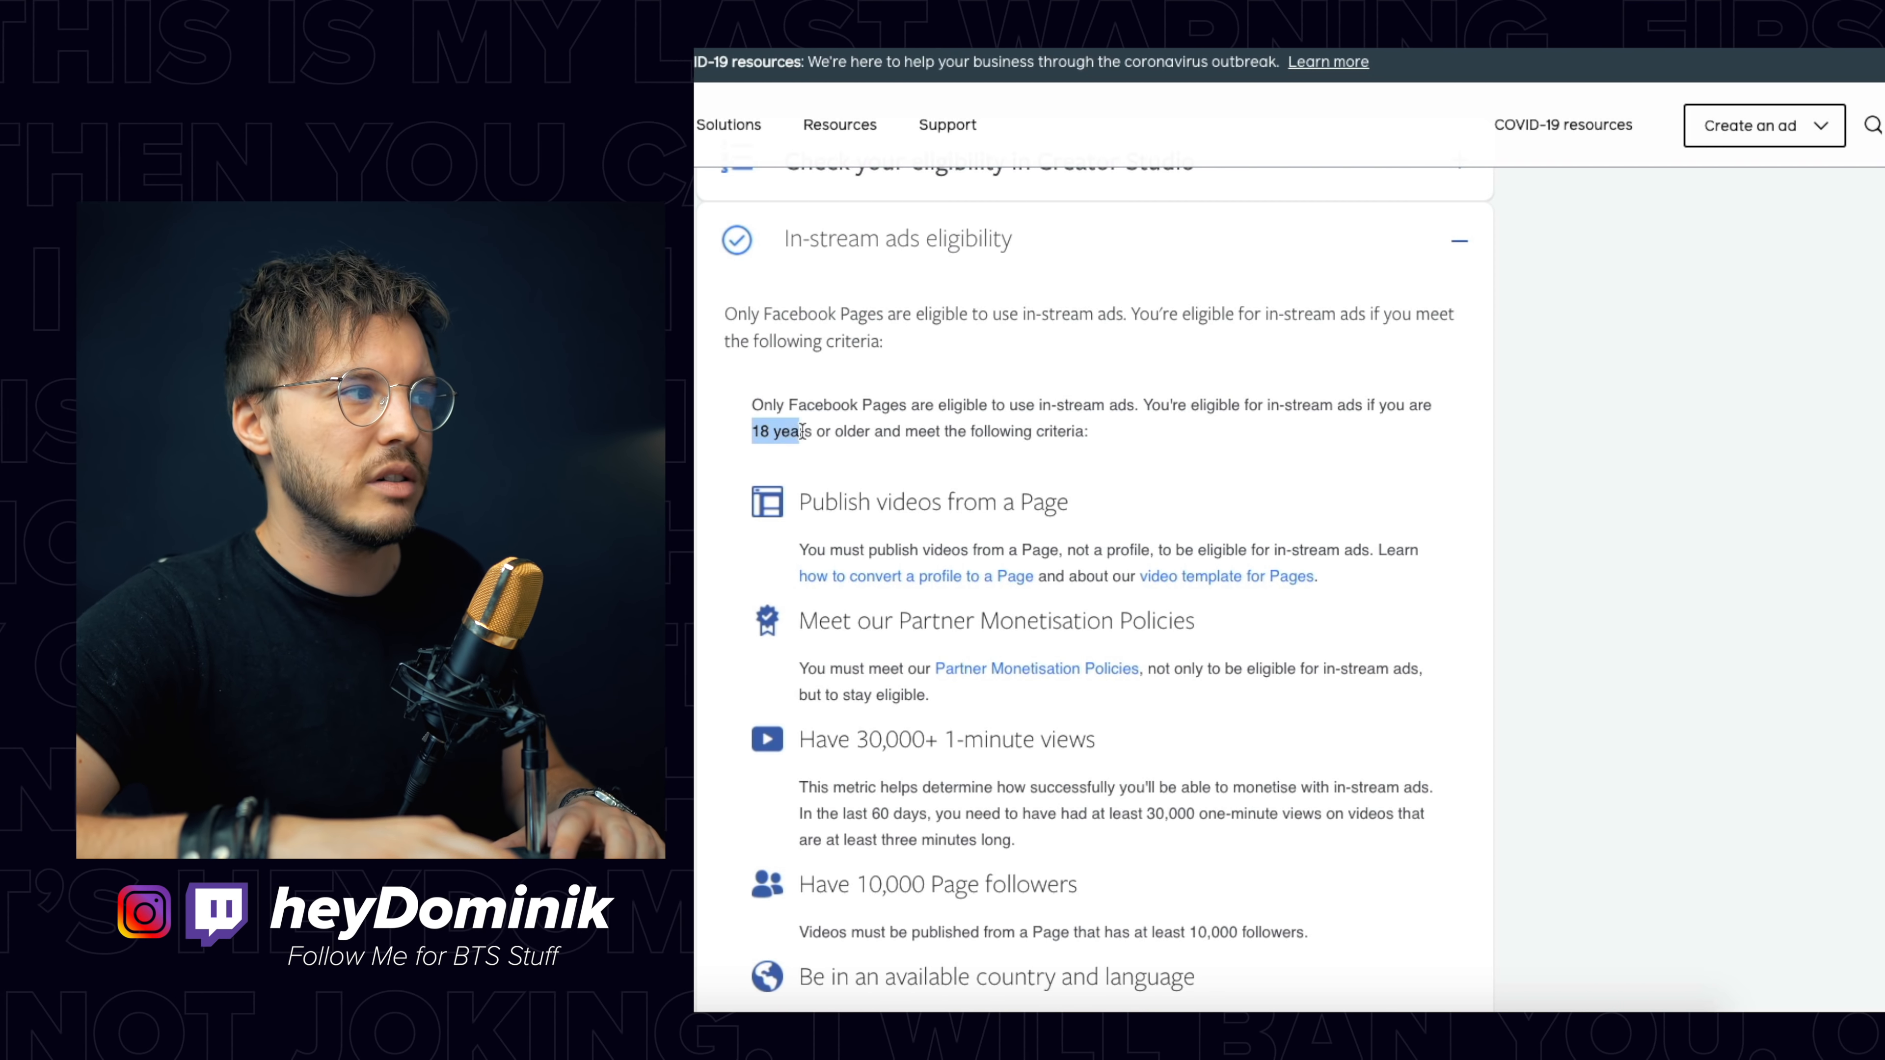
scroll("down", 3)
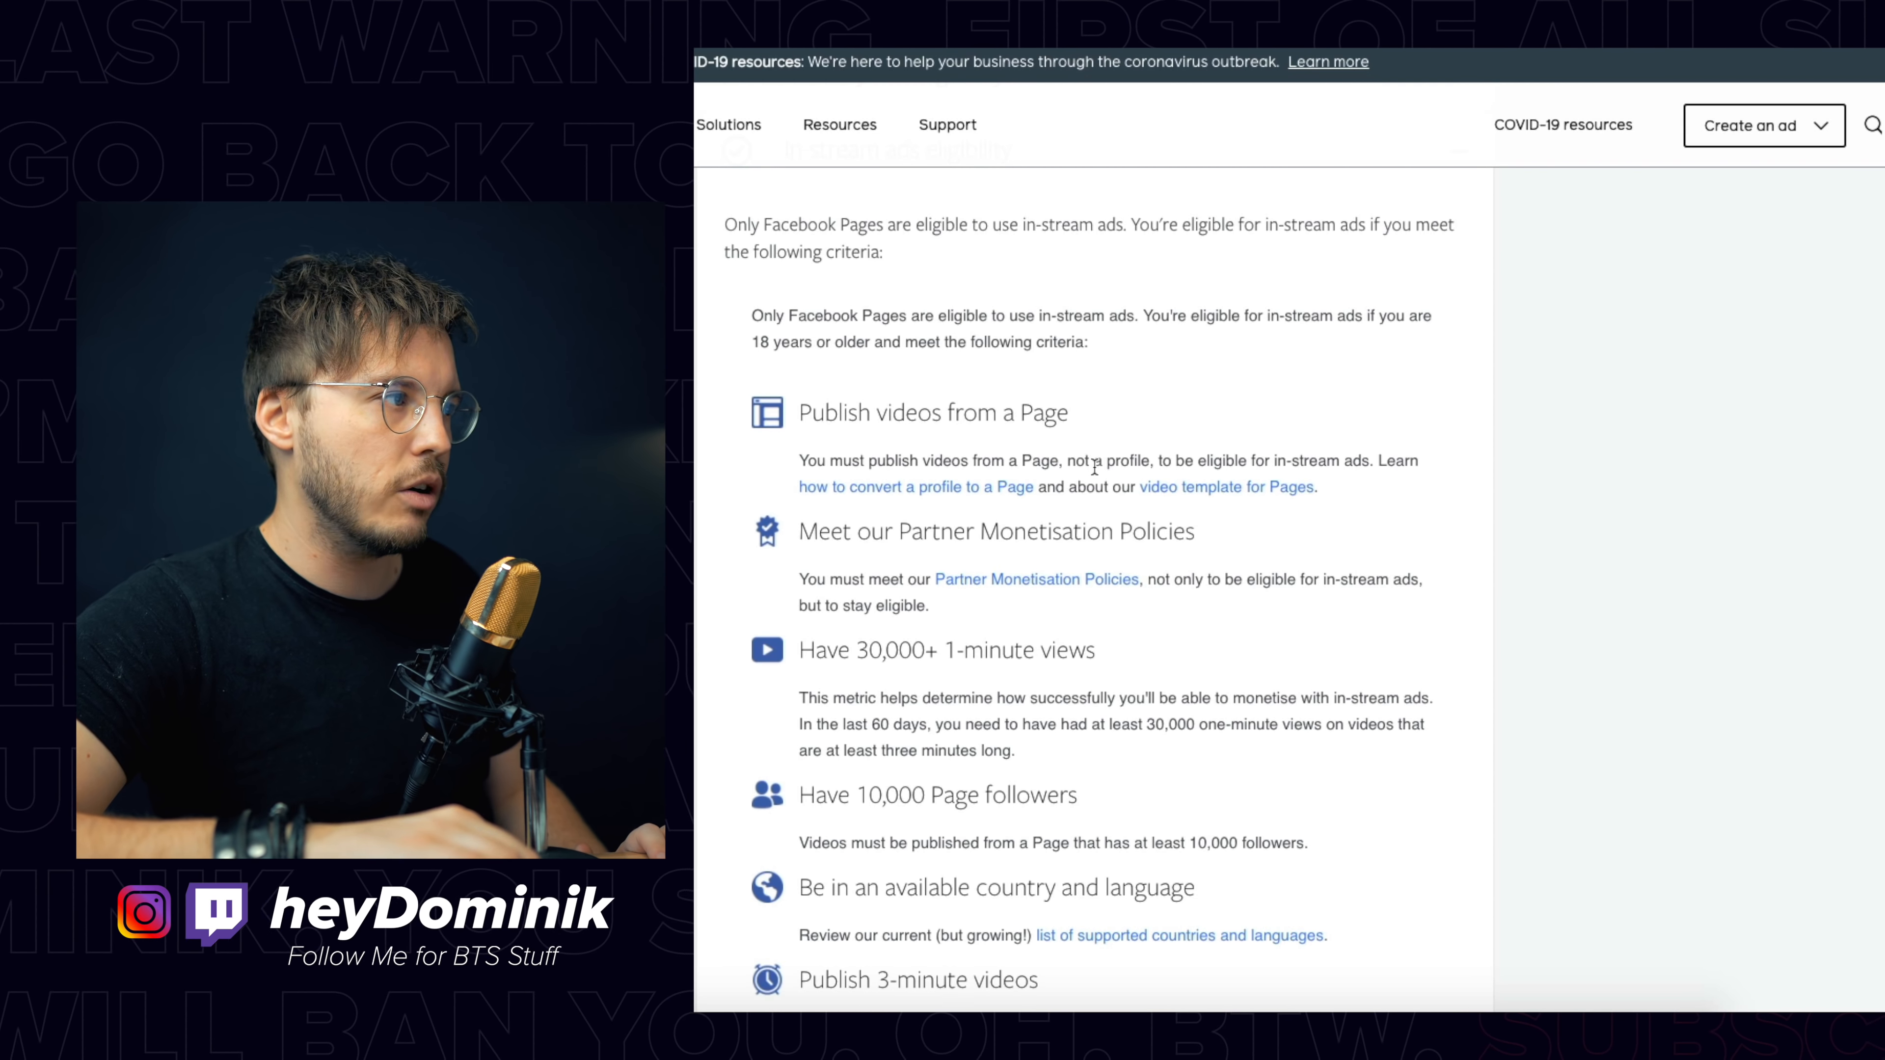
scroll("down", 3)
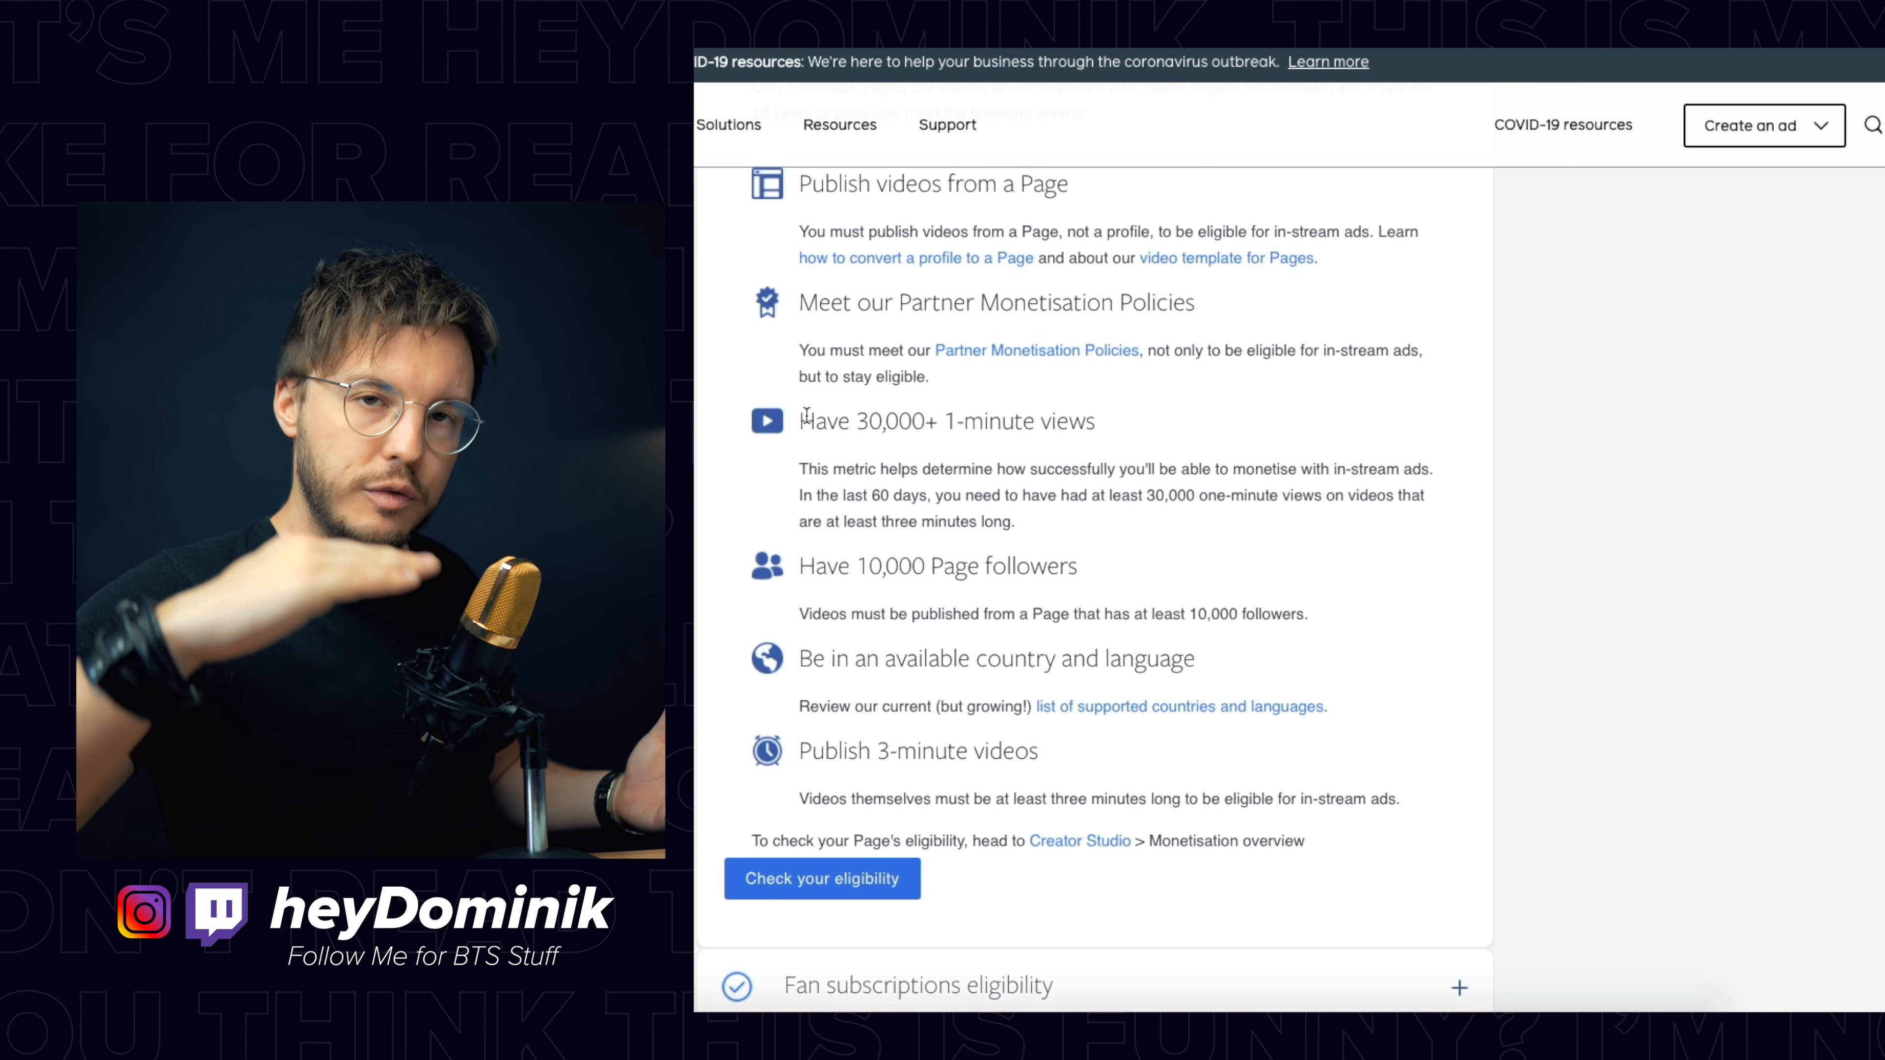
double_click(868, 421)
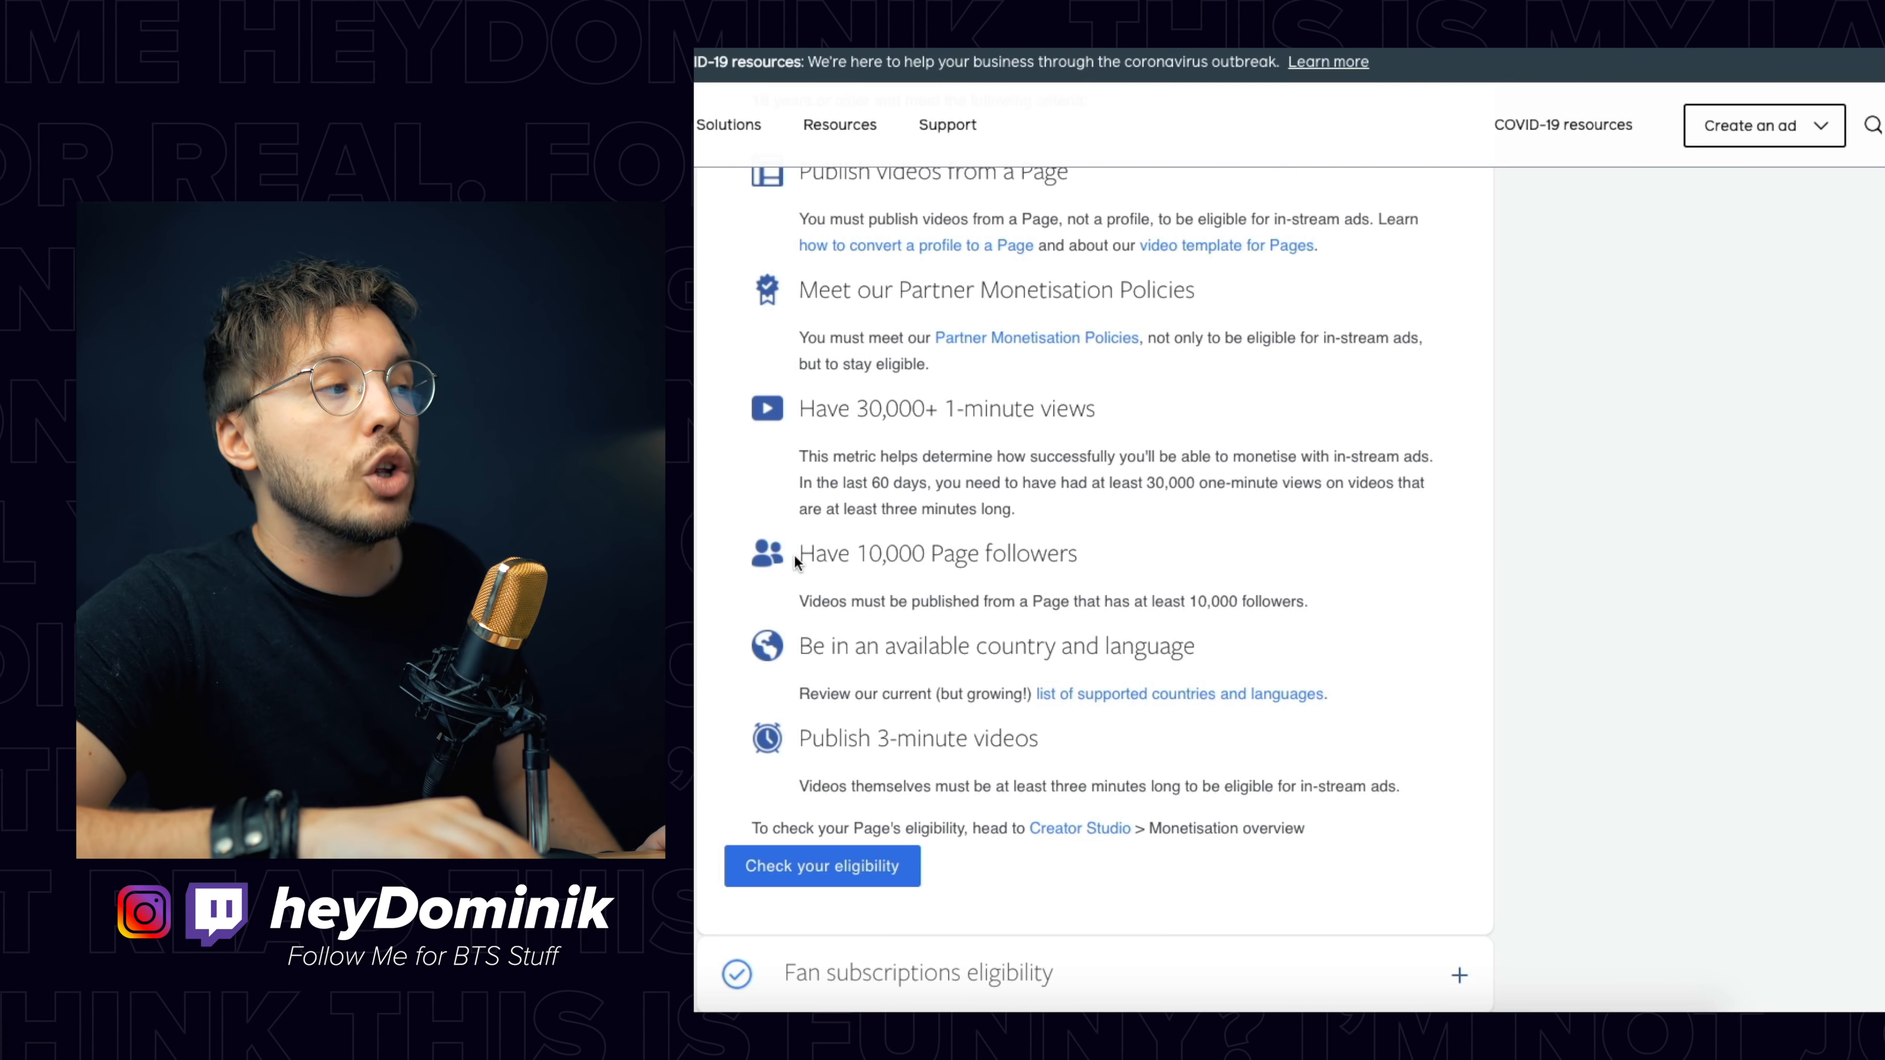
Step: Highlight a word in the 10,000 followers requirement, then select the 'Publish 3-minute videos' heading
double_click(935, 554)
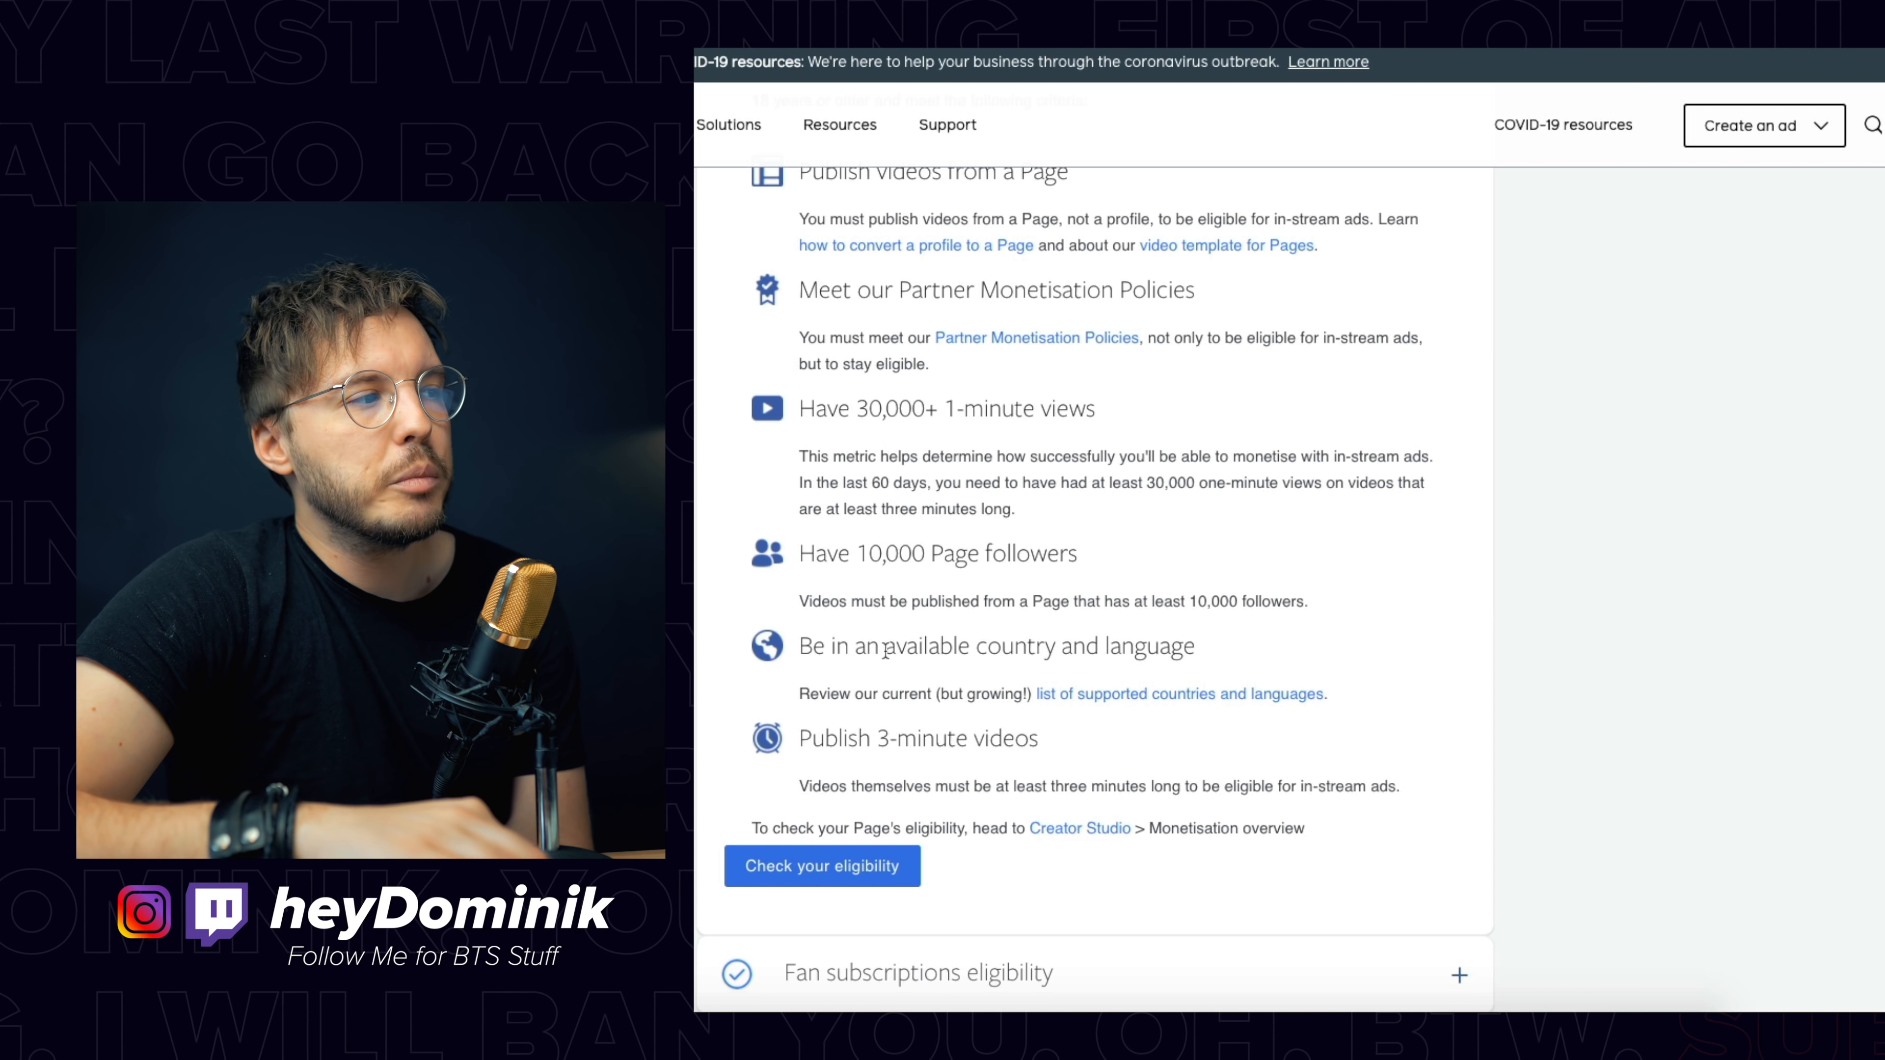
scroll("down", 3)
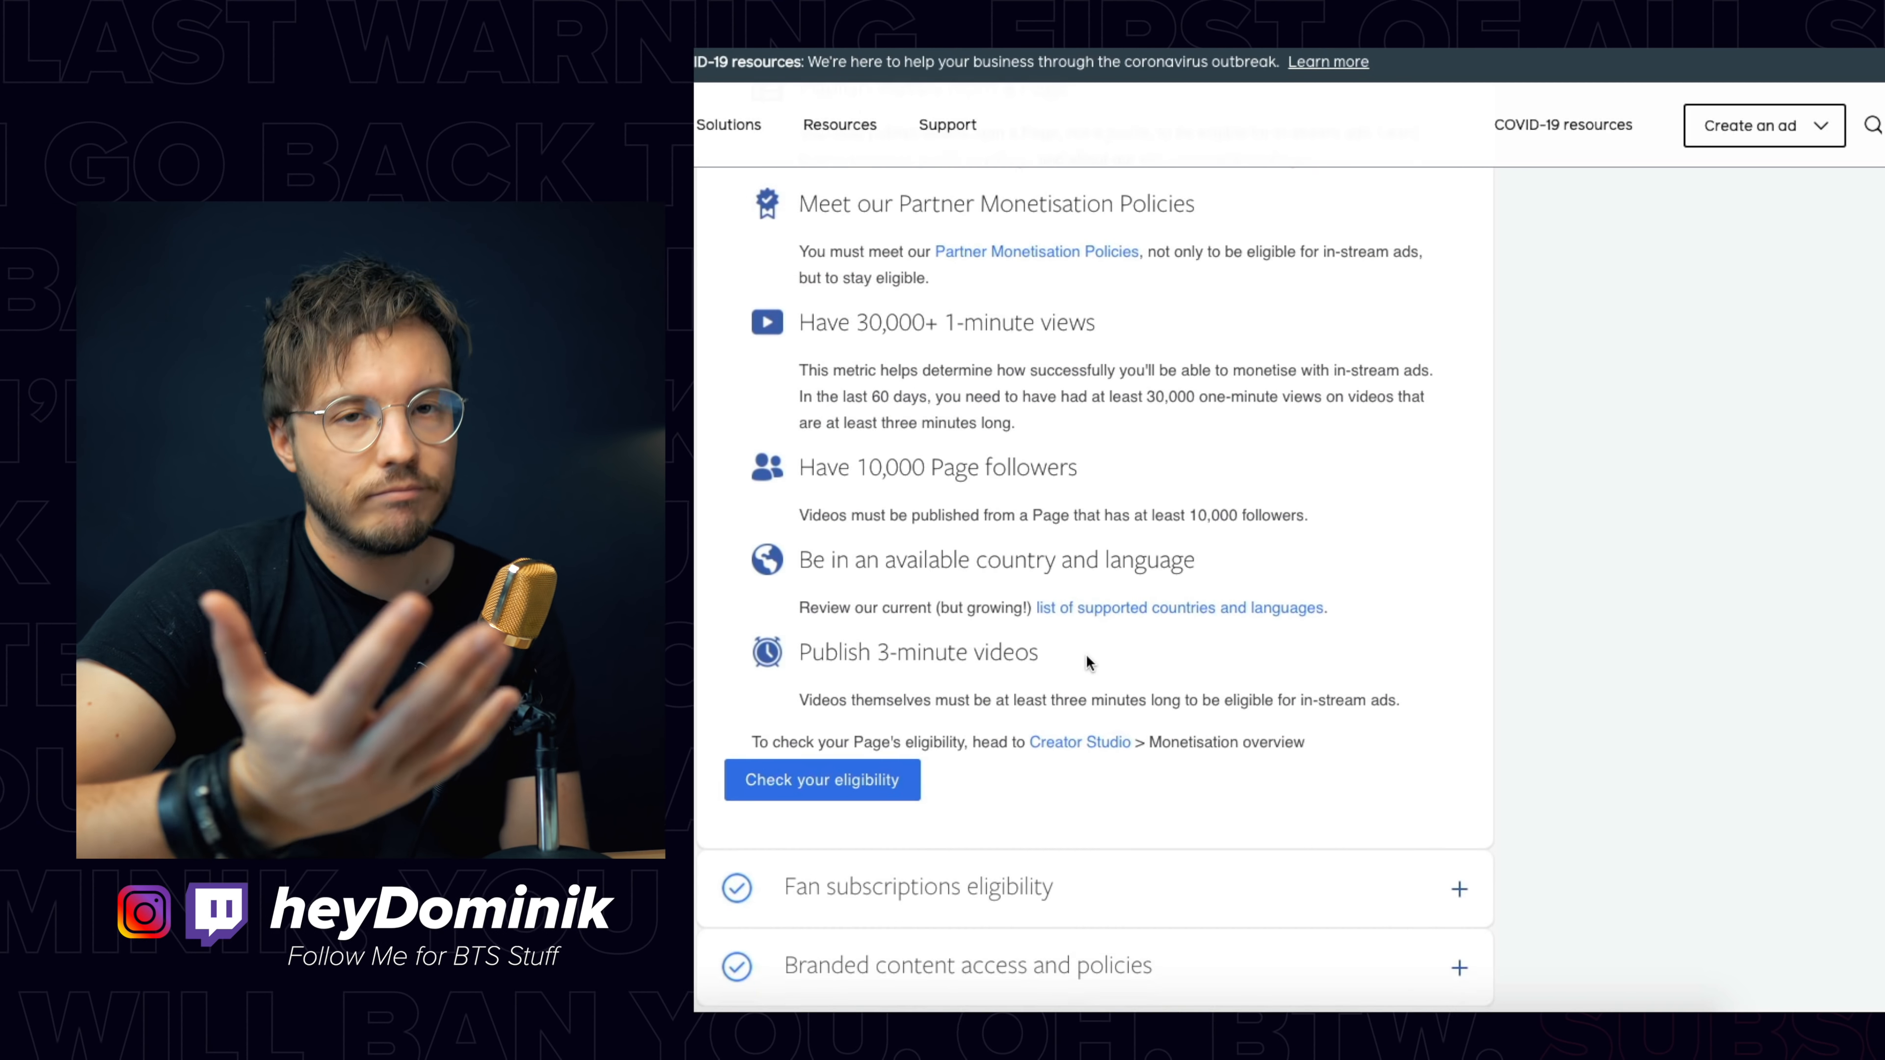
scroll("down", 3)
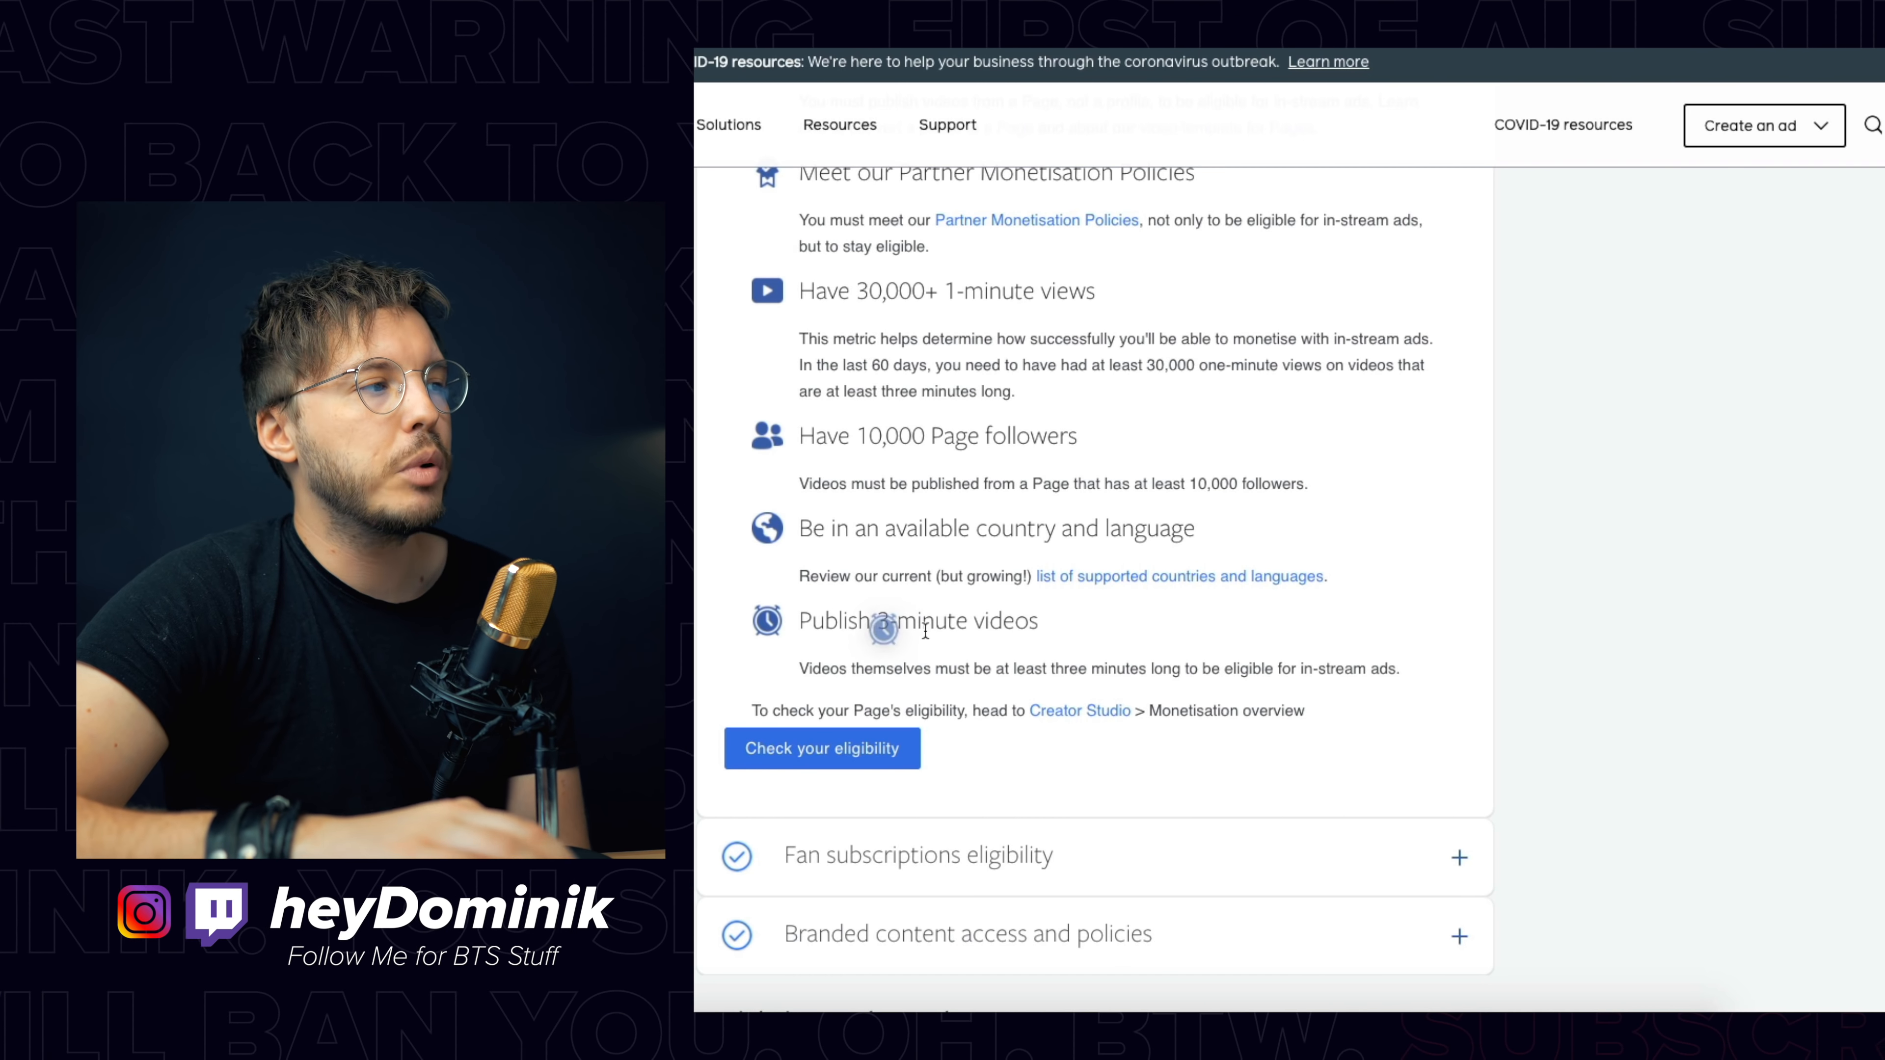
triple_click(916, 620)
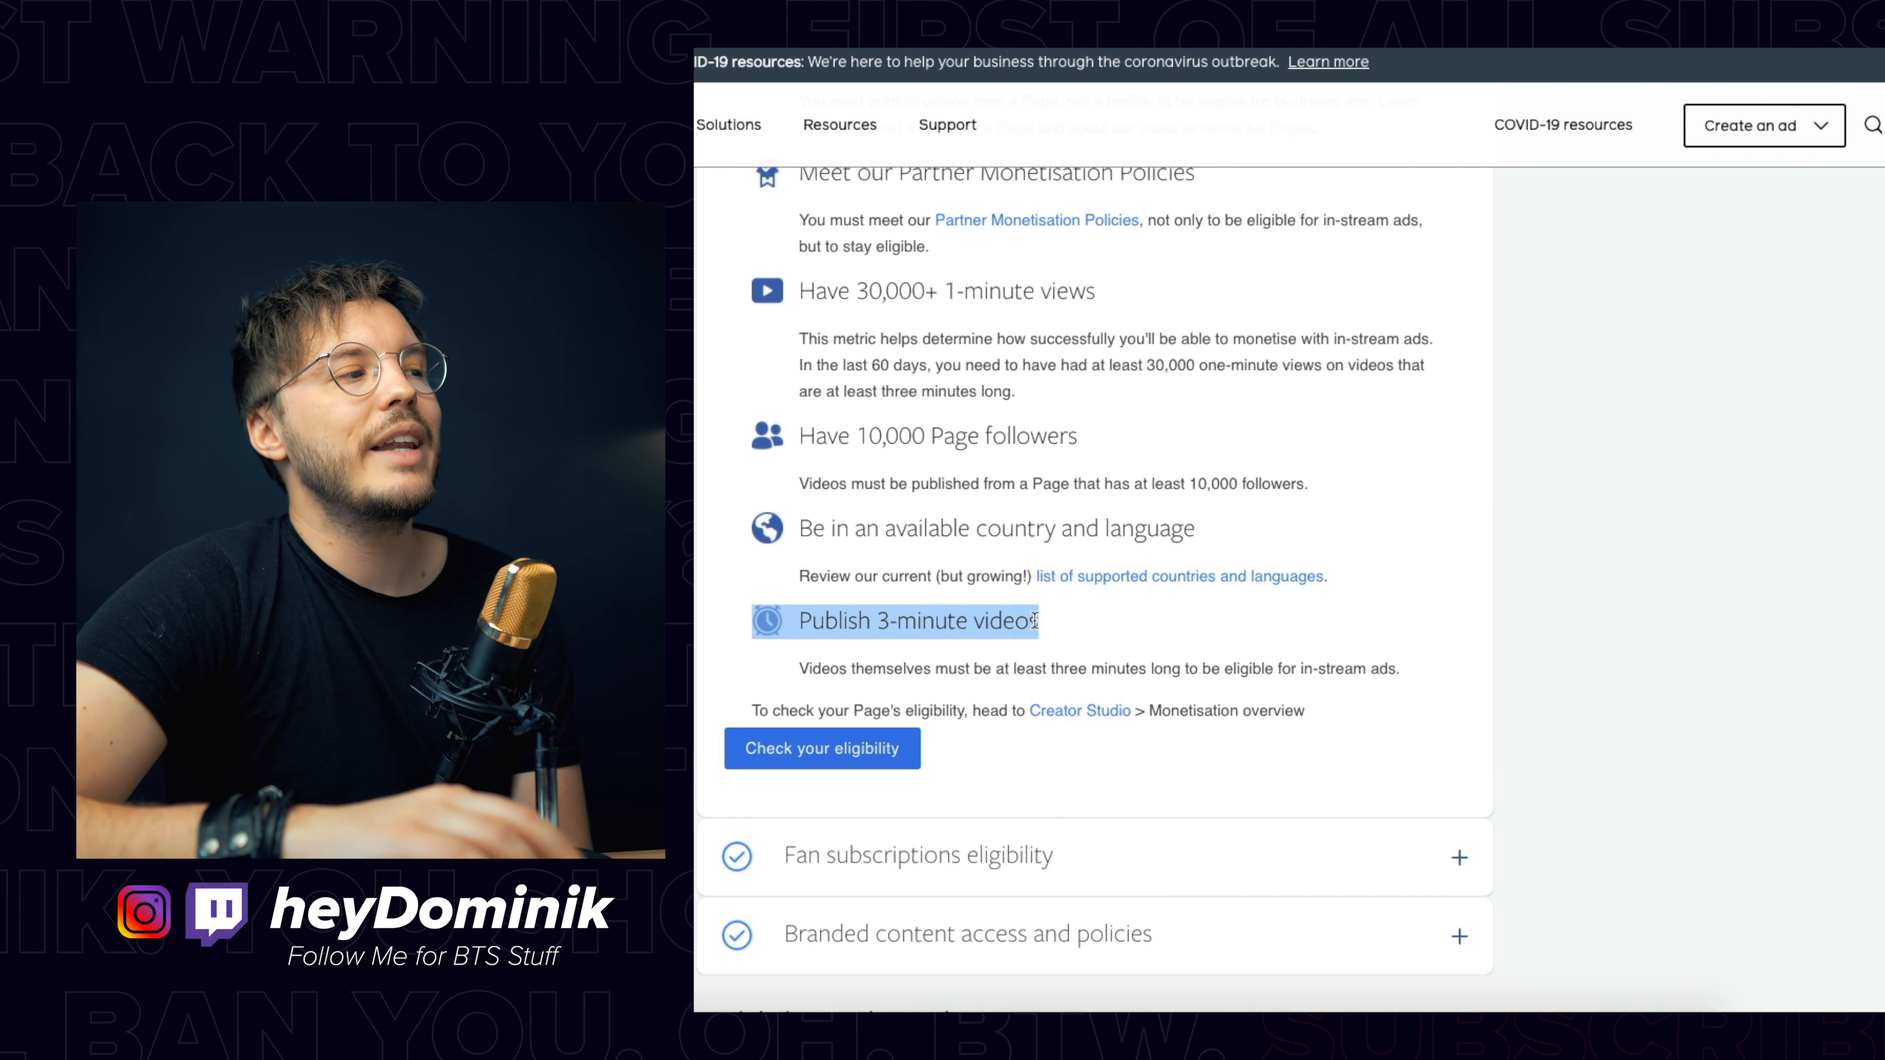
scroll("down", 3)
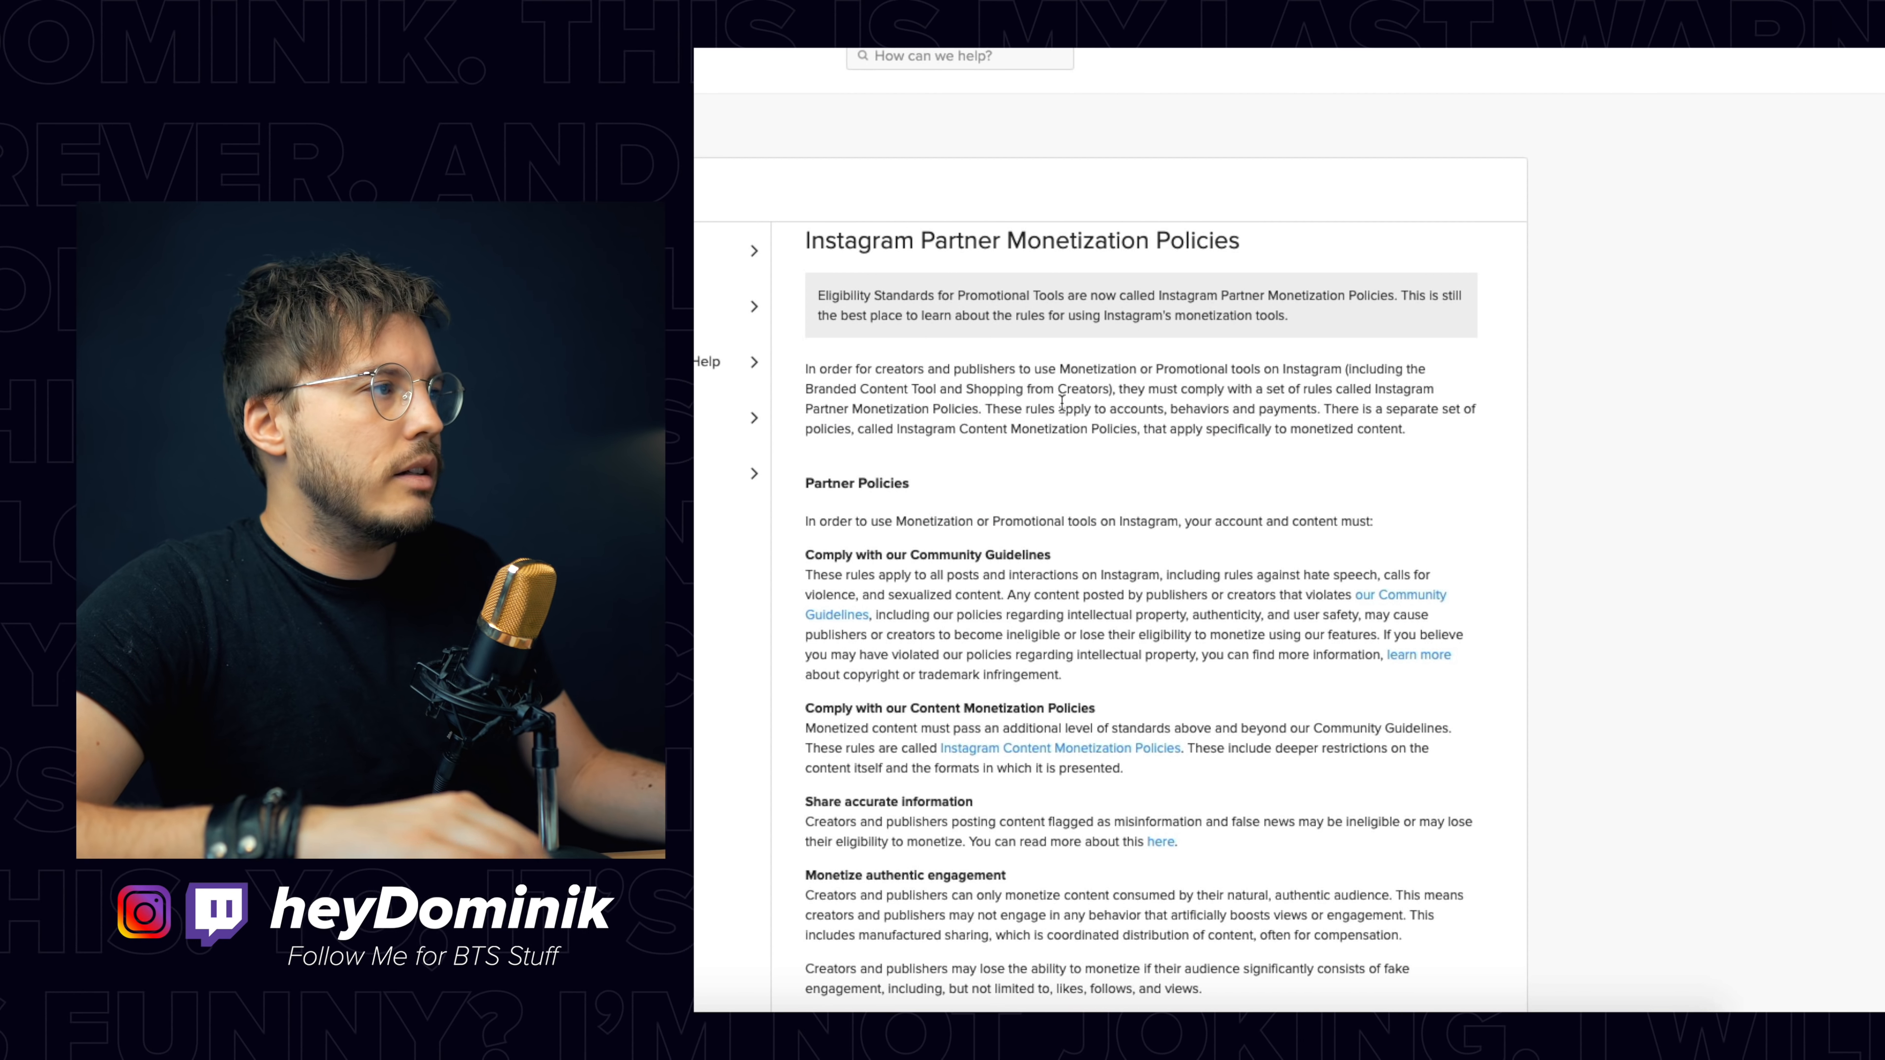
scroll("down", 3)
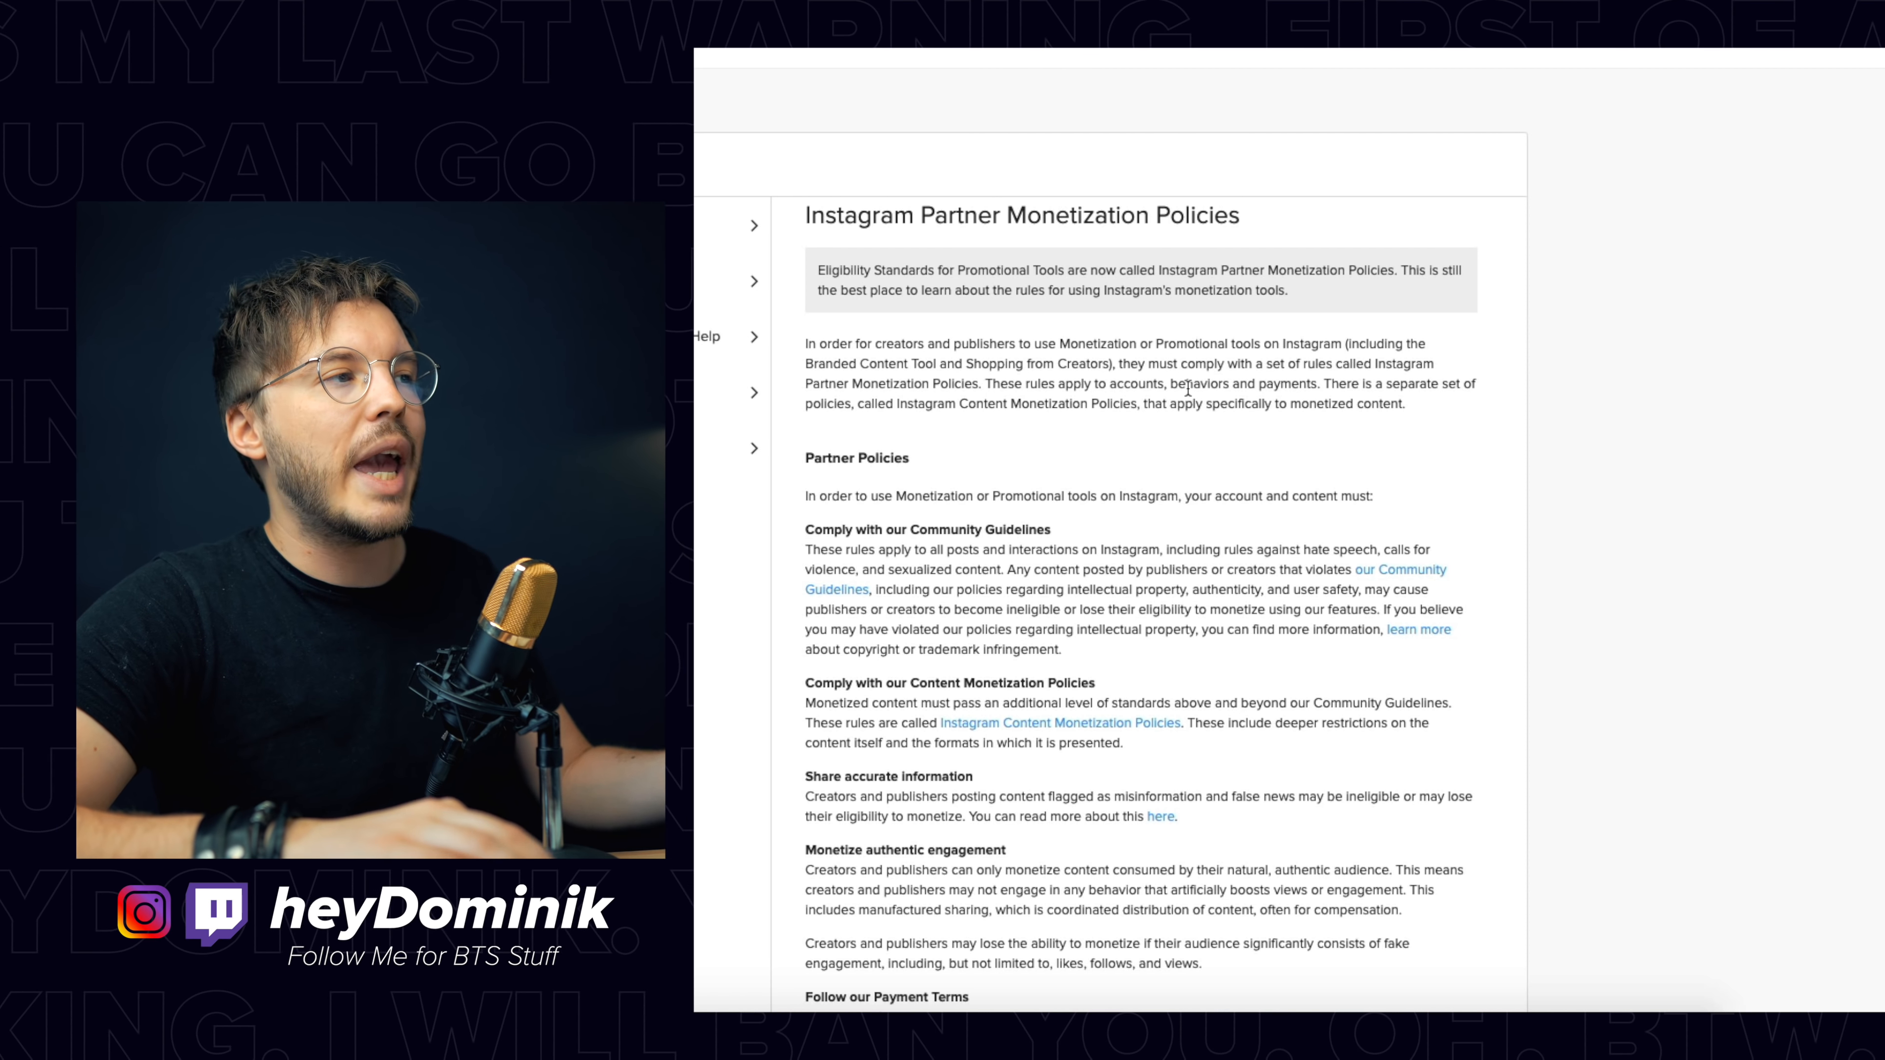
scroll("down", 3)
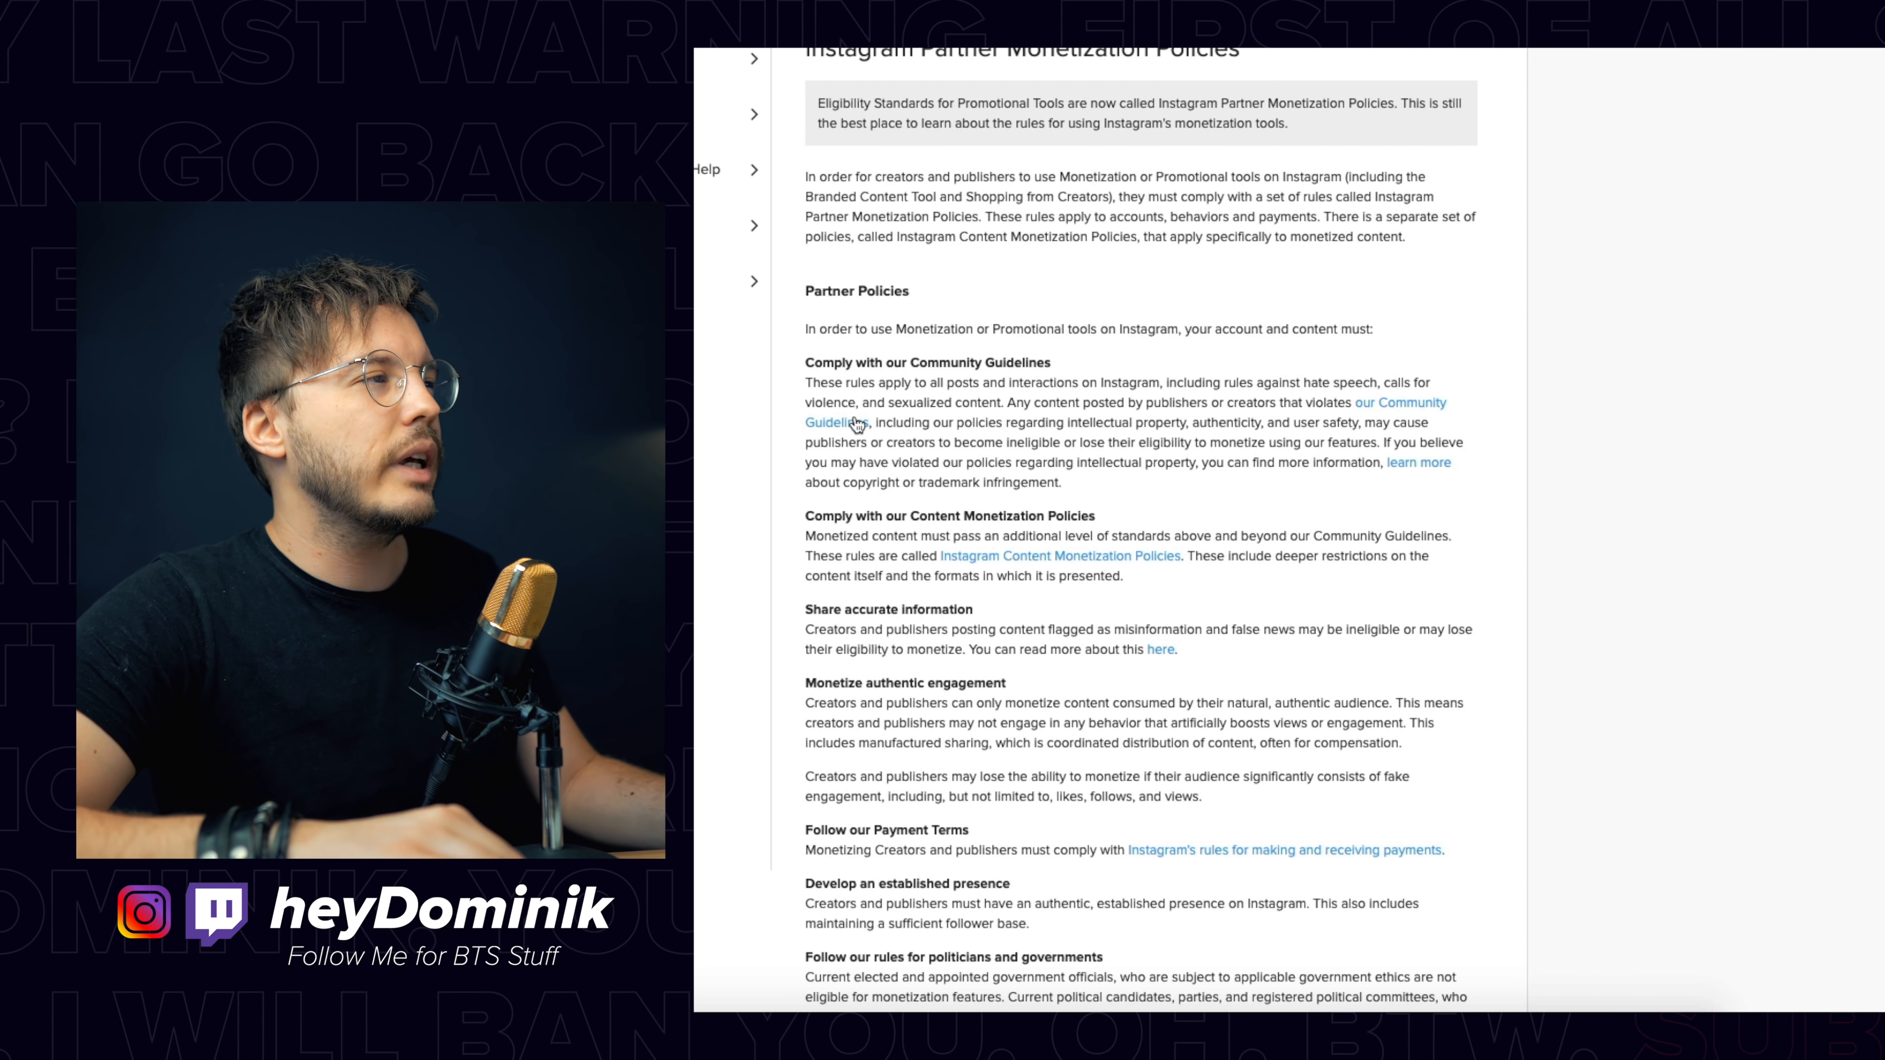
scroll("down", 3)
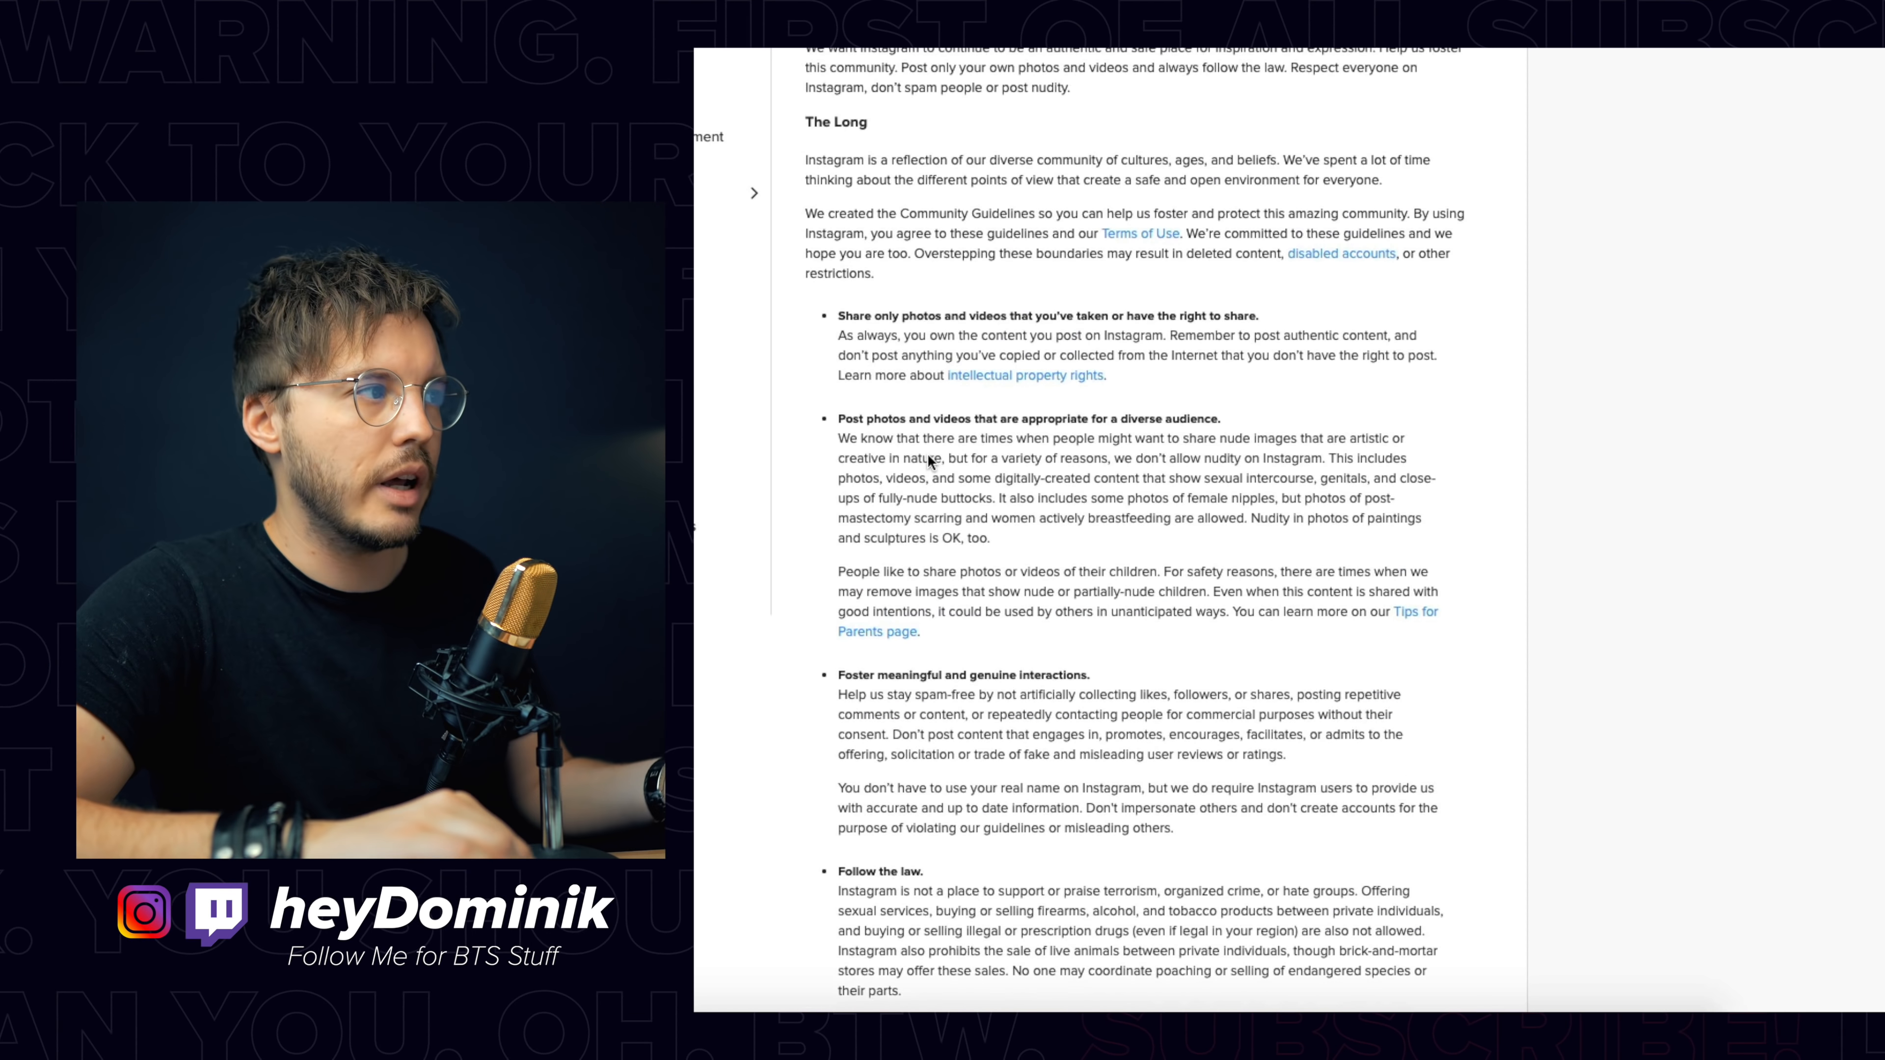
Step: Highlight the rule about sharing appropriate photos and videos, then scroll further down the guidelines
scroll("down", 3)
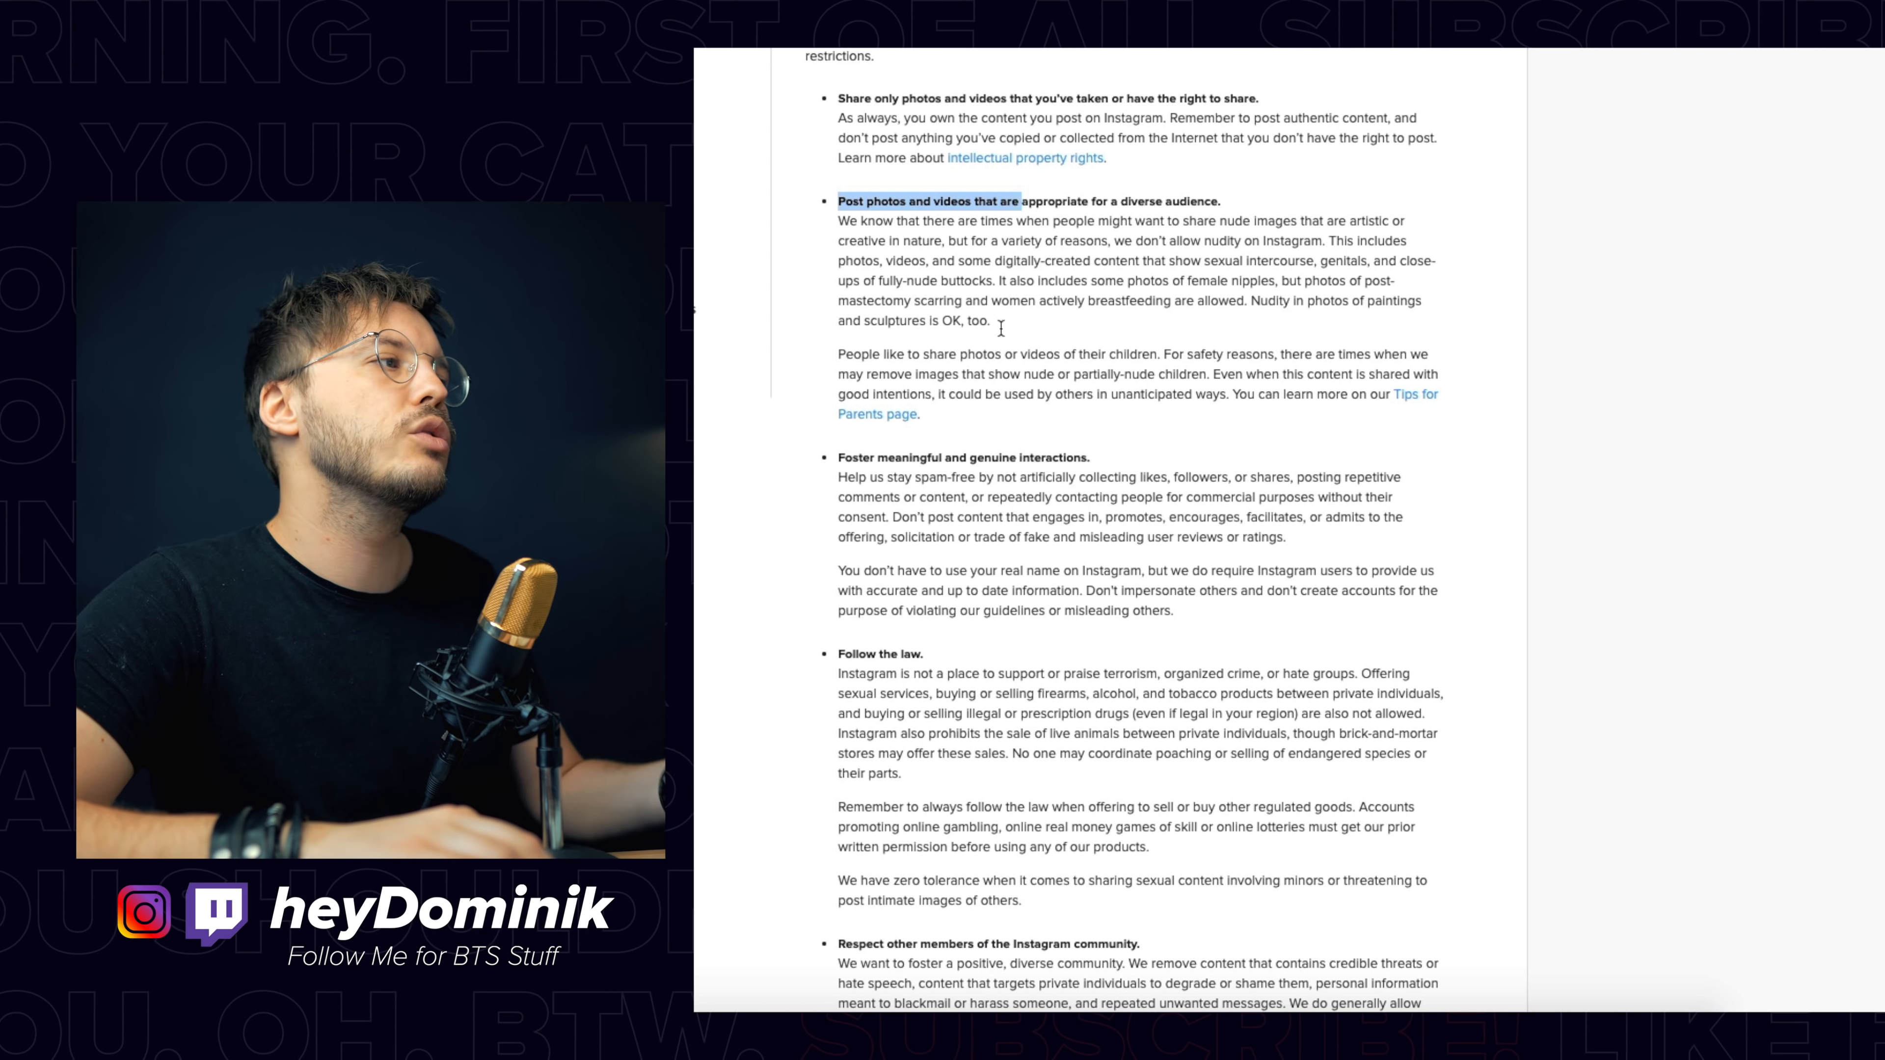
double_click(964, 458)
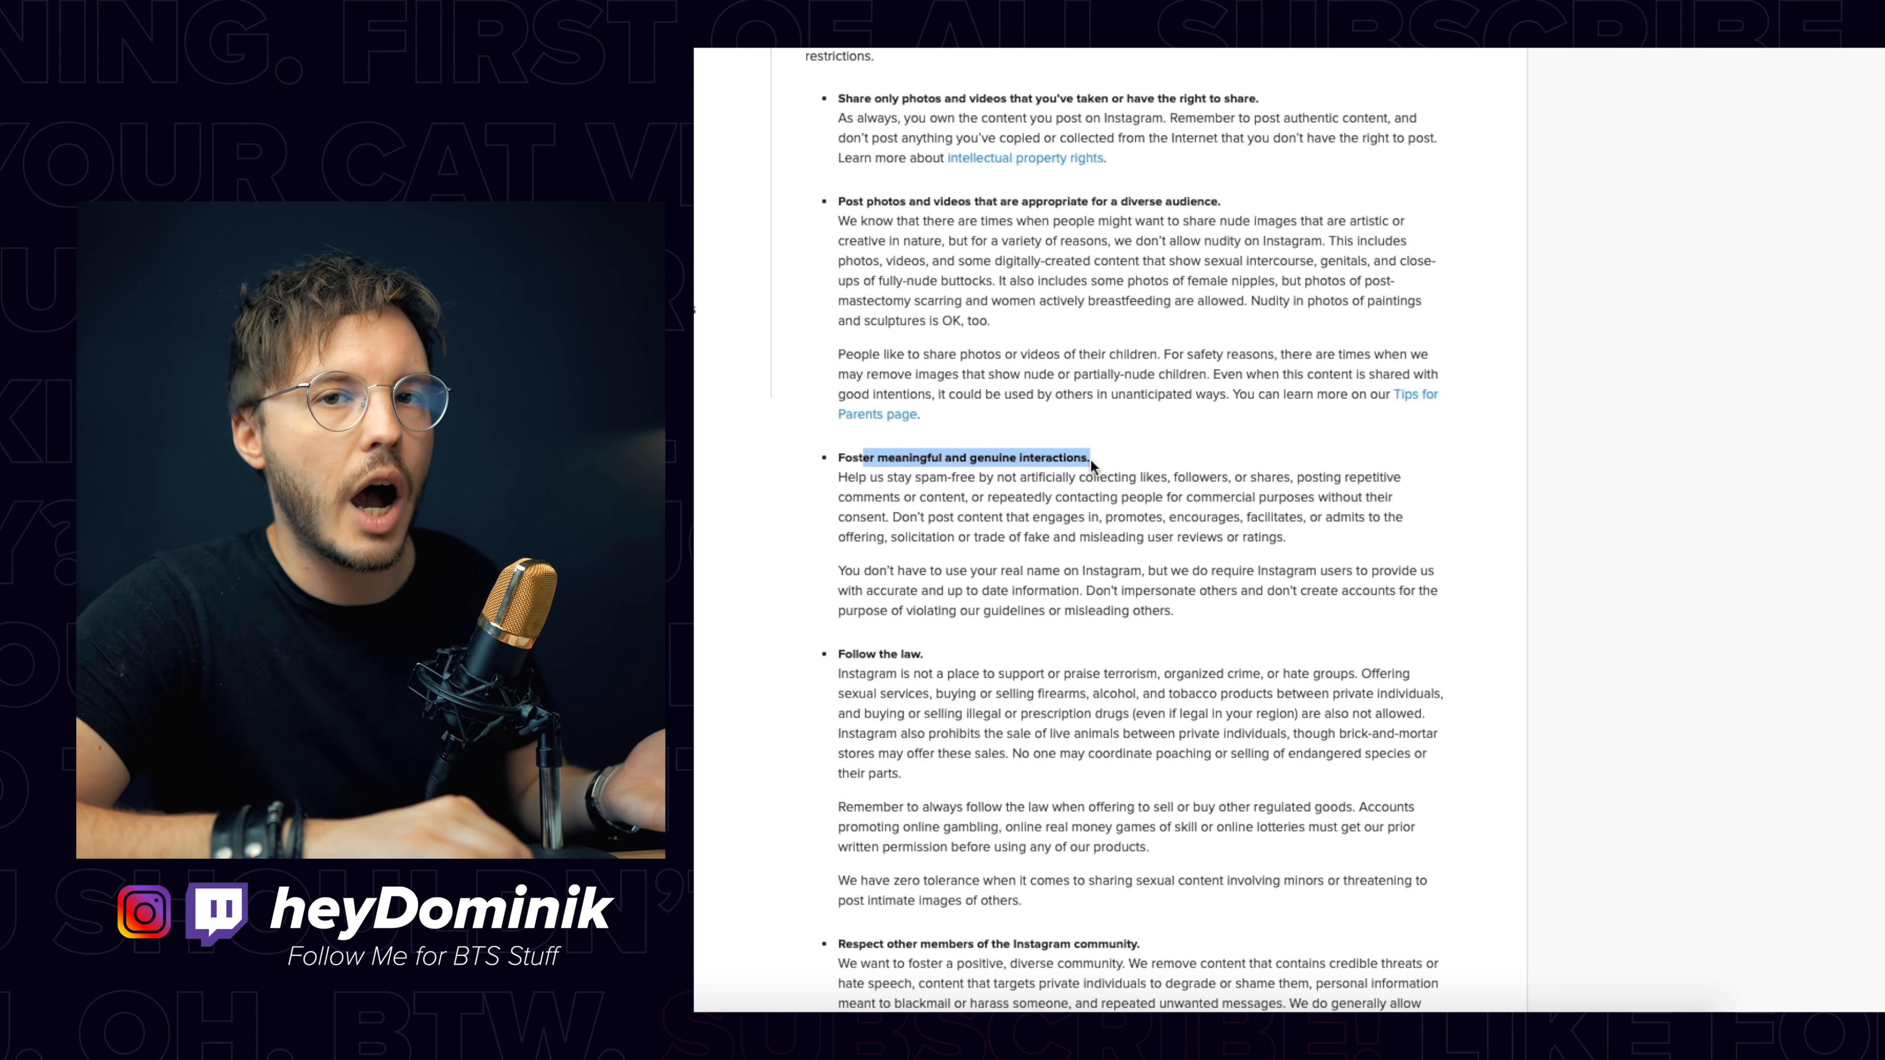
scroll("down", 3)
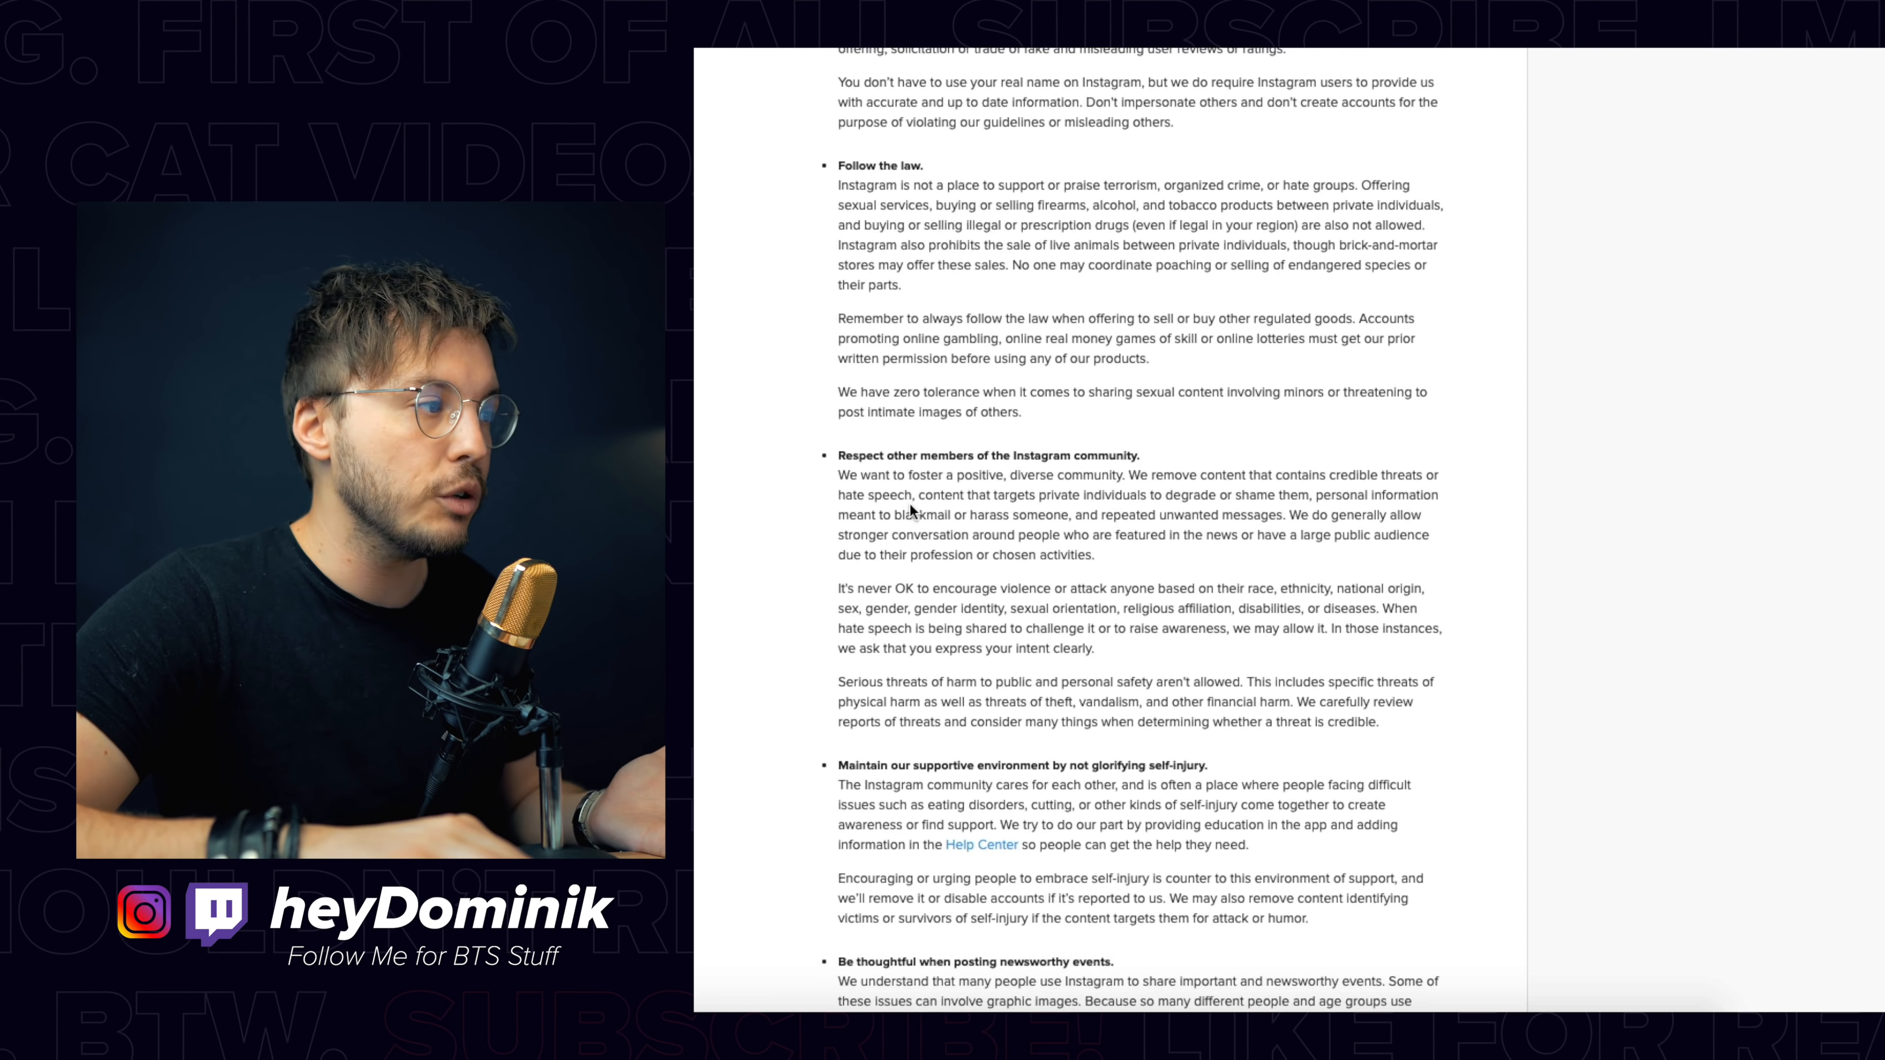
scroll("down", 3)
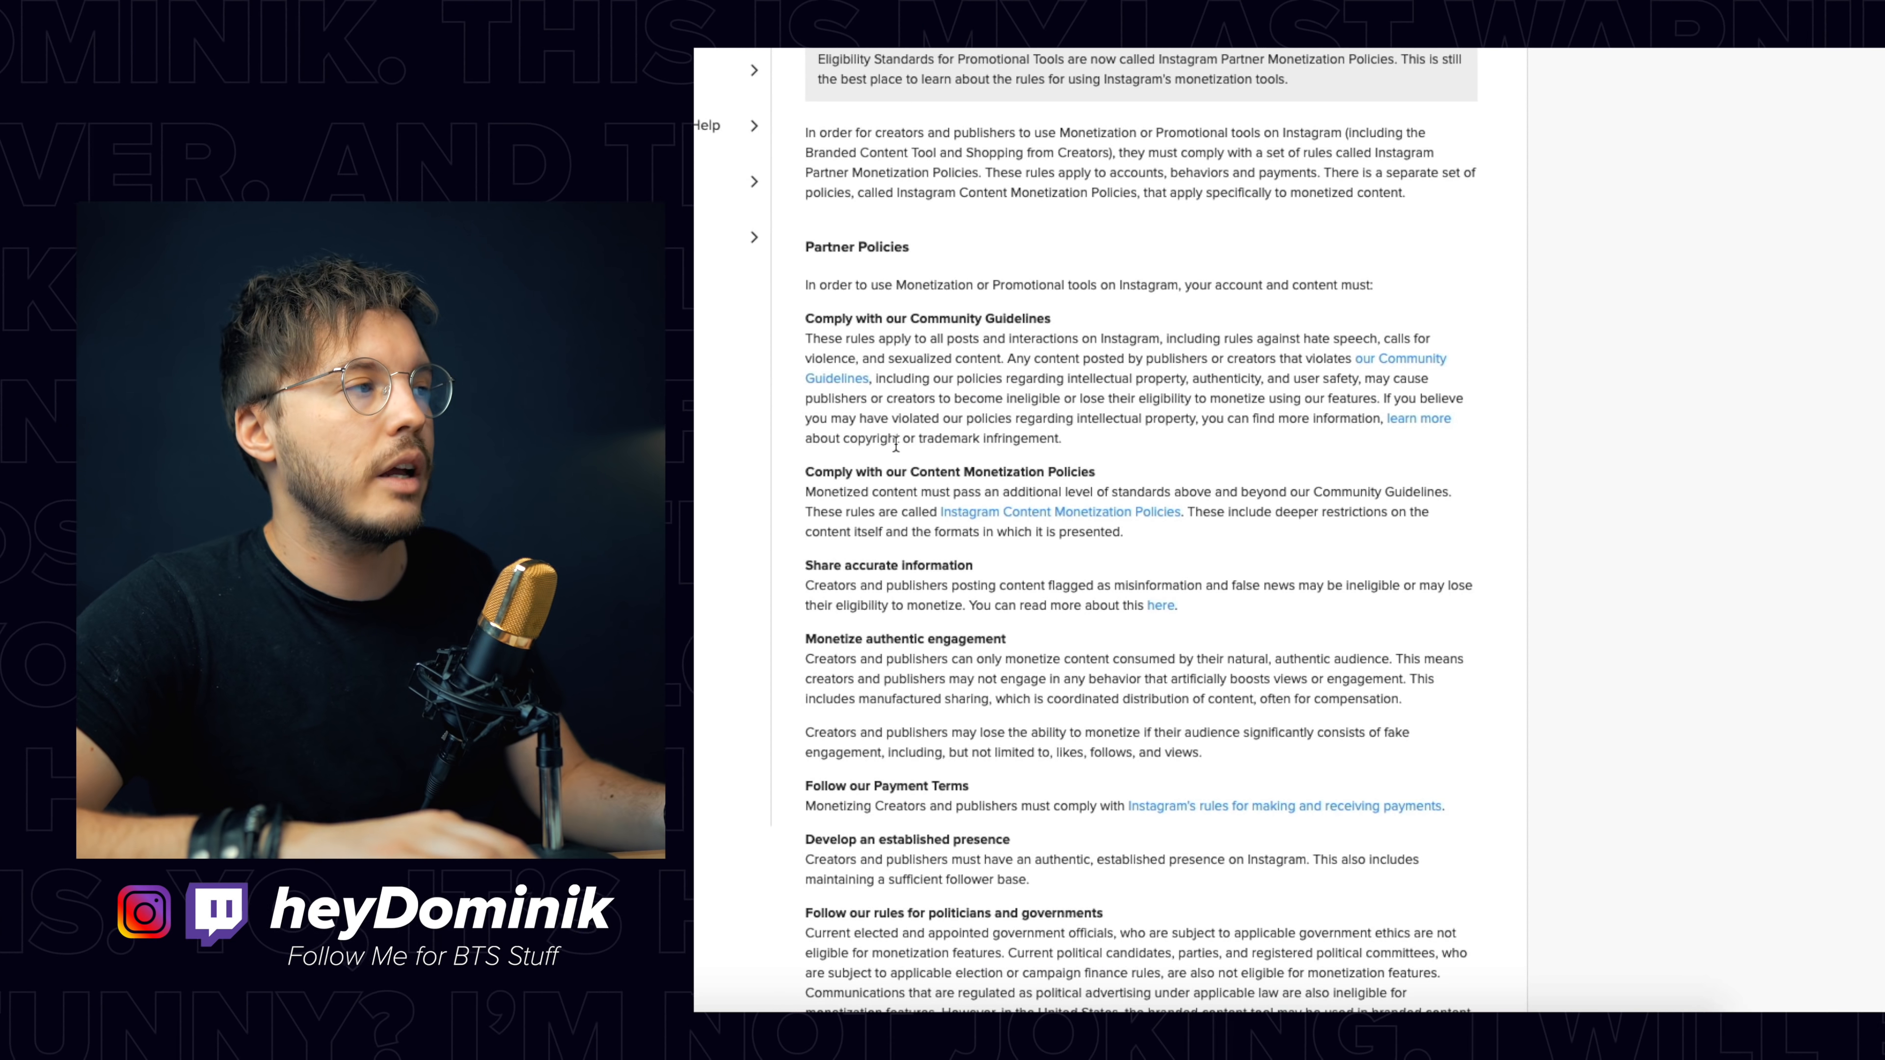
mouse_move(742, 503)
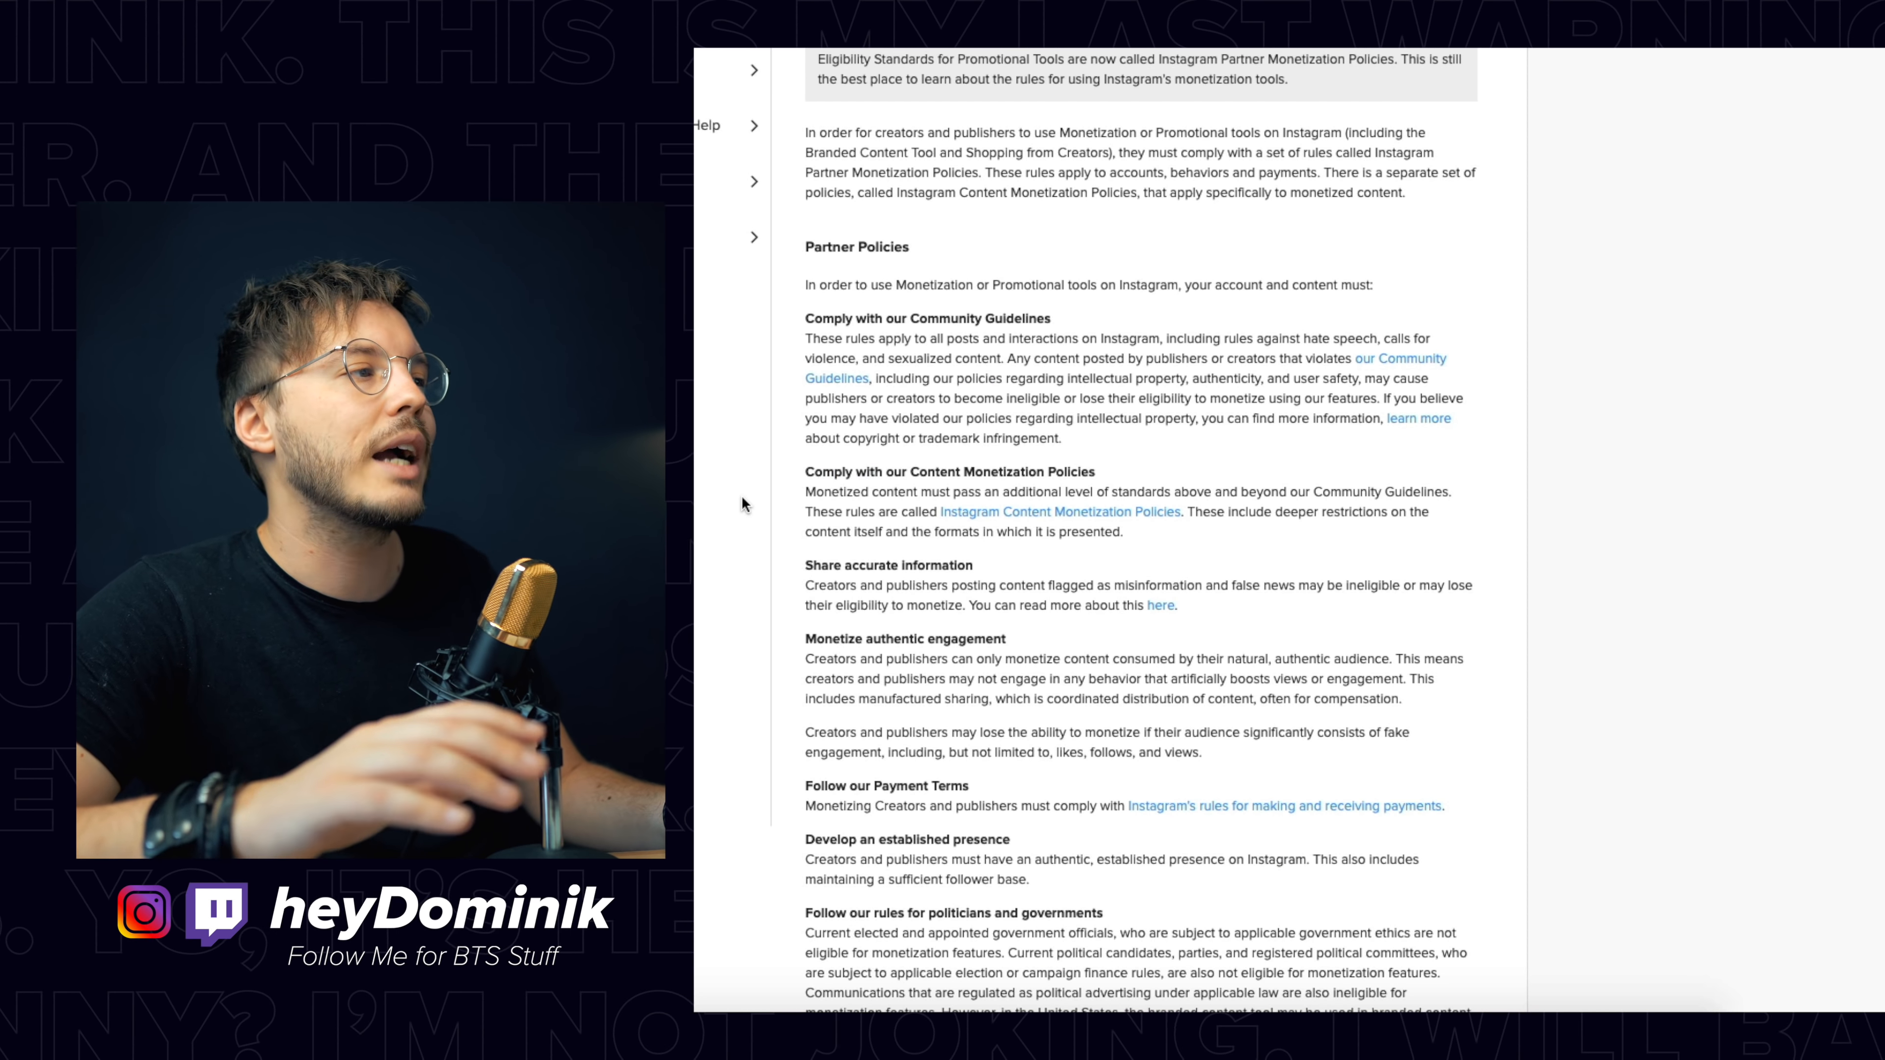
mouse_move(940, 494)
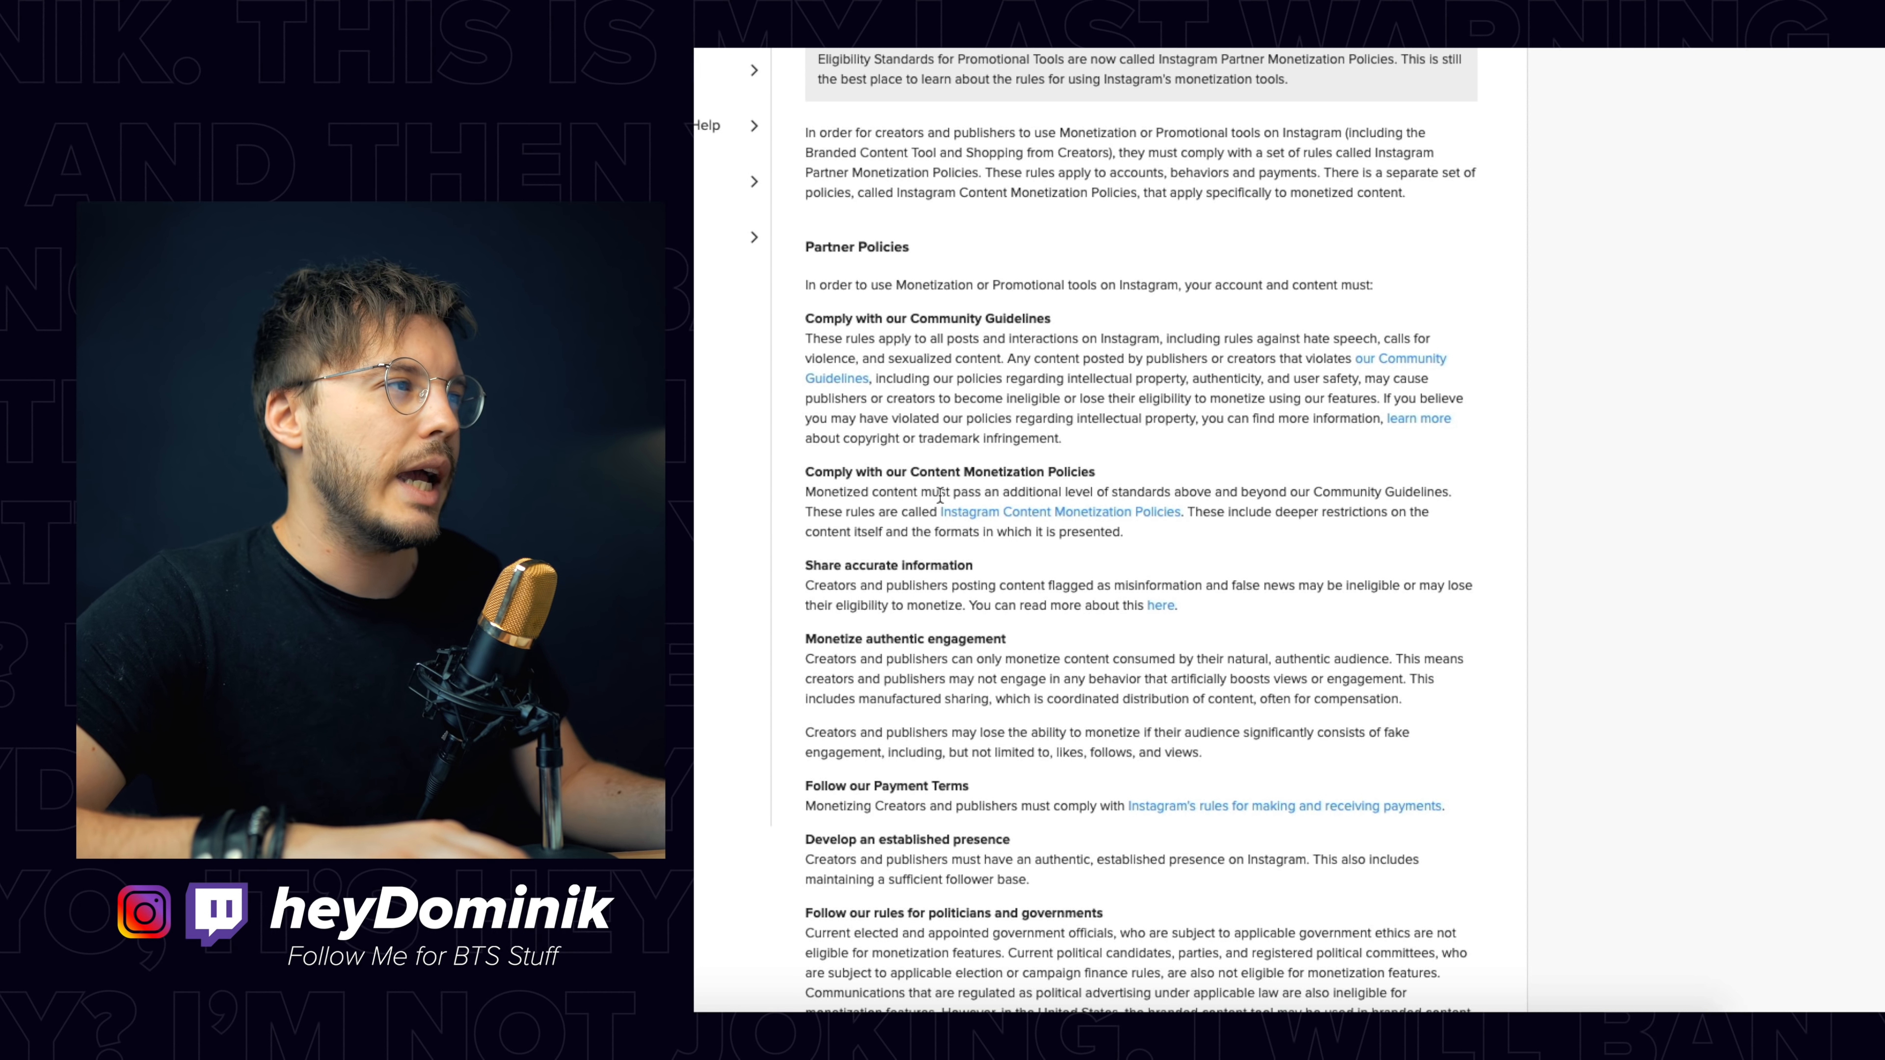
Step: Highlight a word in the 'Comply with our Content Monetization Policies' requirement
double_click(831, 492)
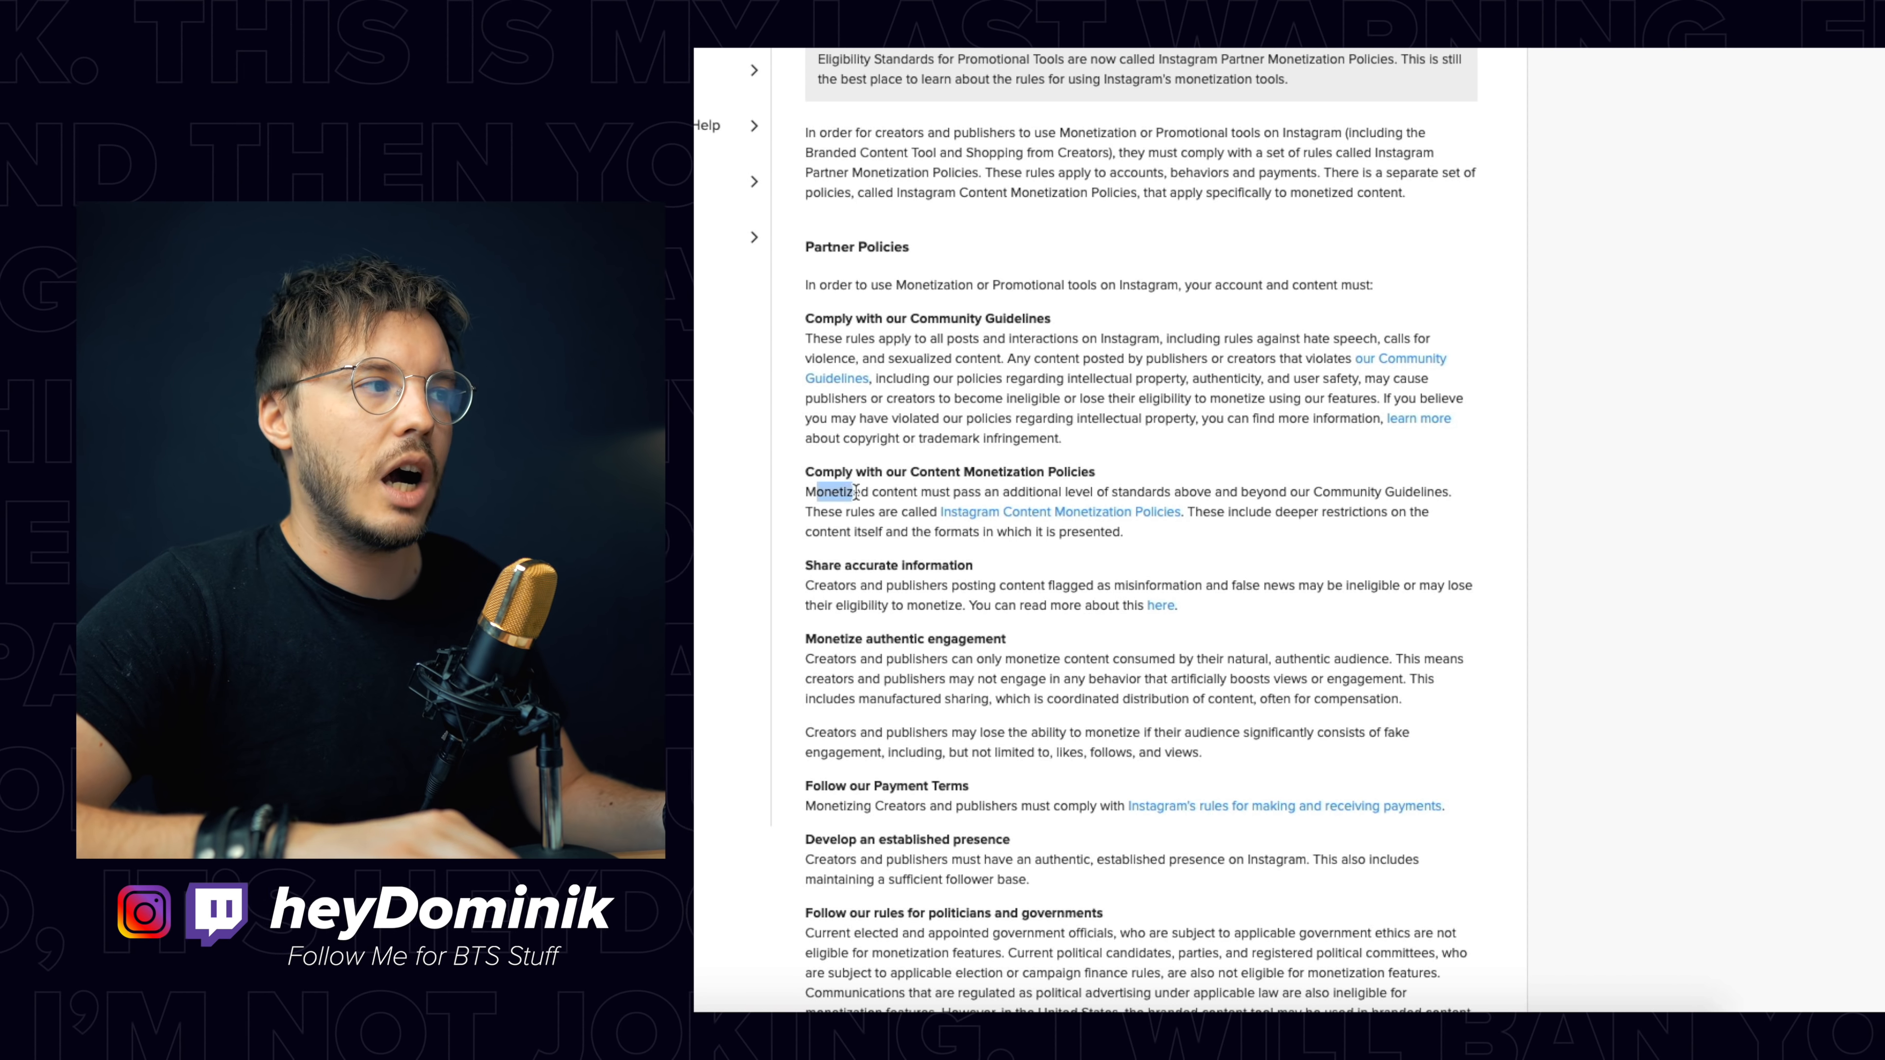
scroll("down", 3)
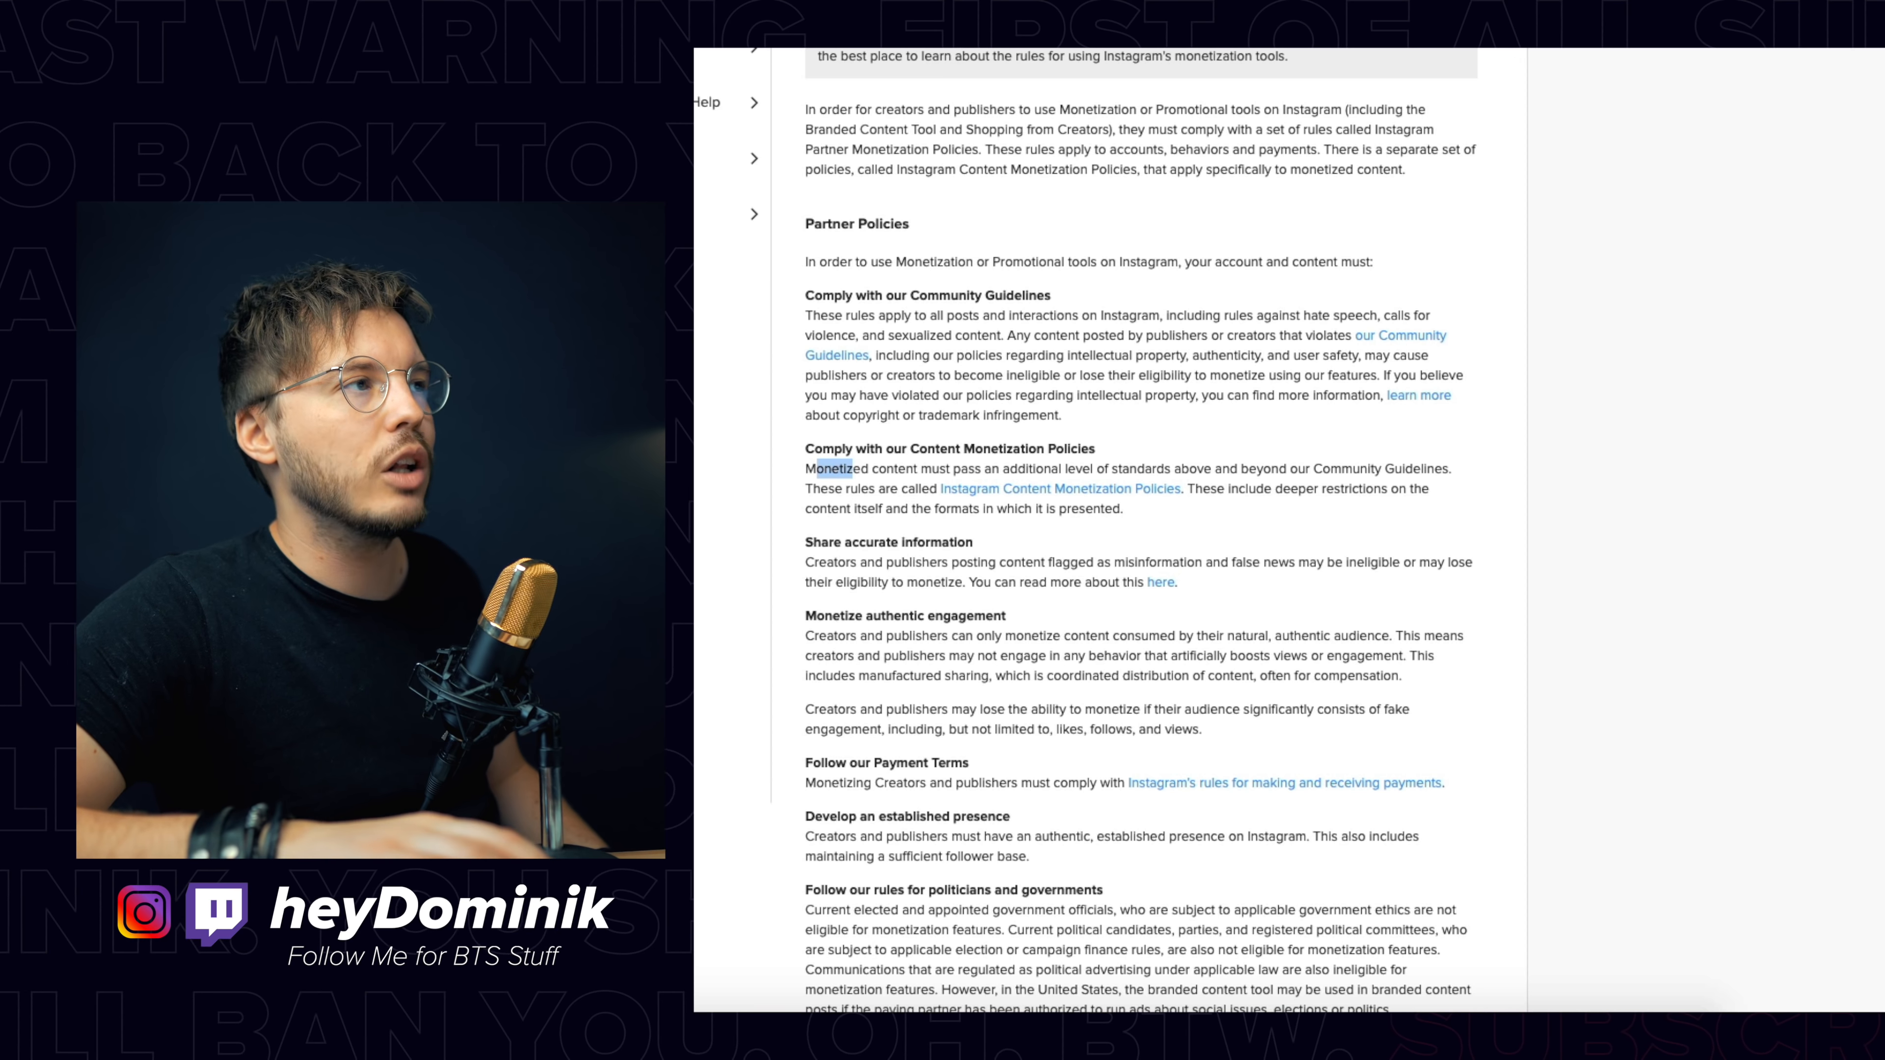
Step: Open the Instagram Content Monetization Policies article and scroll down through prohibited formats and behaviors
left_click(1059, 488)
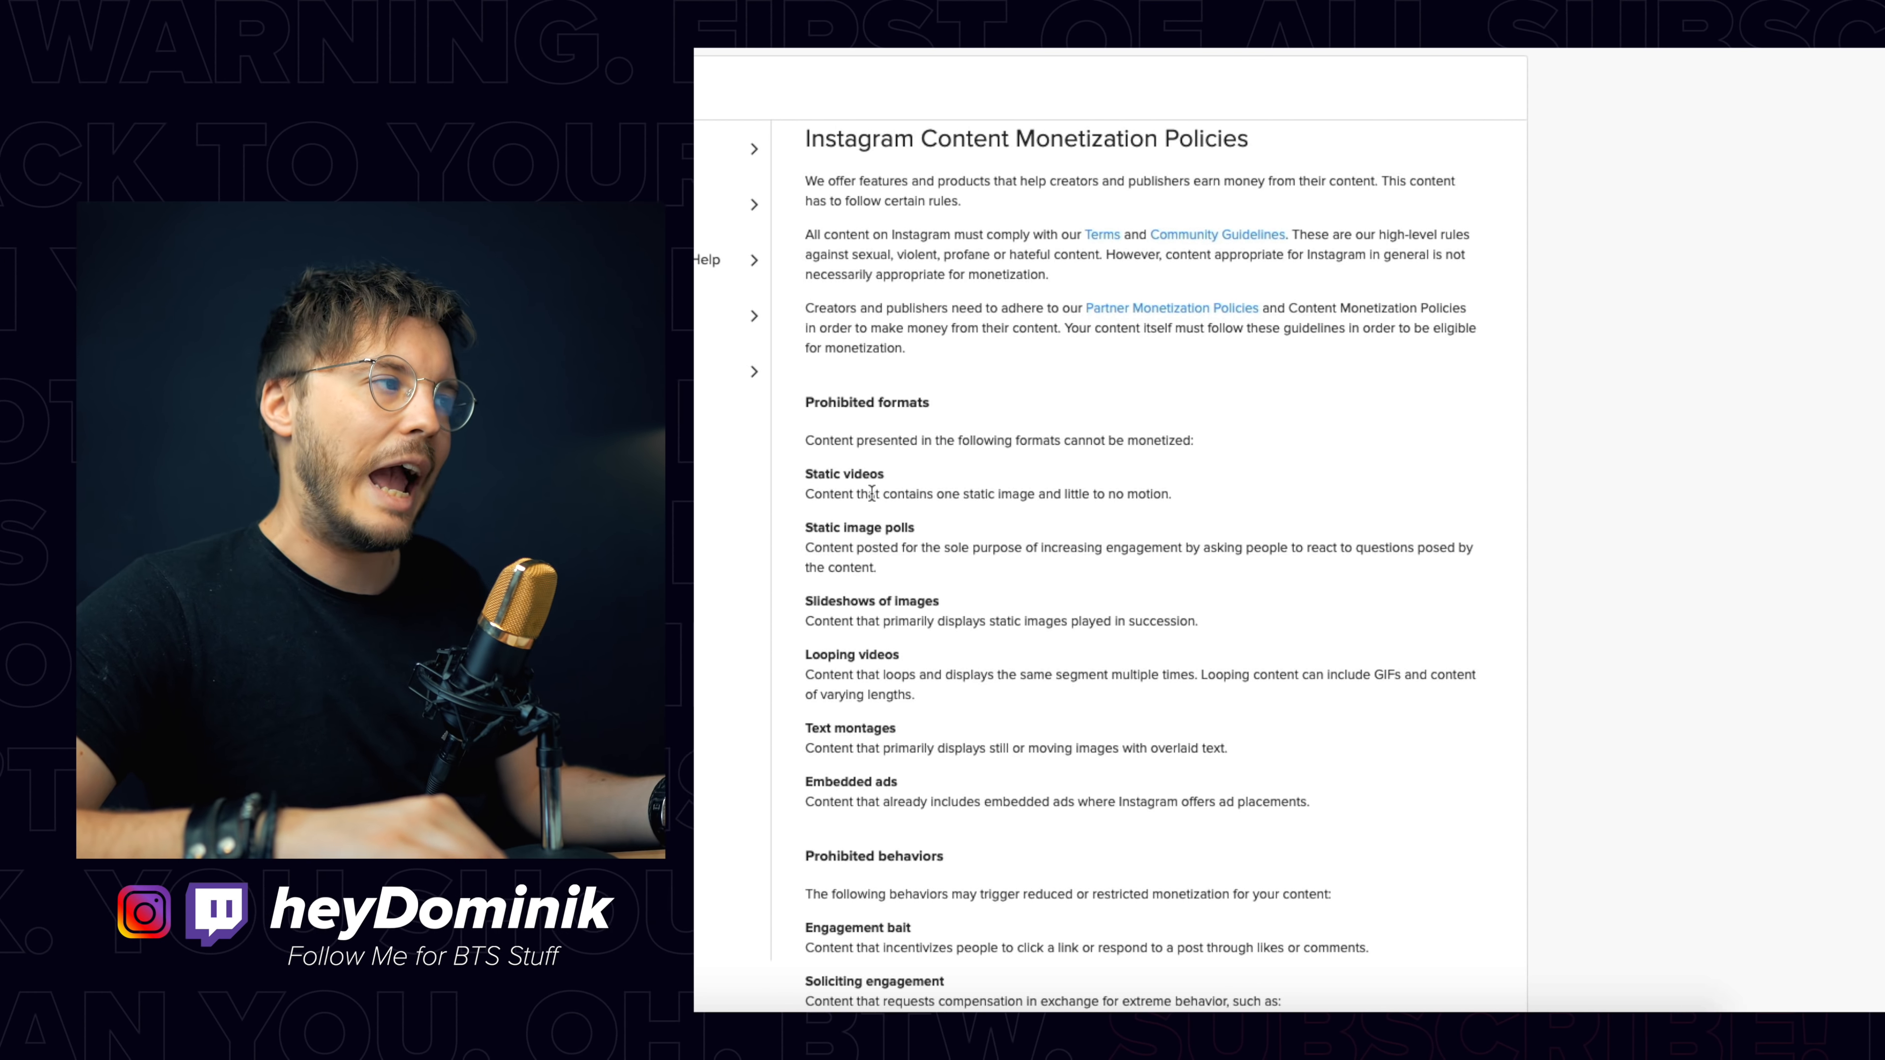
scroll("down", 3)
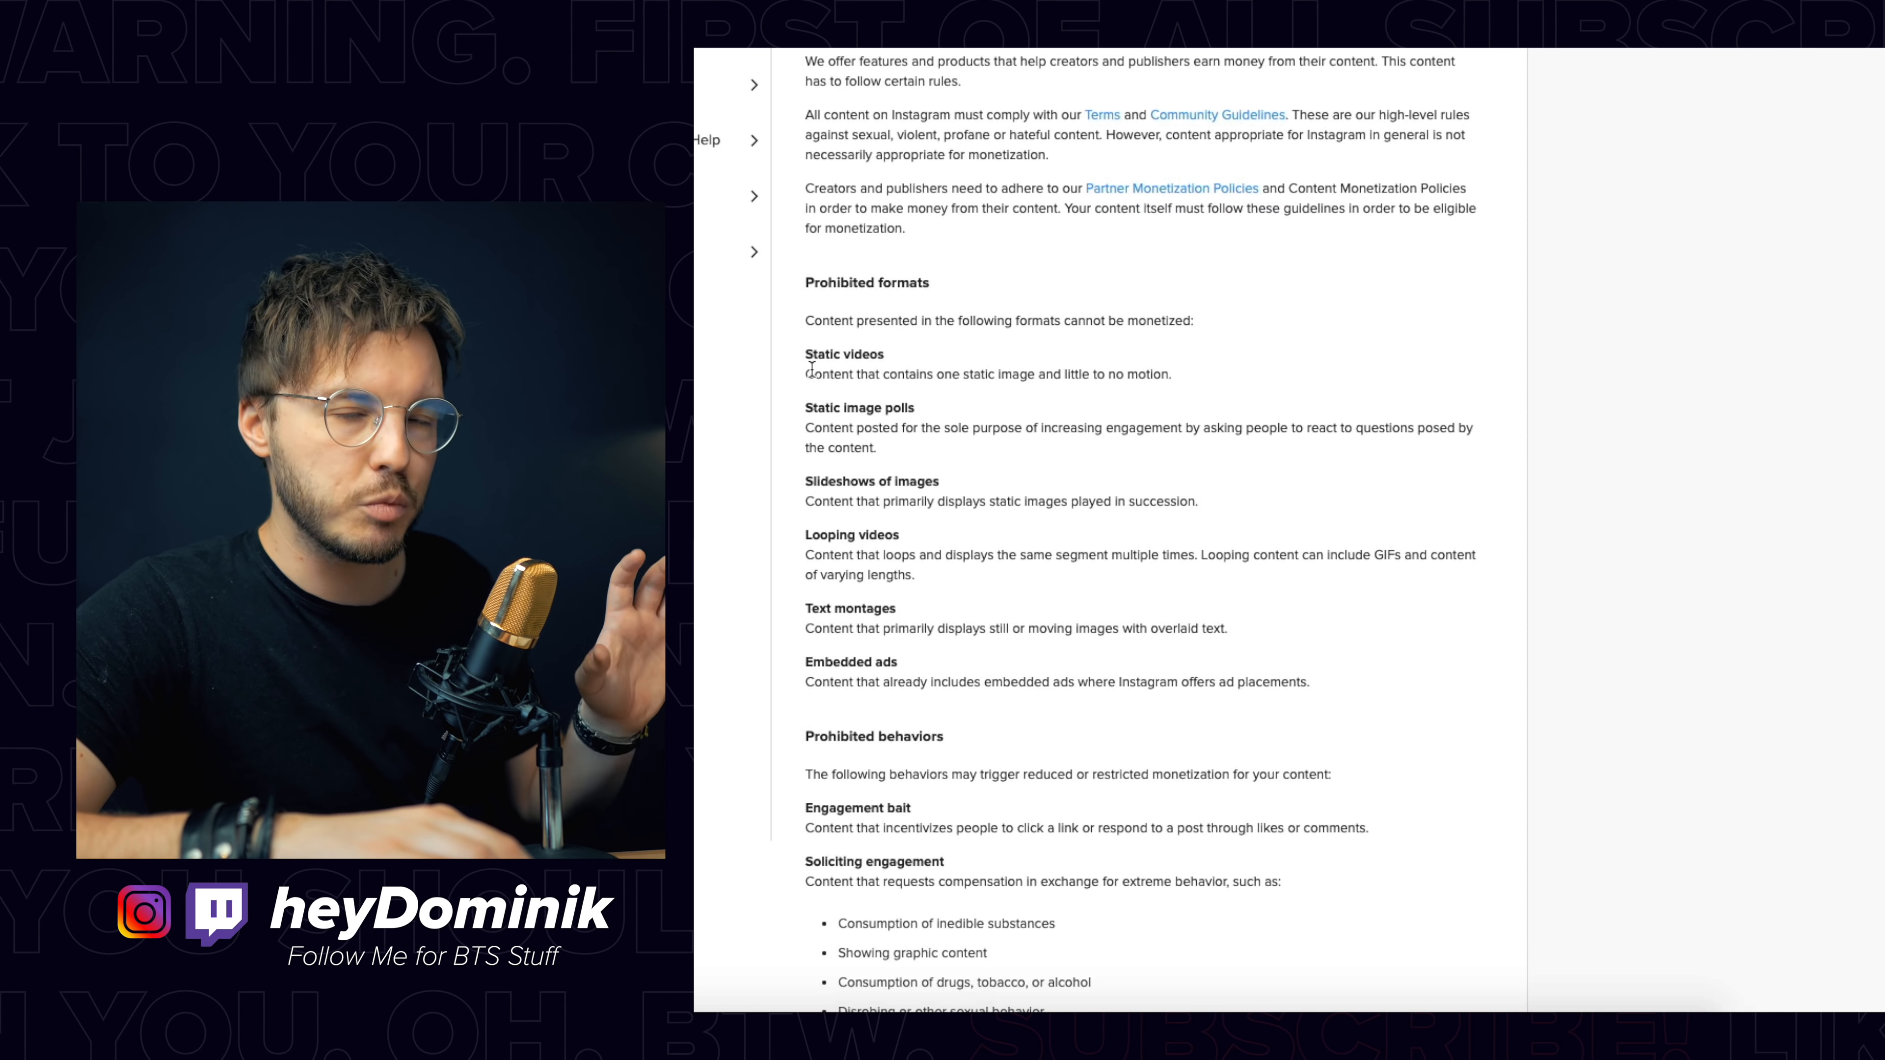
scroll("down", 3)
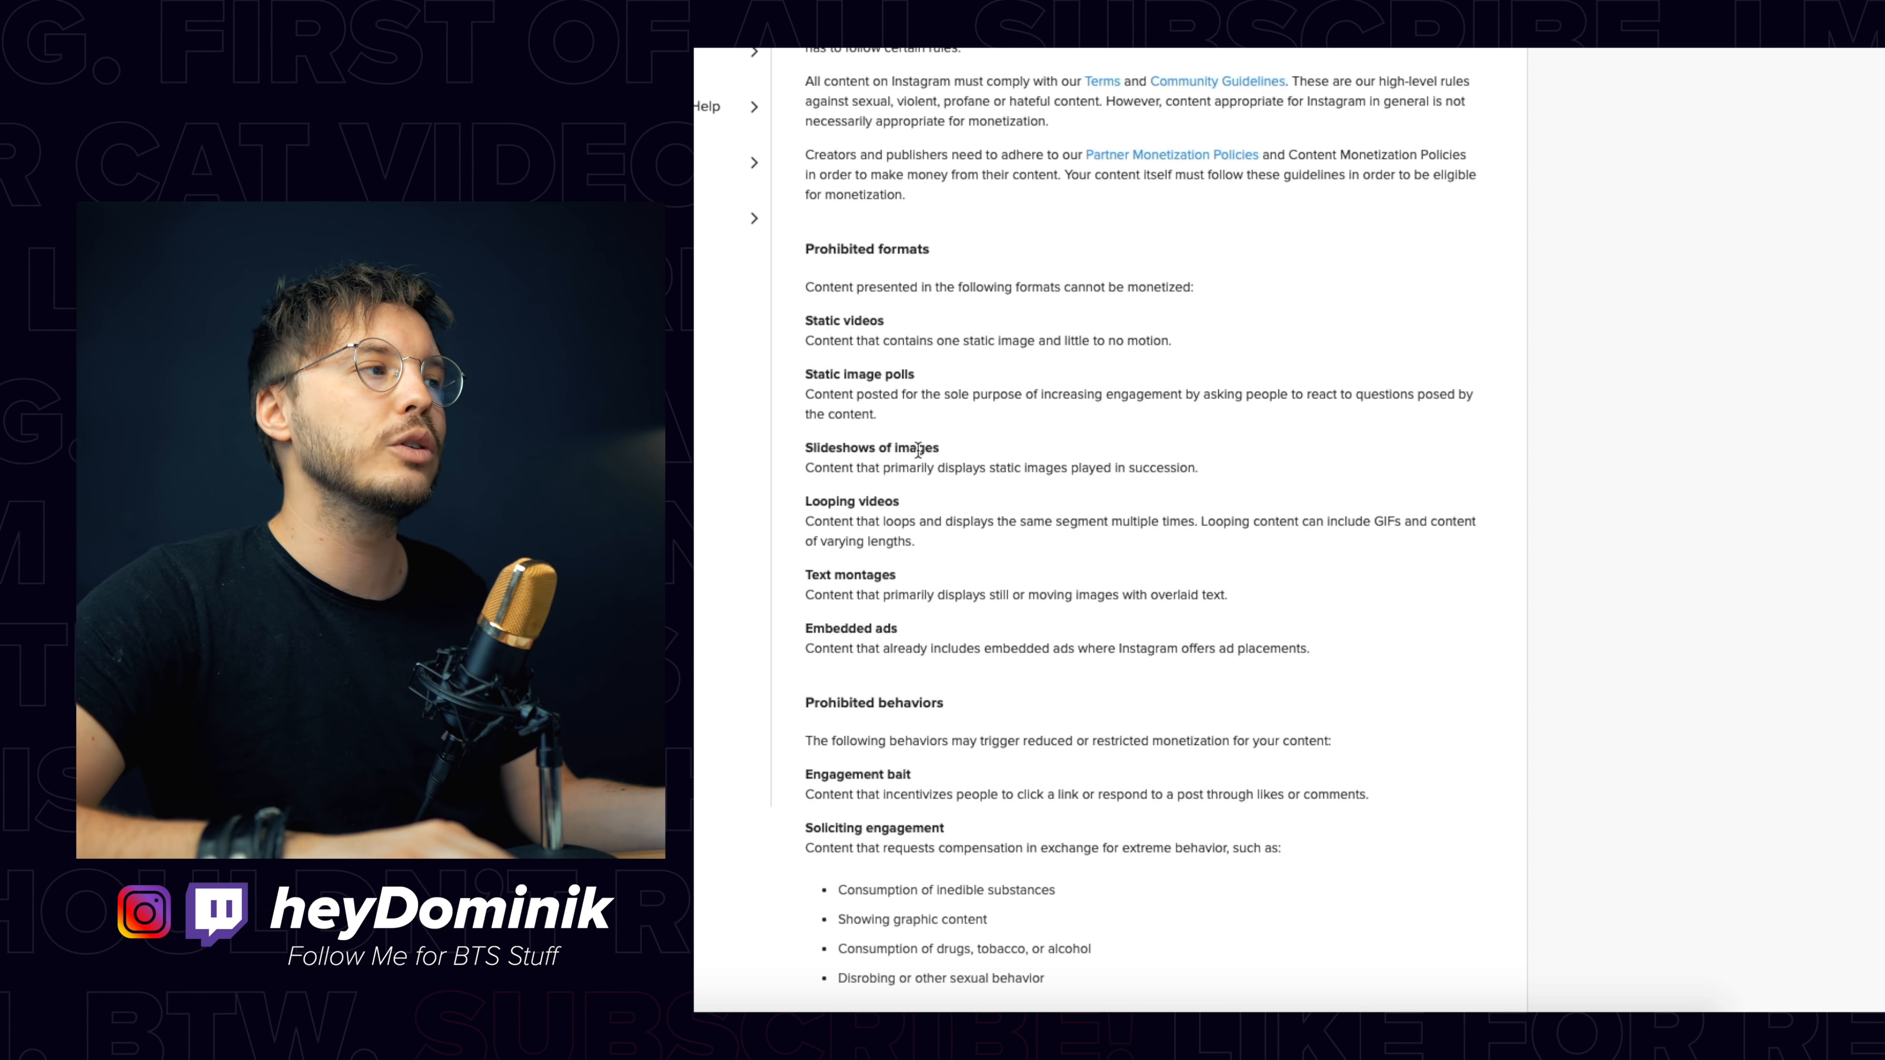
scroll("down", 3)
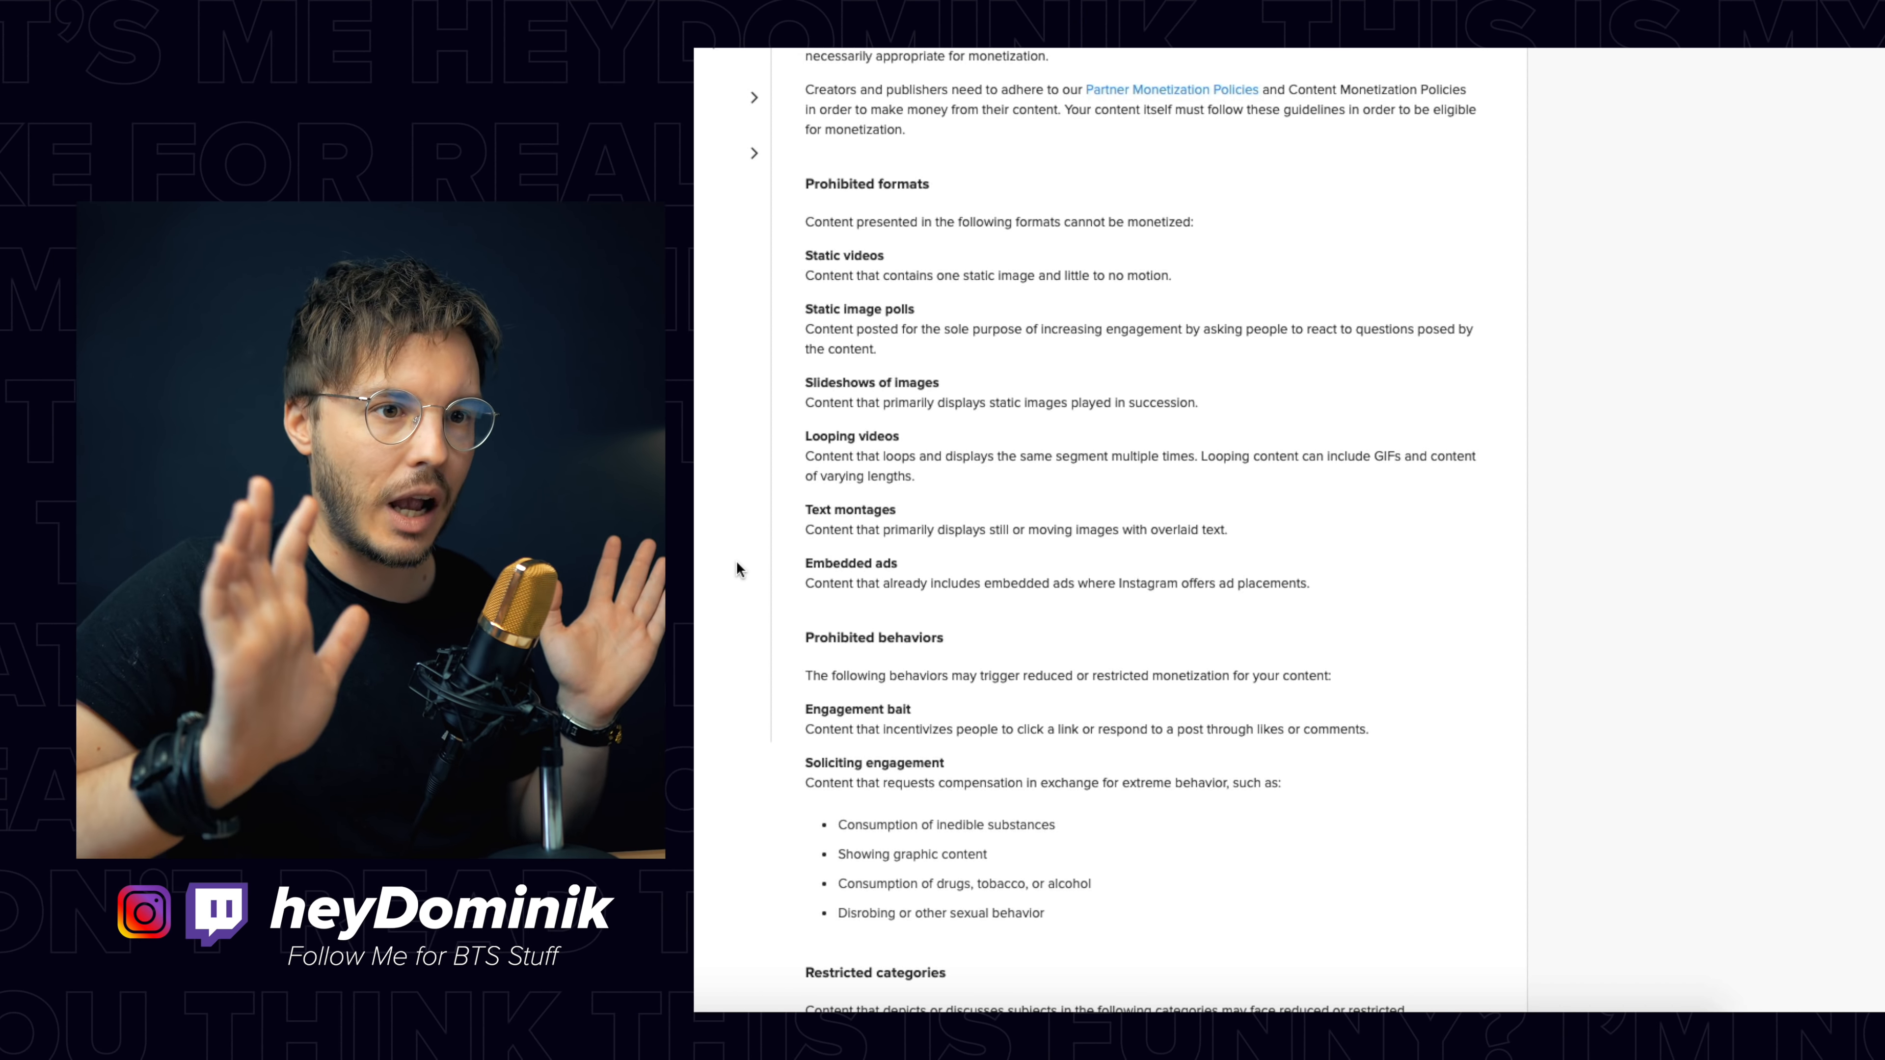
scroll("down", 3)
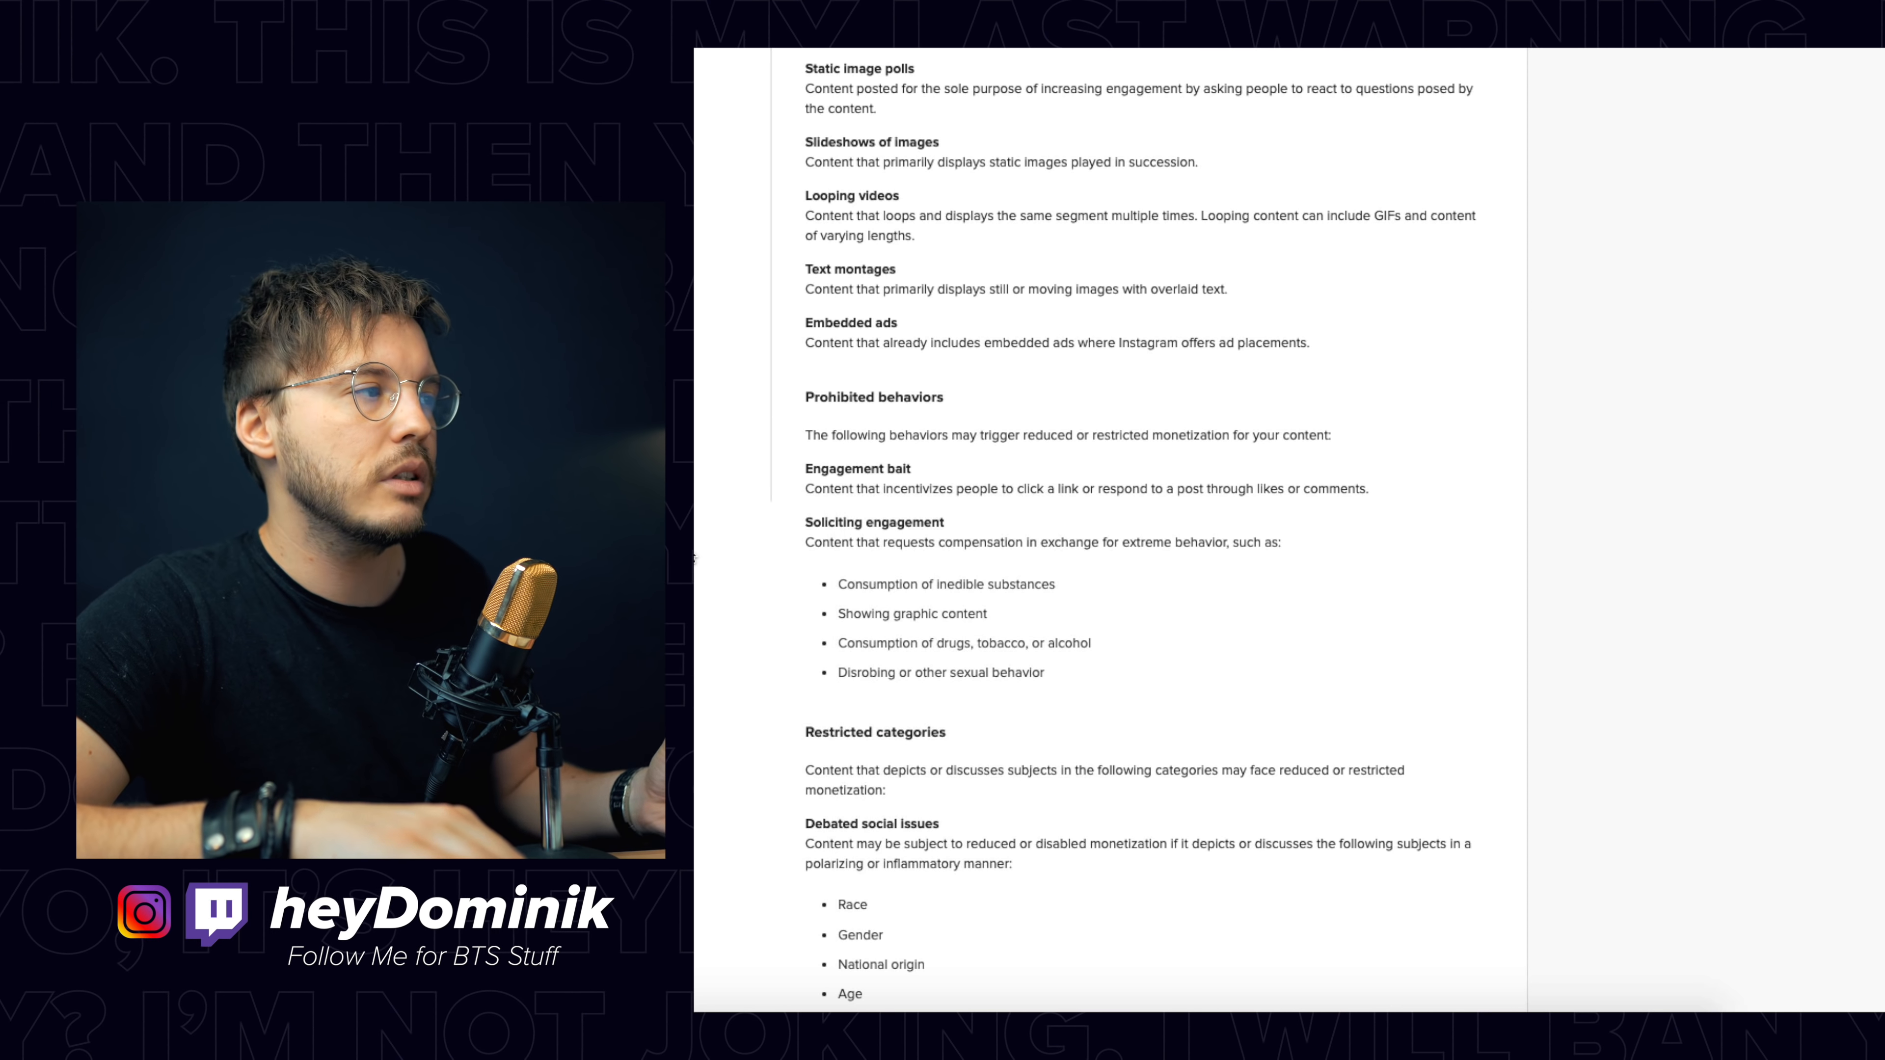
Step: Select text across the Prohibited behaviors section while scrolling toward Restricted categories
scroll("down", 3)
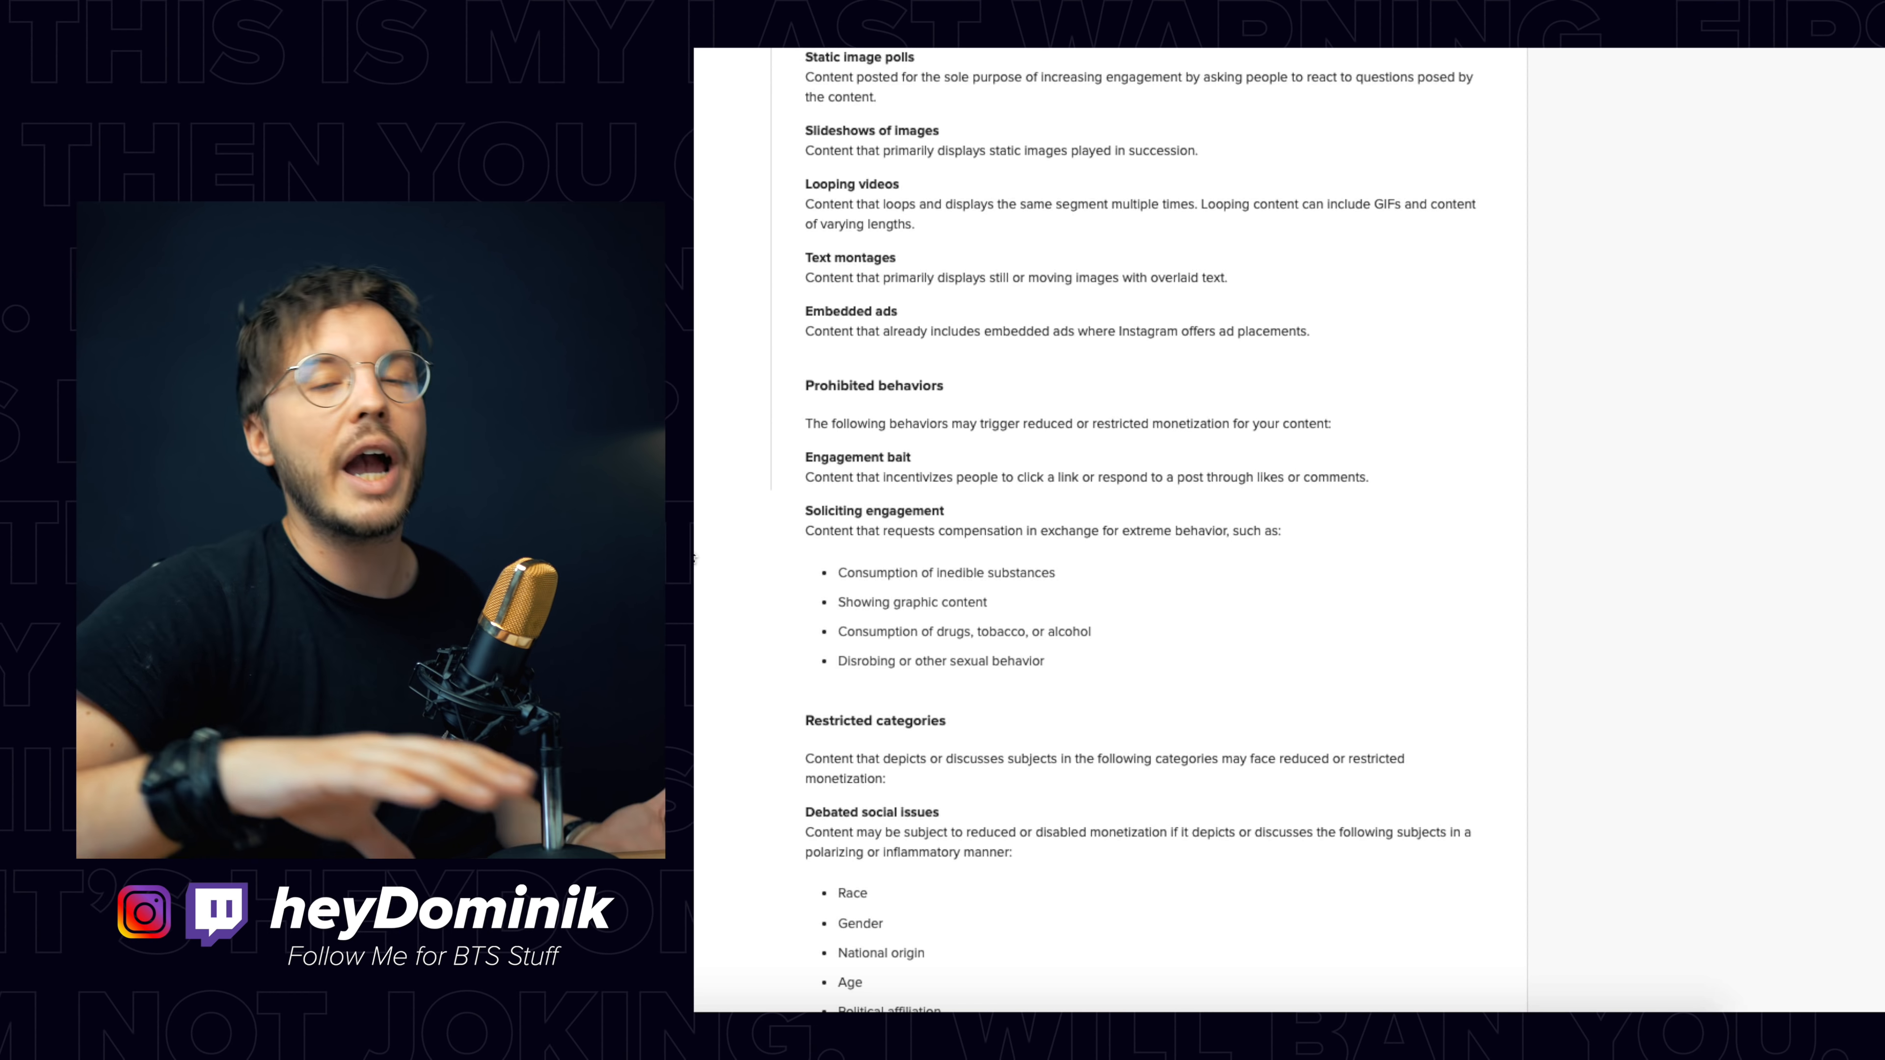
left_click_drag(804, 77, 1332, 423)
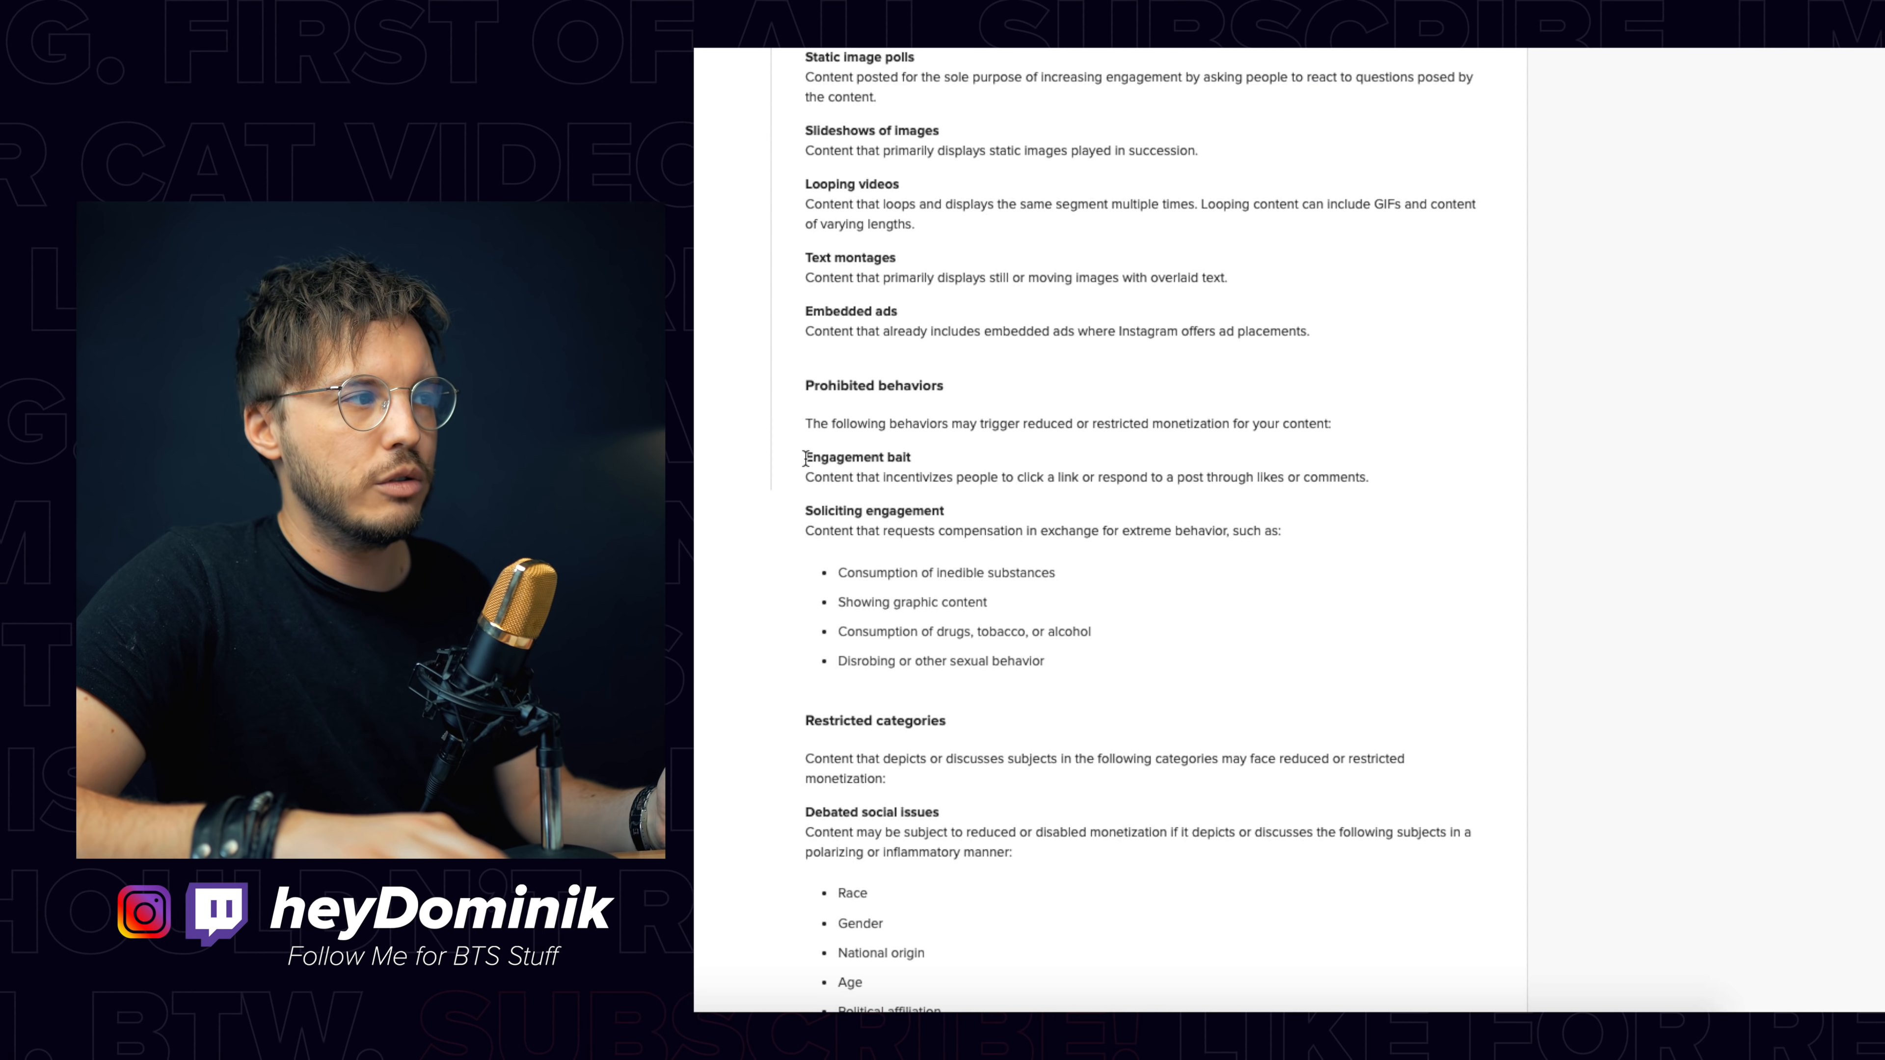
left_click_drag(804, 457, 1366, 477)
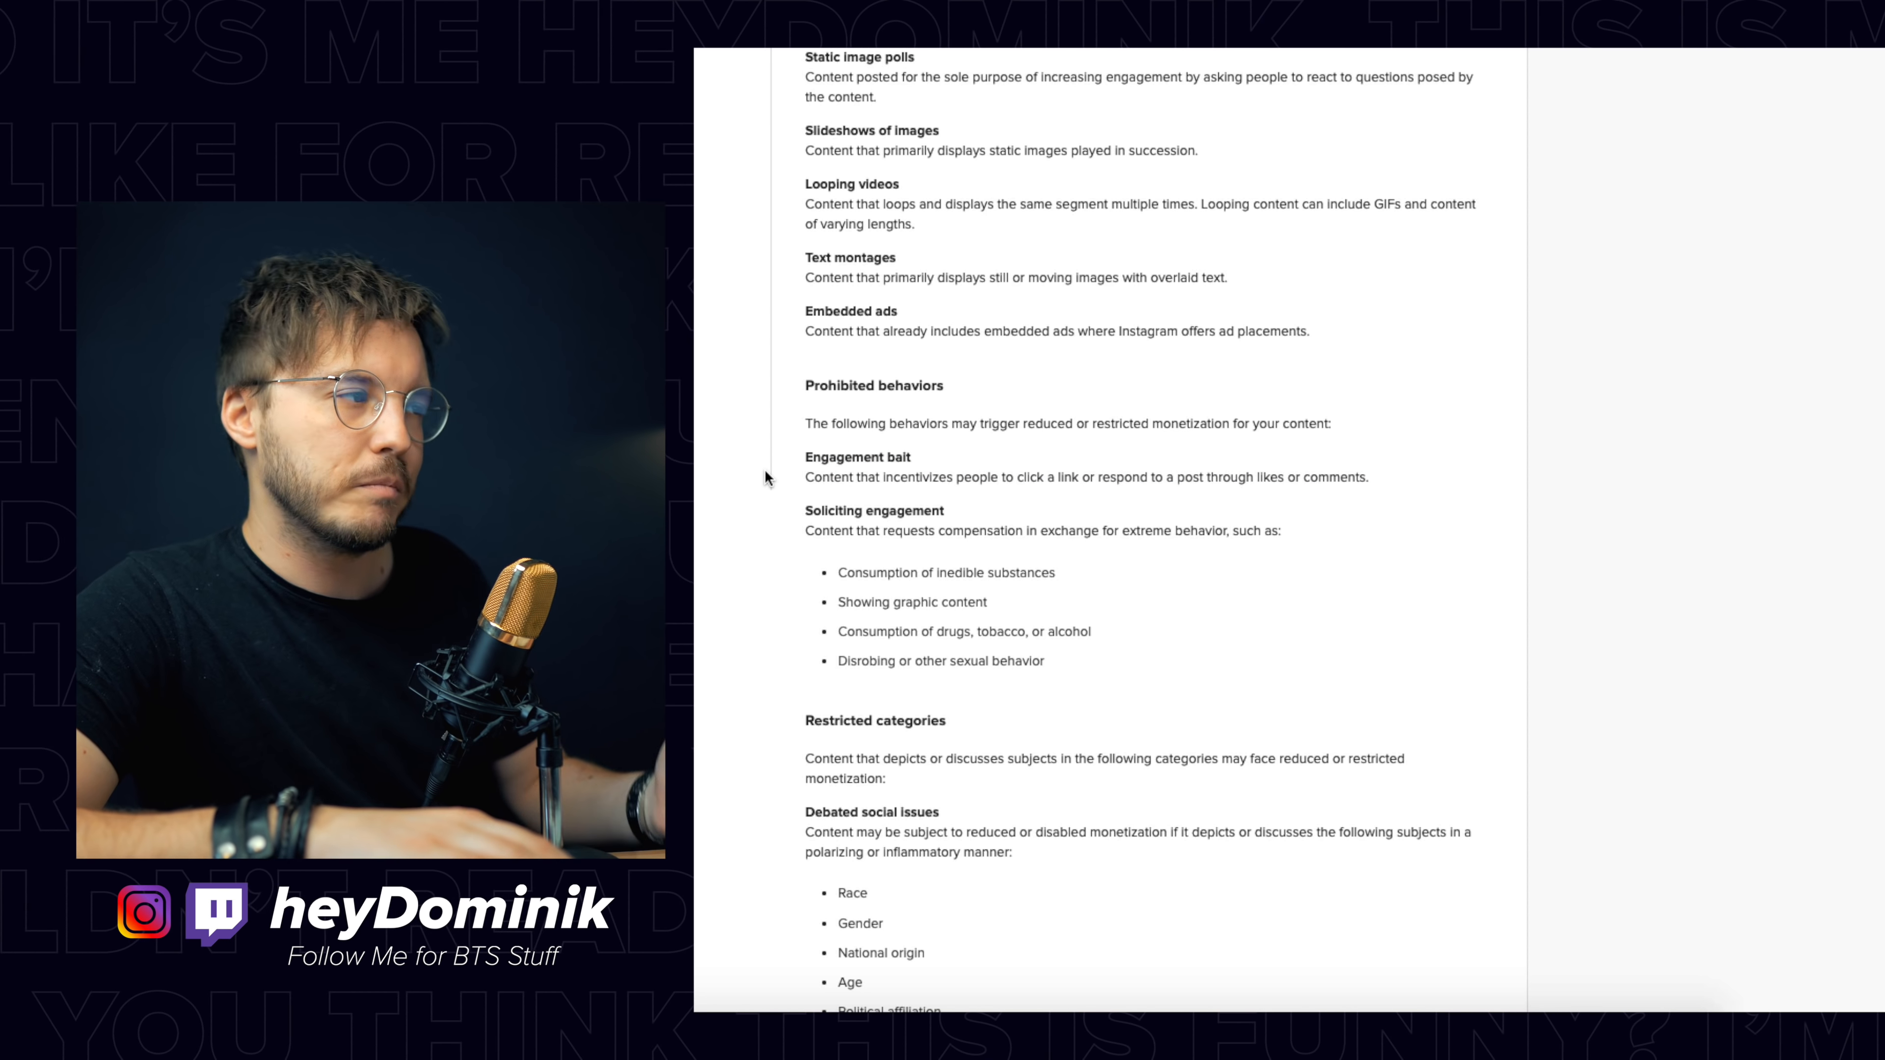
scroll("down", 3)
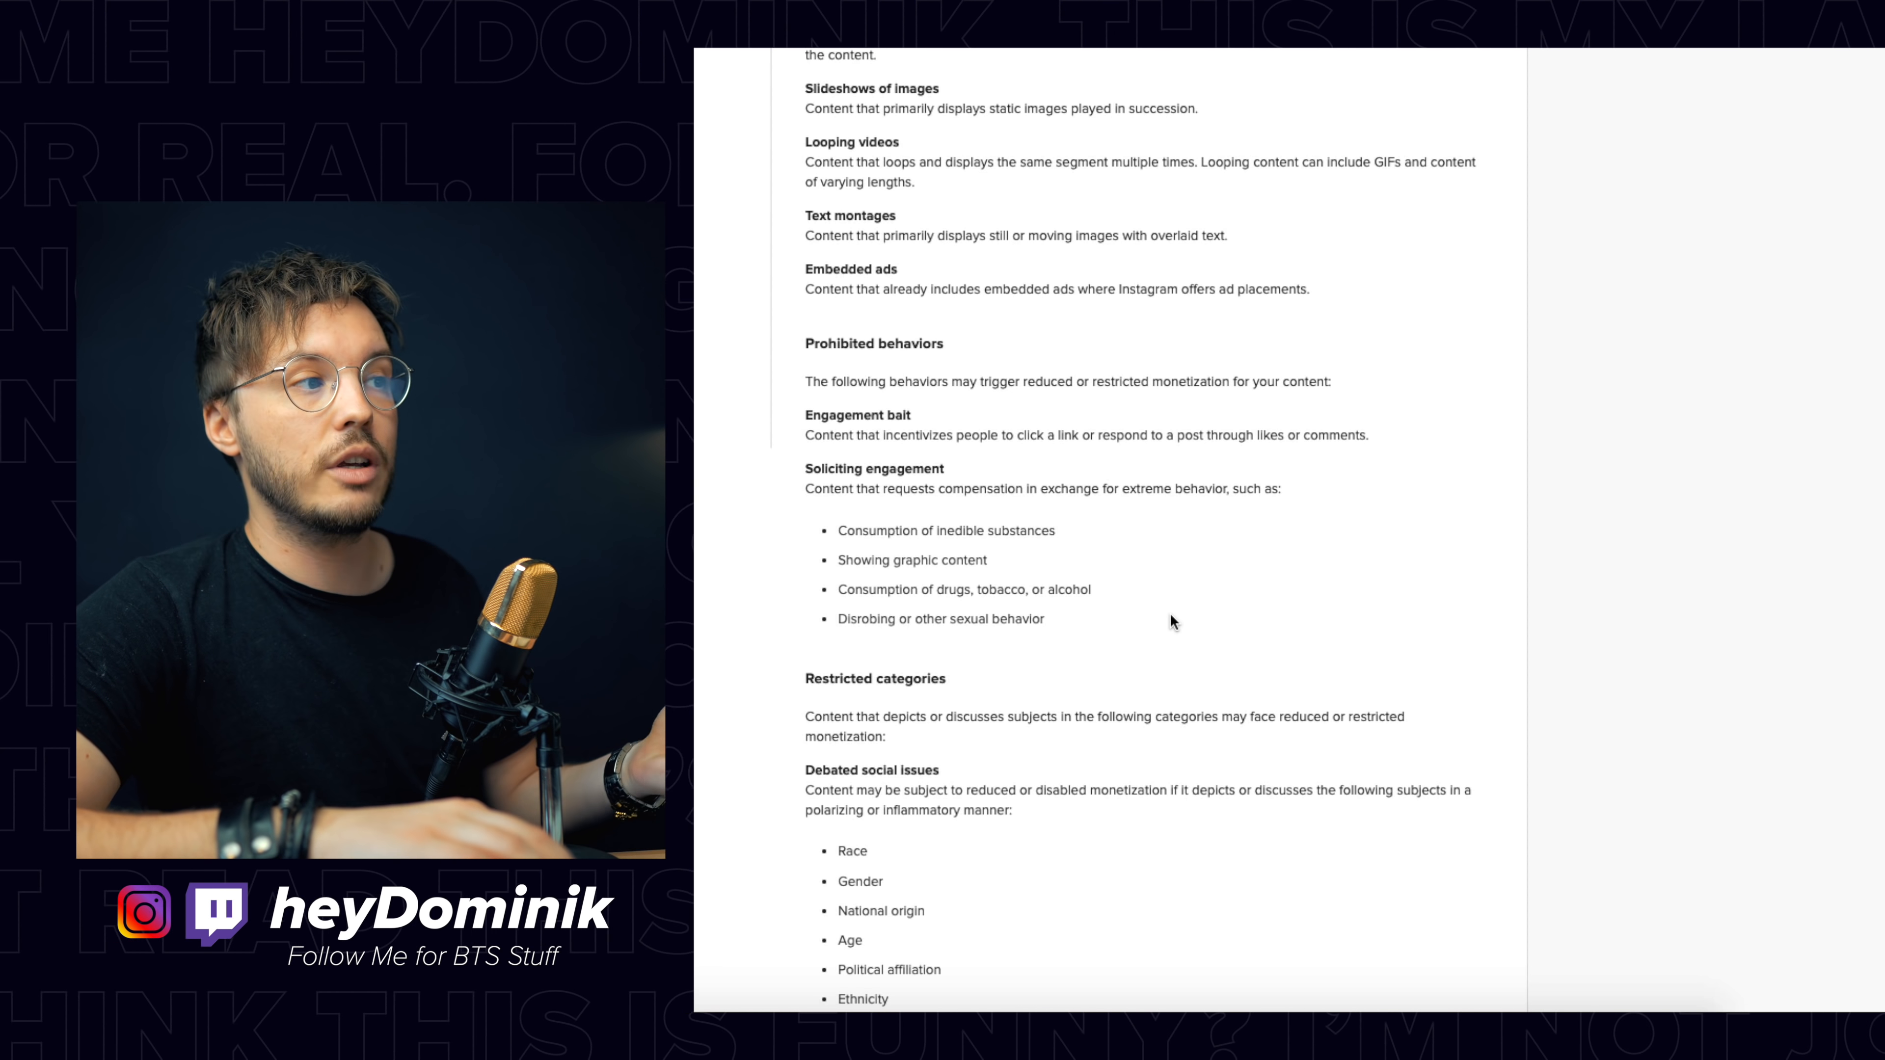
Step: Highlight the drugs, tobacco, or alcohol item under soliciting engagement and scroll to the next category
double_click(982, 427)
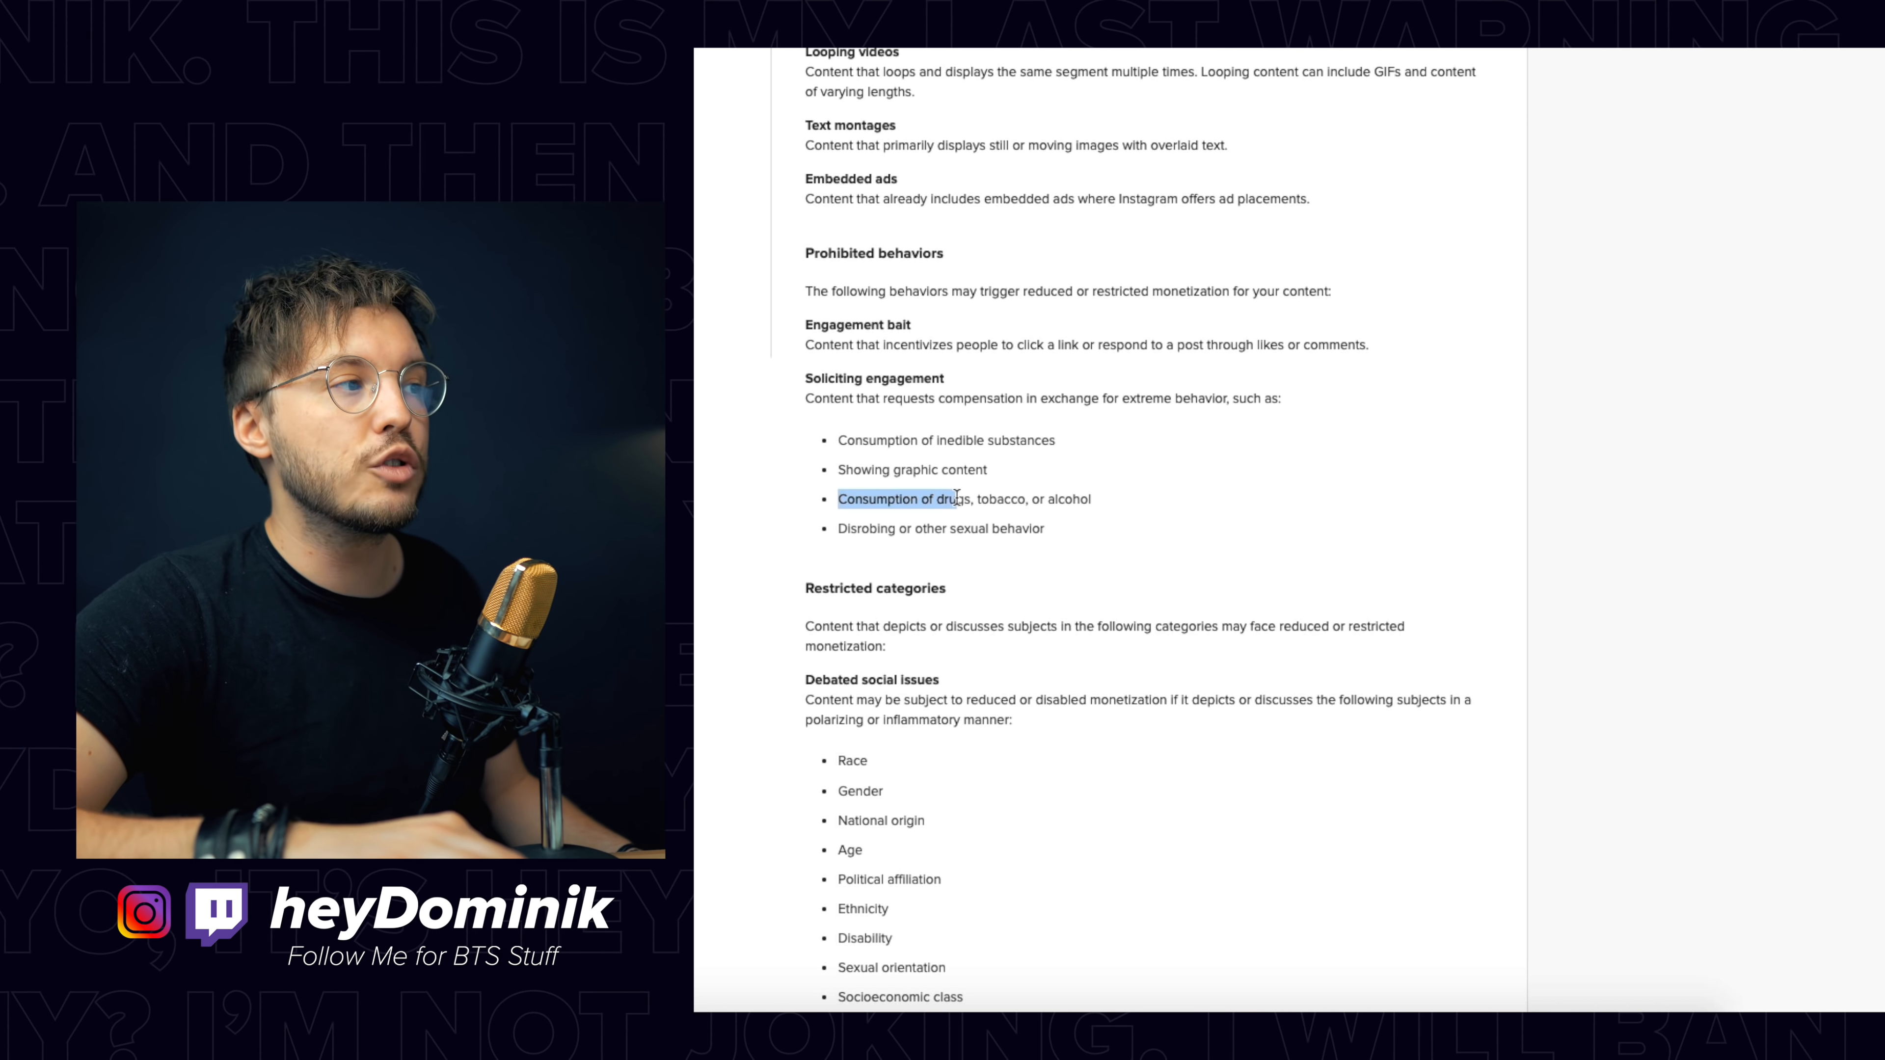
left_click(1114, 510)
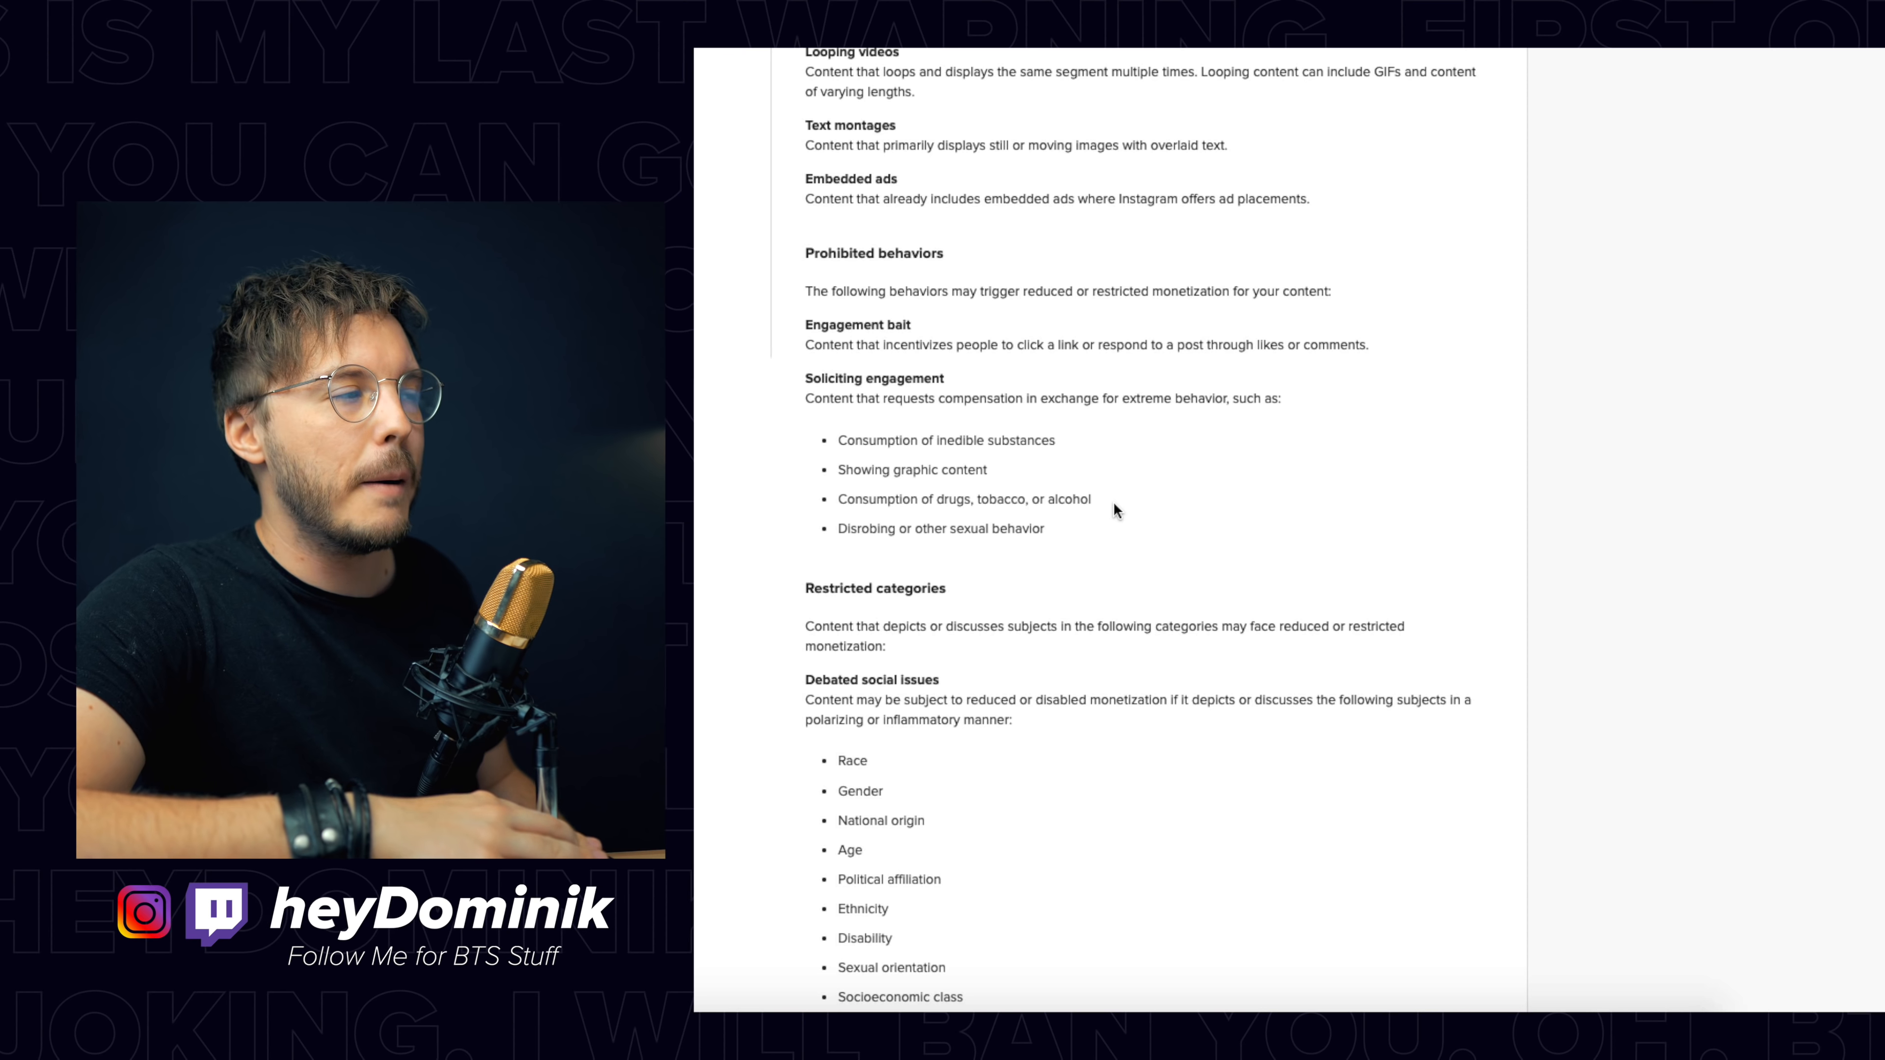
scroll("down", 3)
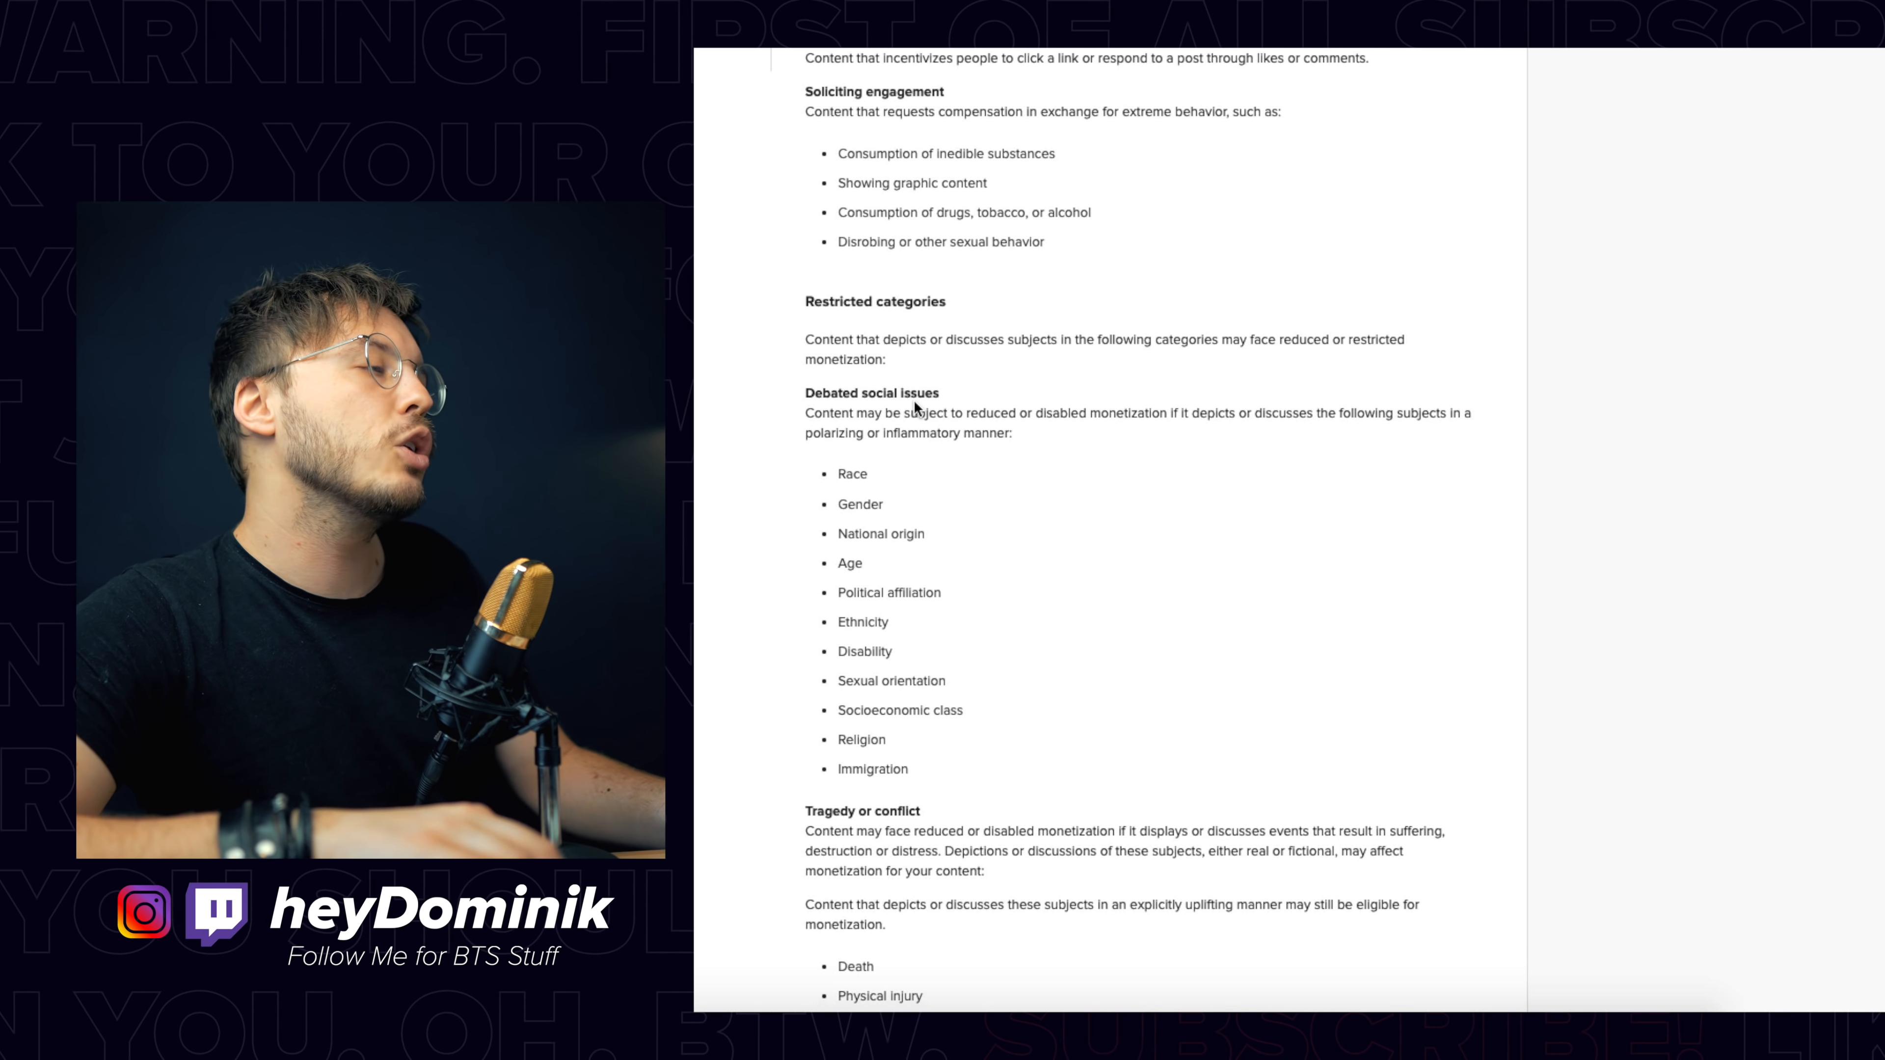
Step: Highlight the Debated social issues text from the polarizing-manner clause through Race, Gender, National origin and Age
scroll("down", 3)
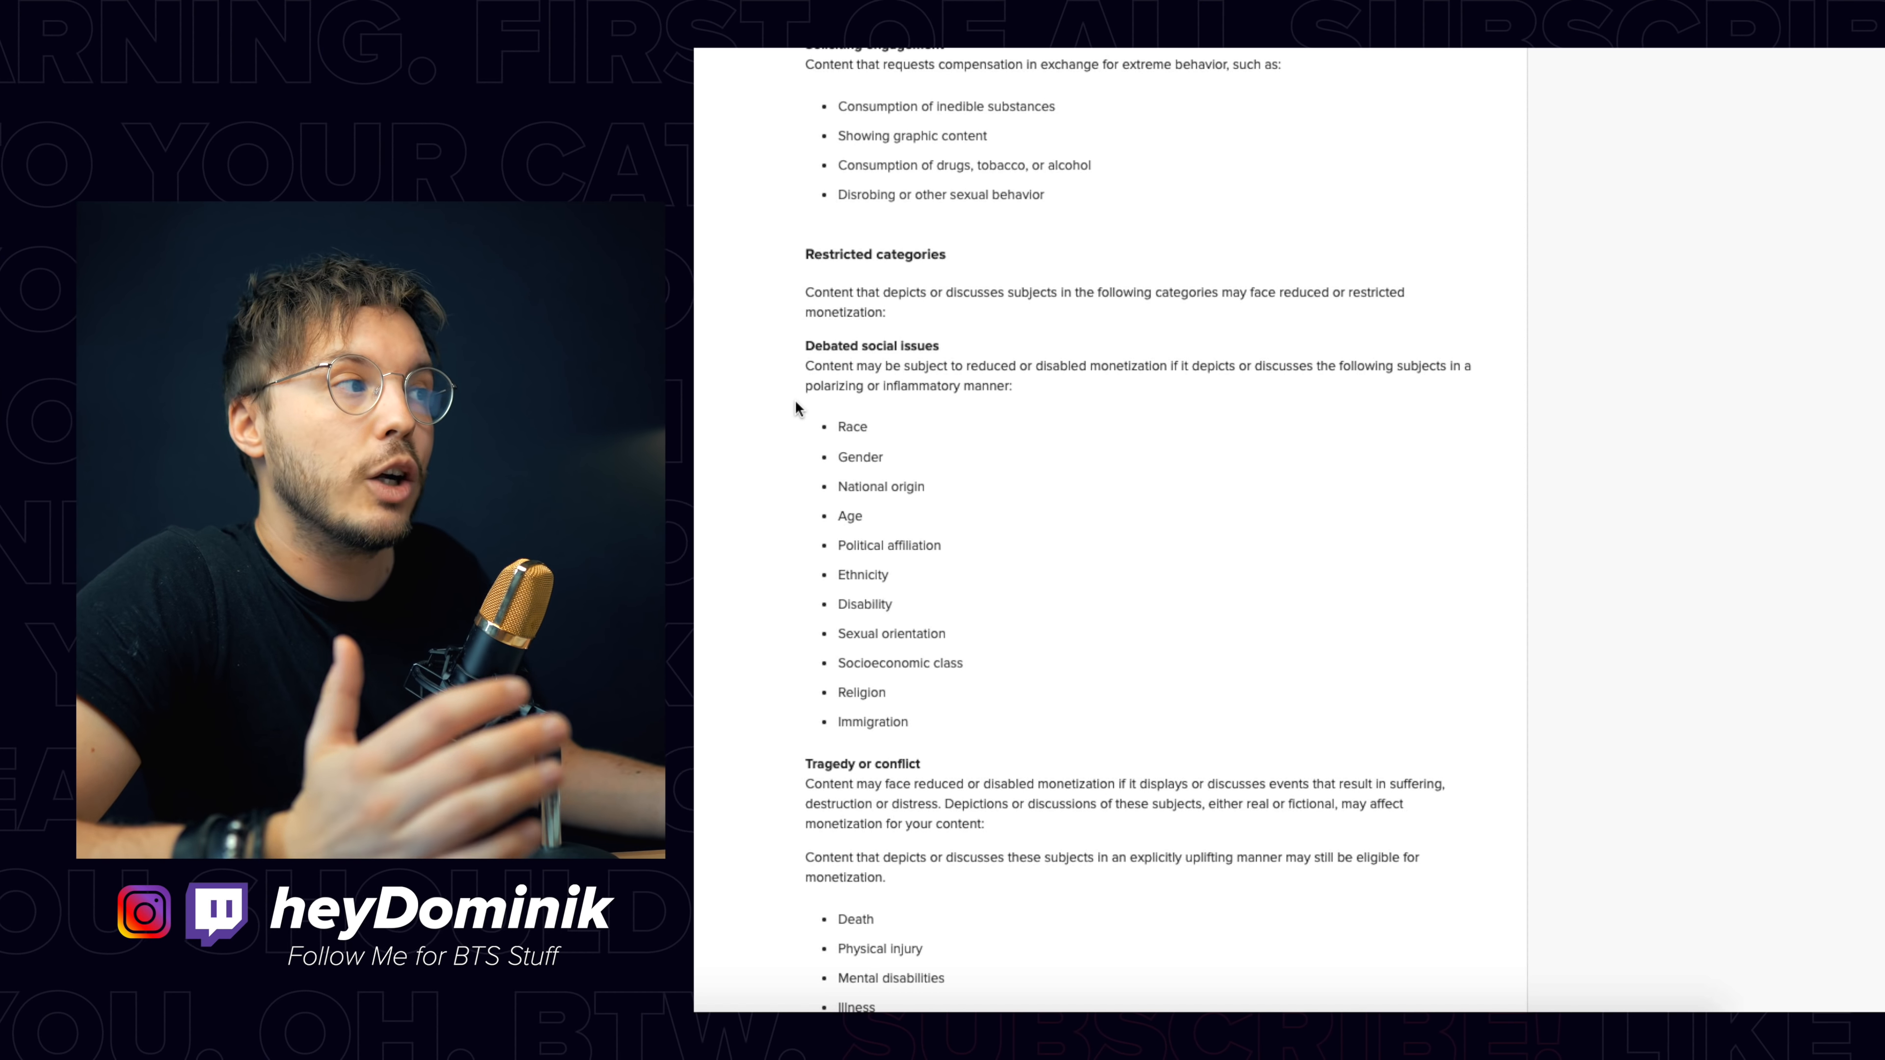
scroll("down", 3)
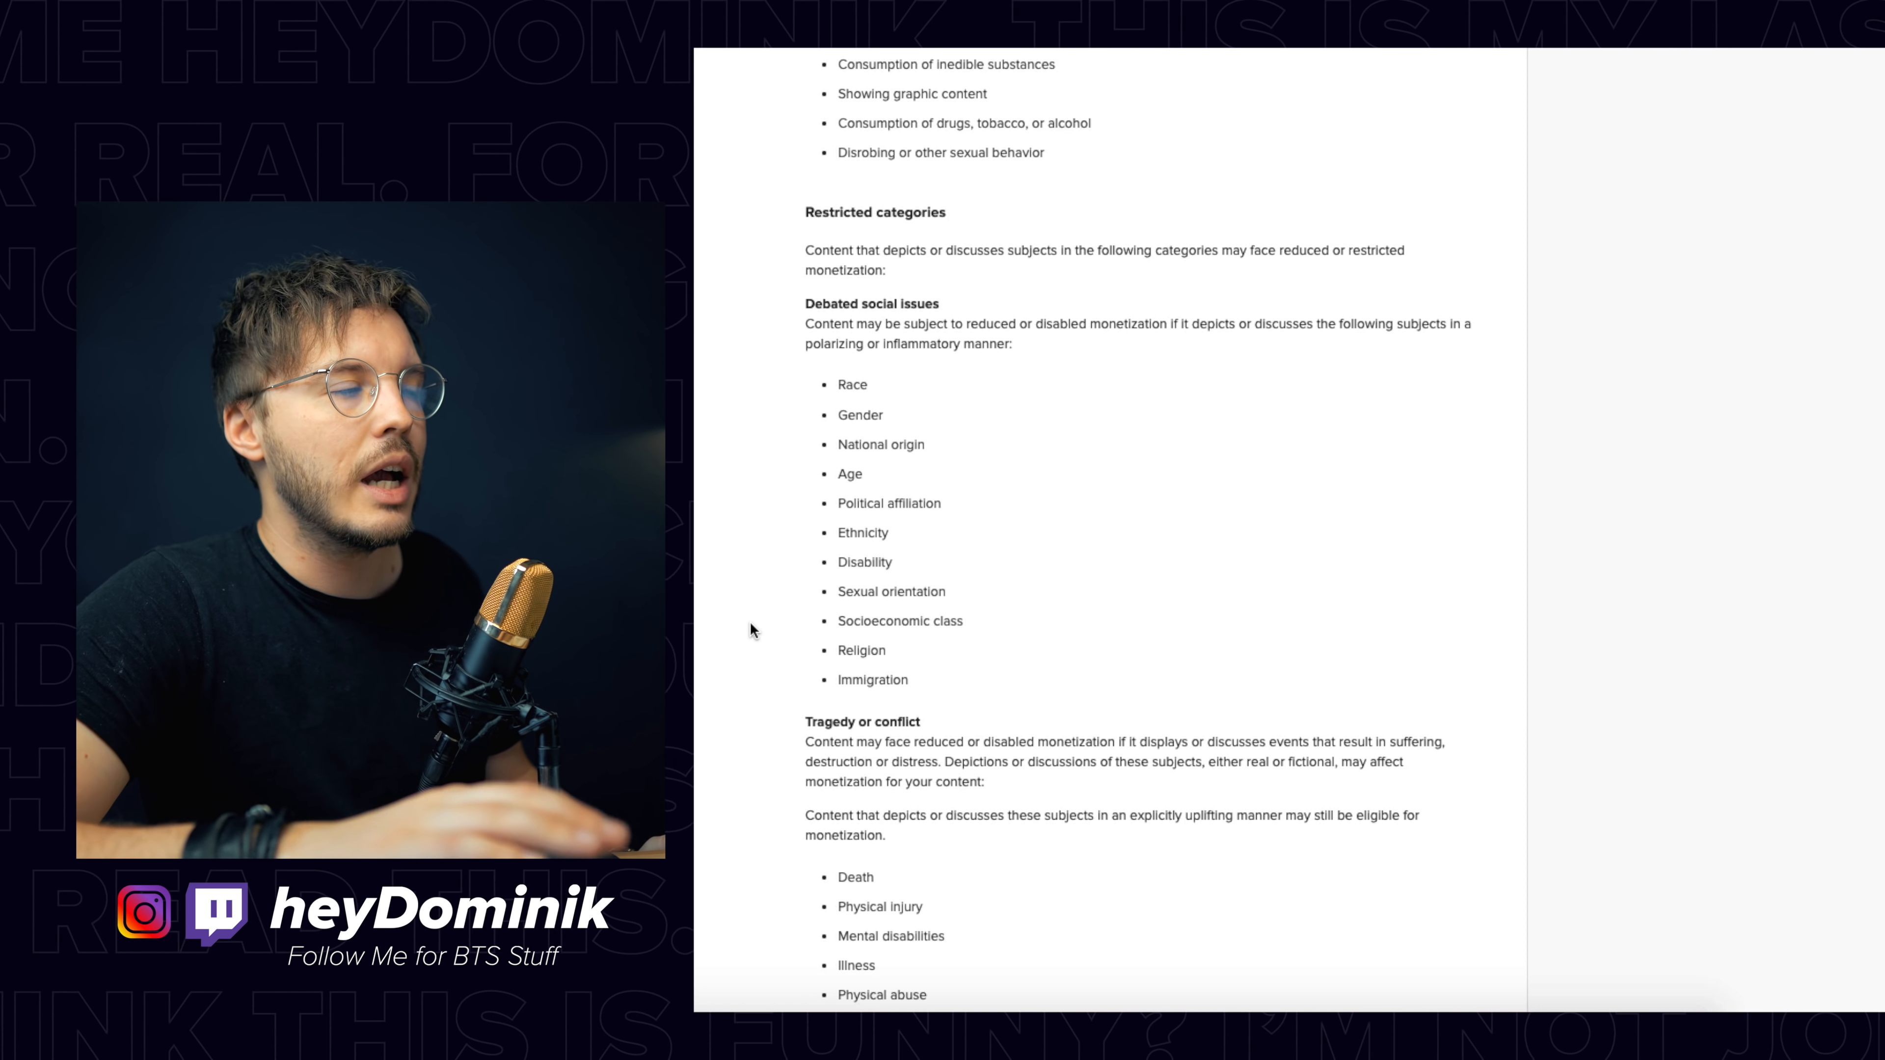
double_click(1281, 323)
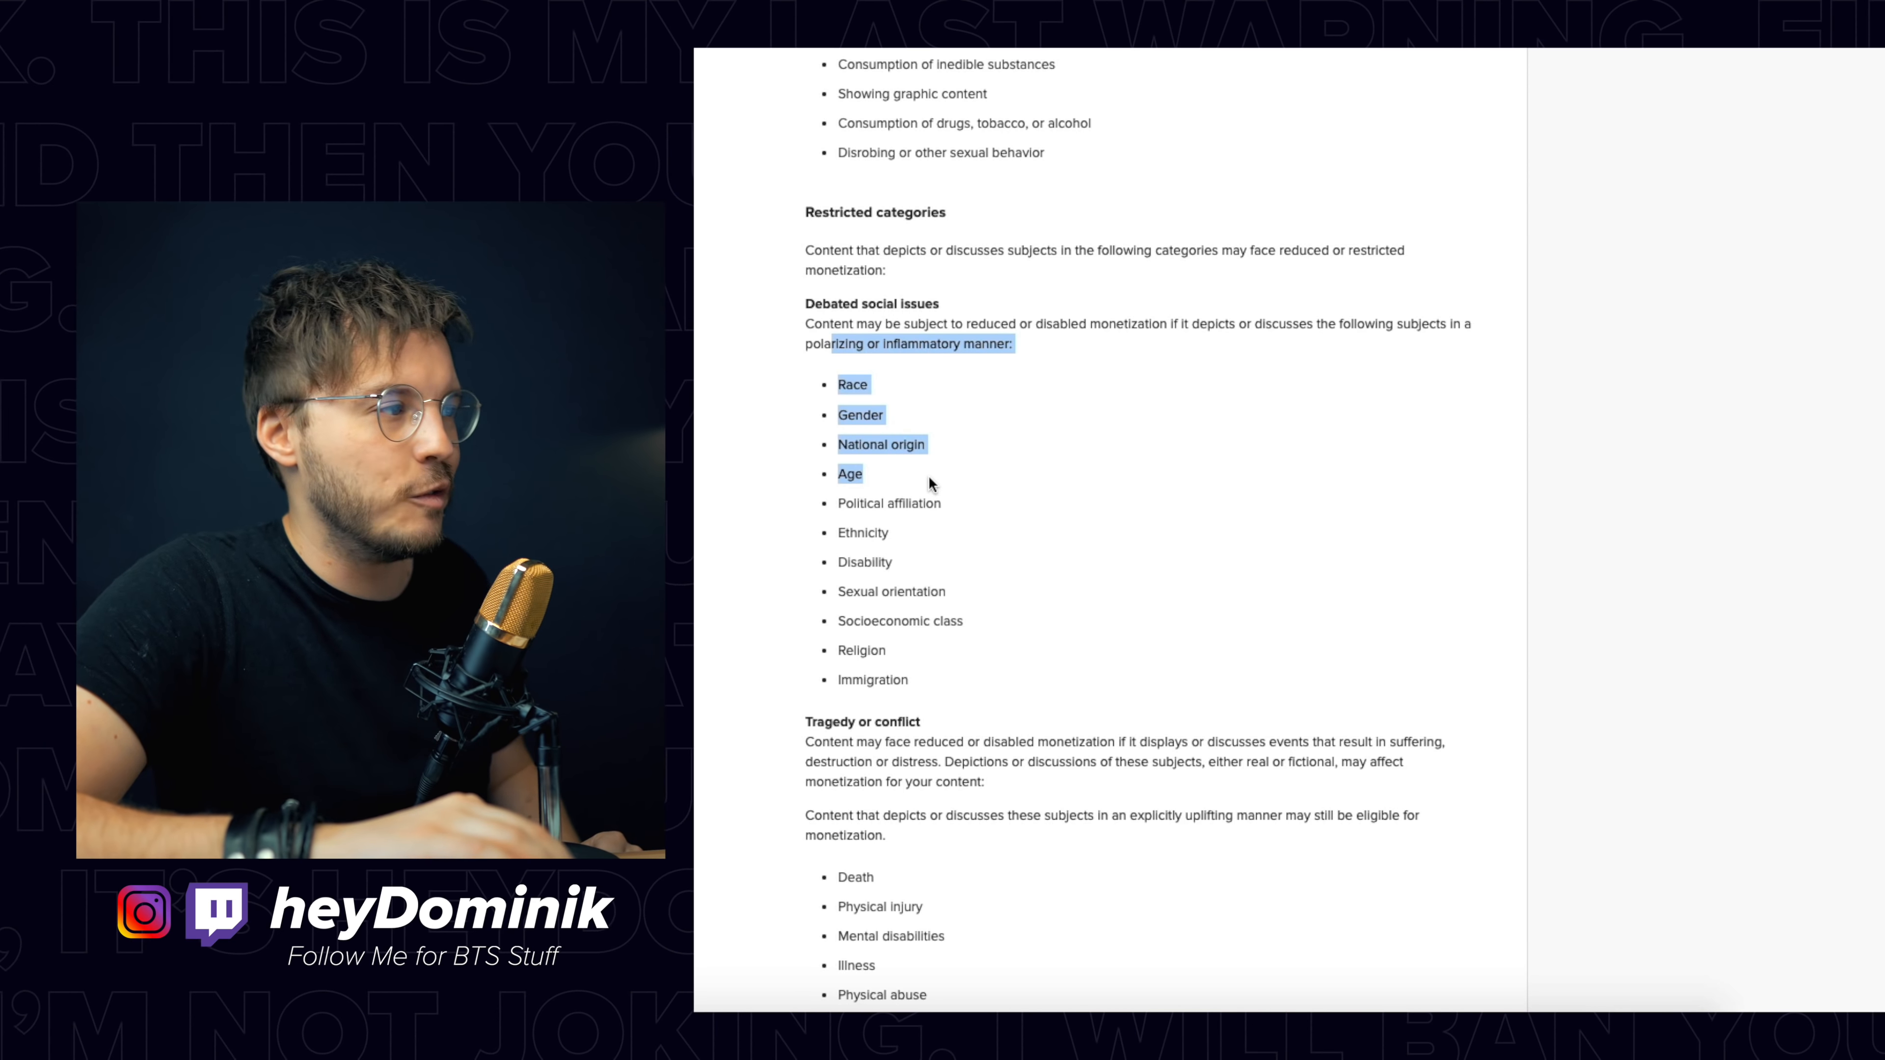
Step: Scroll through Tragedy, Objectionable activity, Strong language and Explicit content to the article's end
scroll("down", 3)
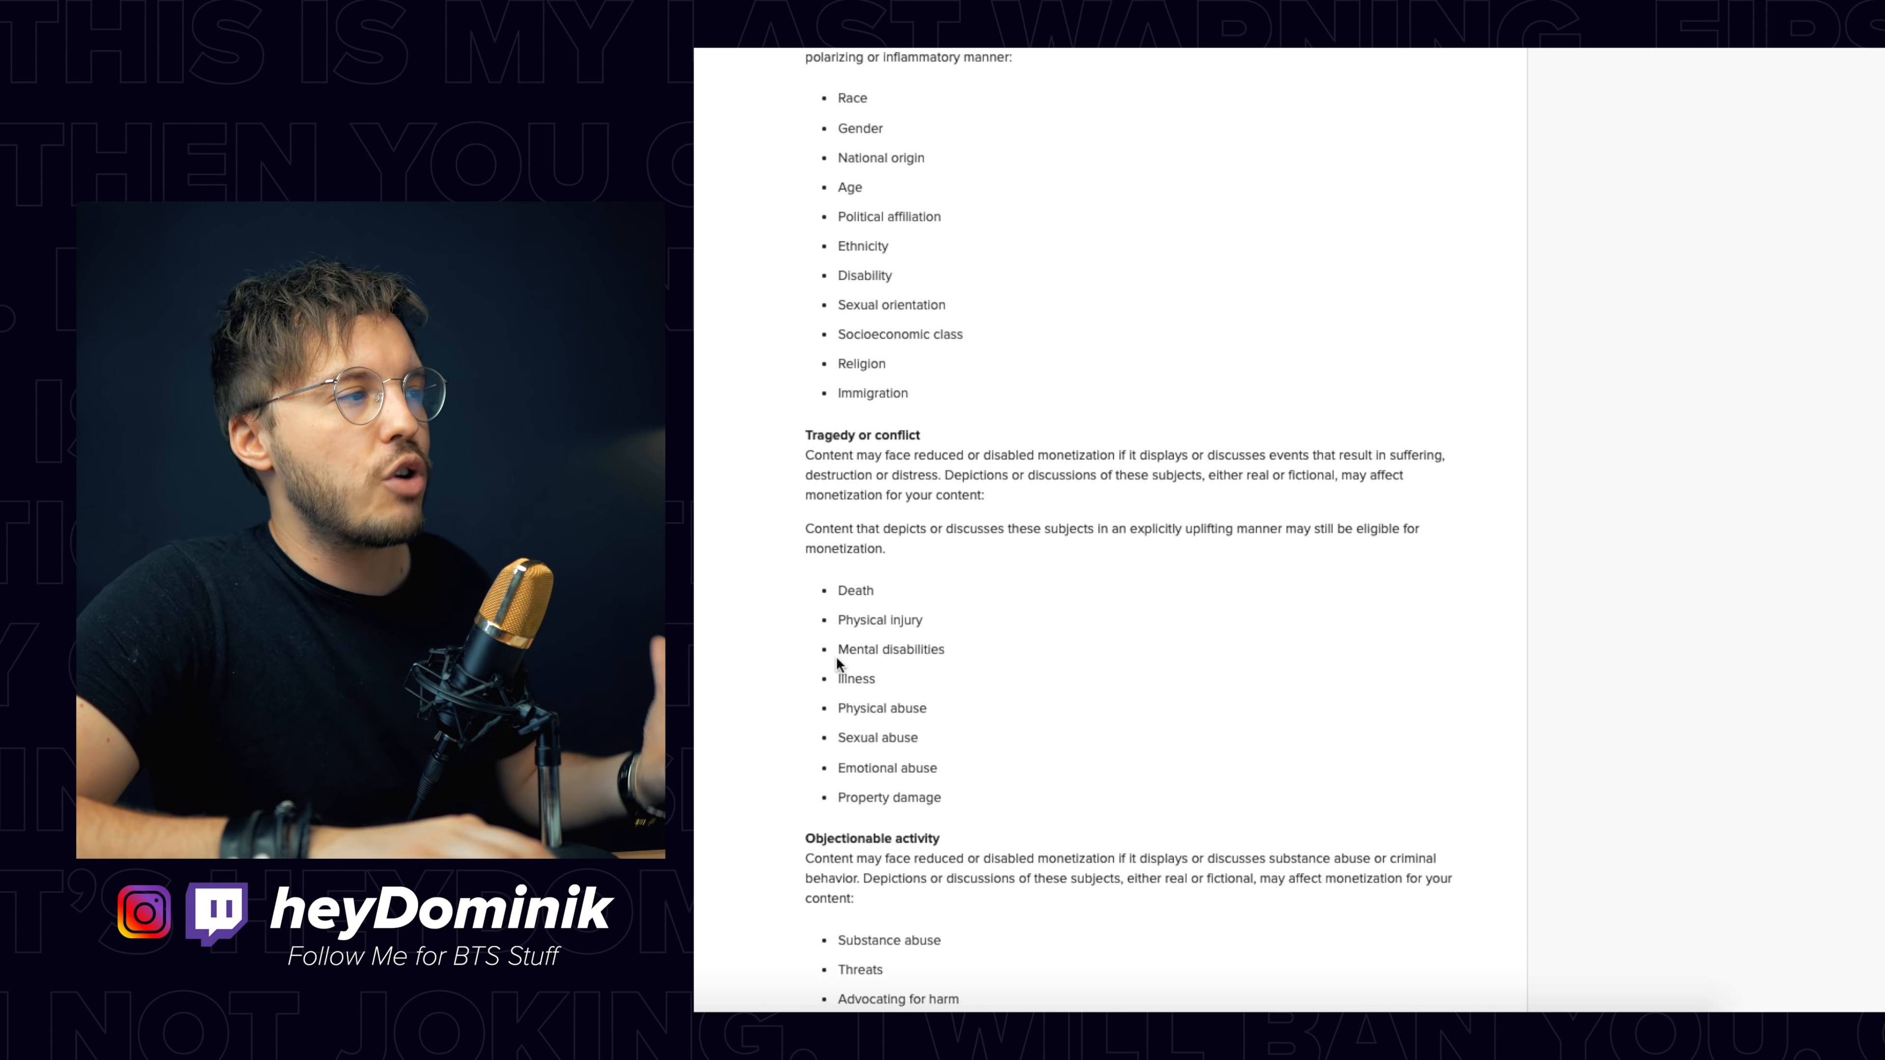
scroll("down", 3)
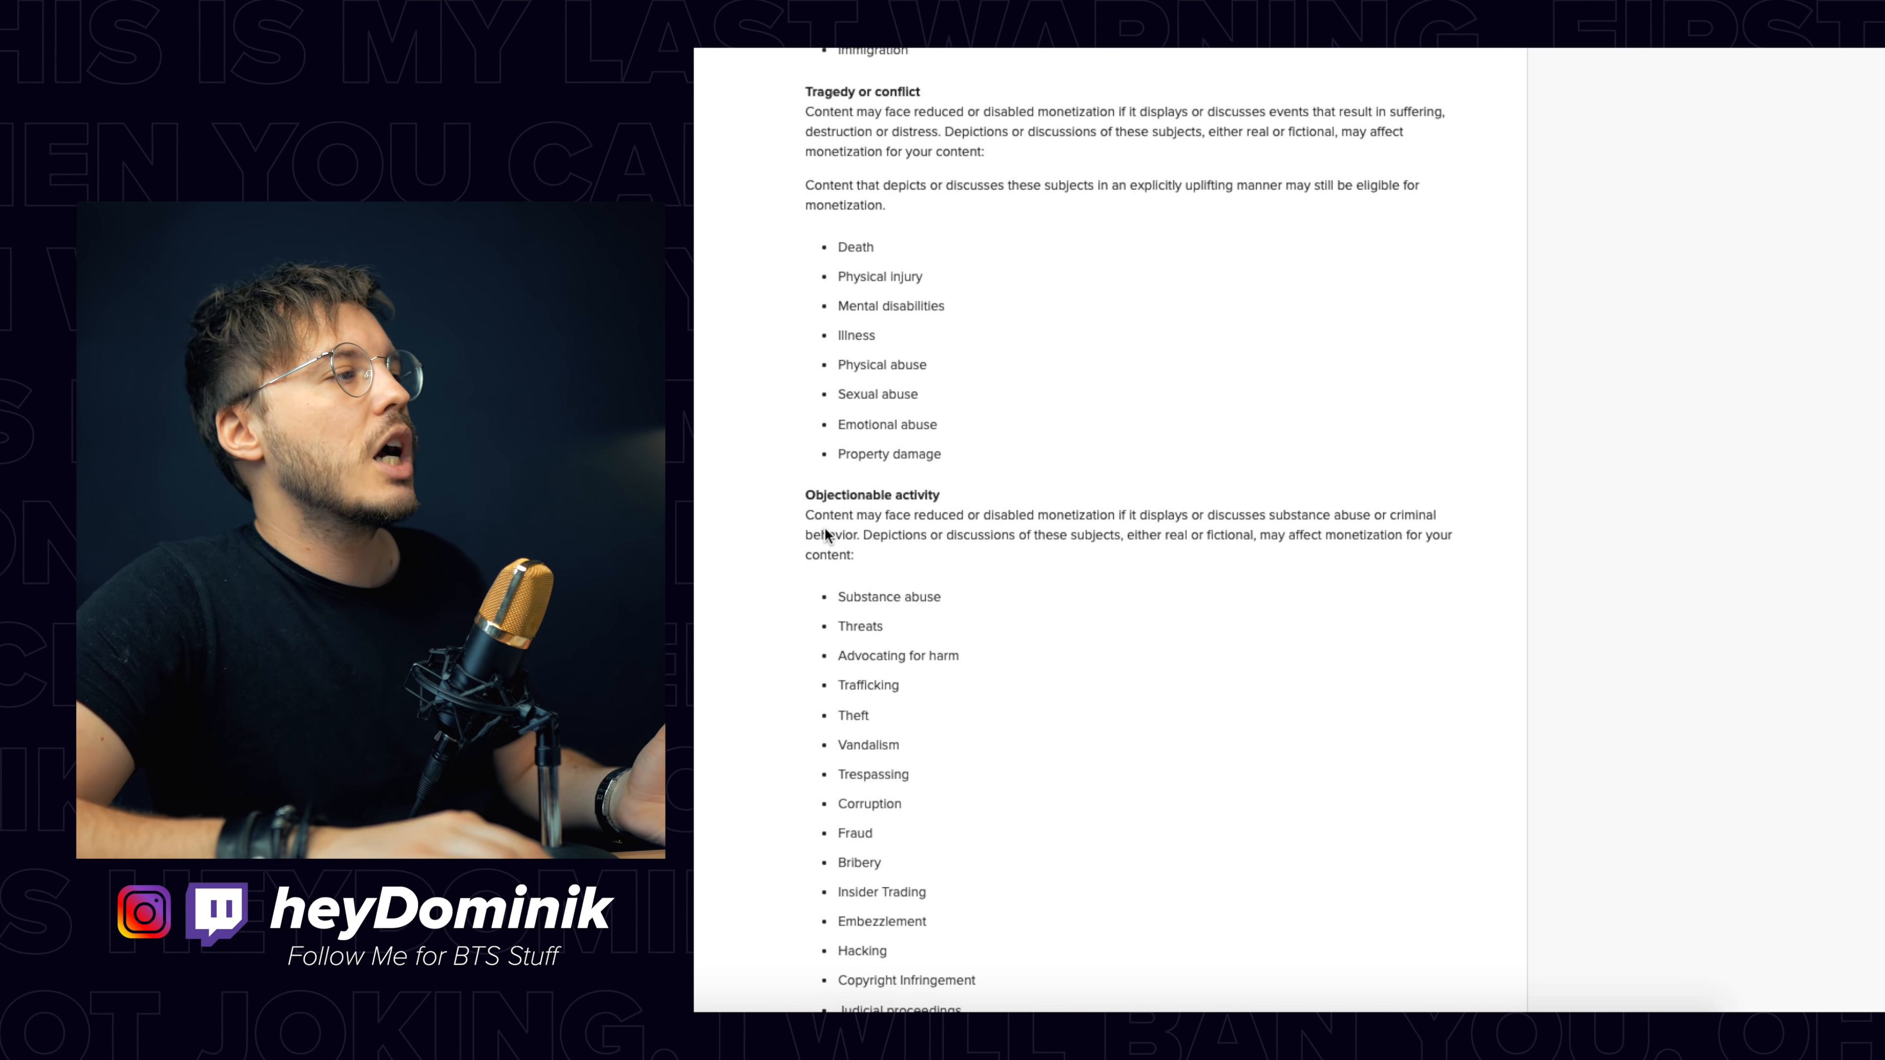
scroll("down", 3)
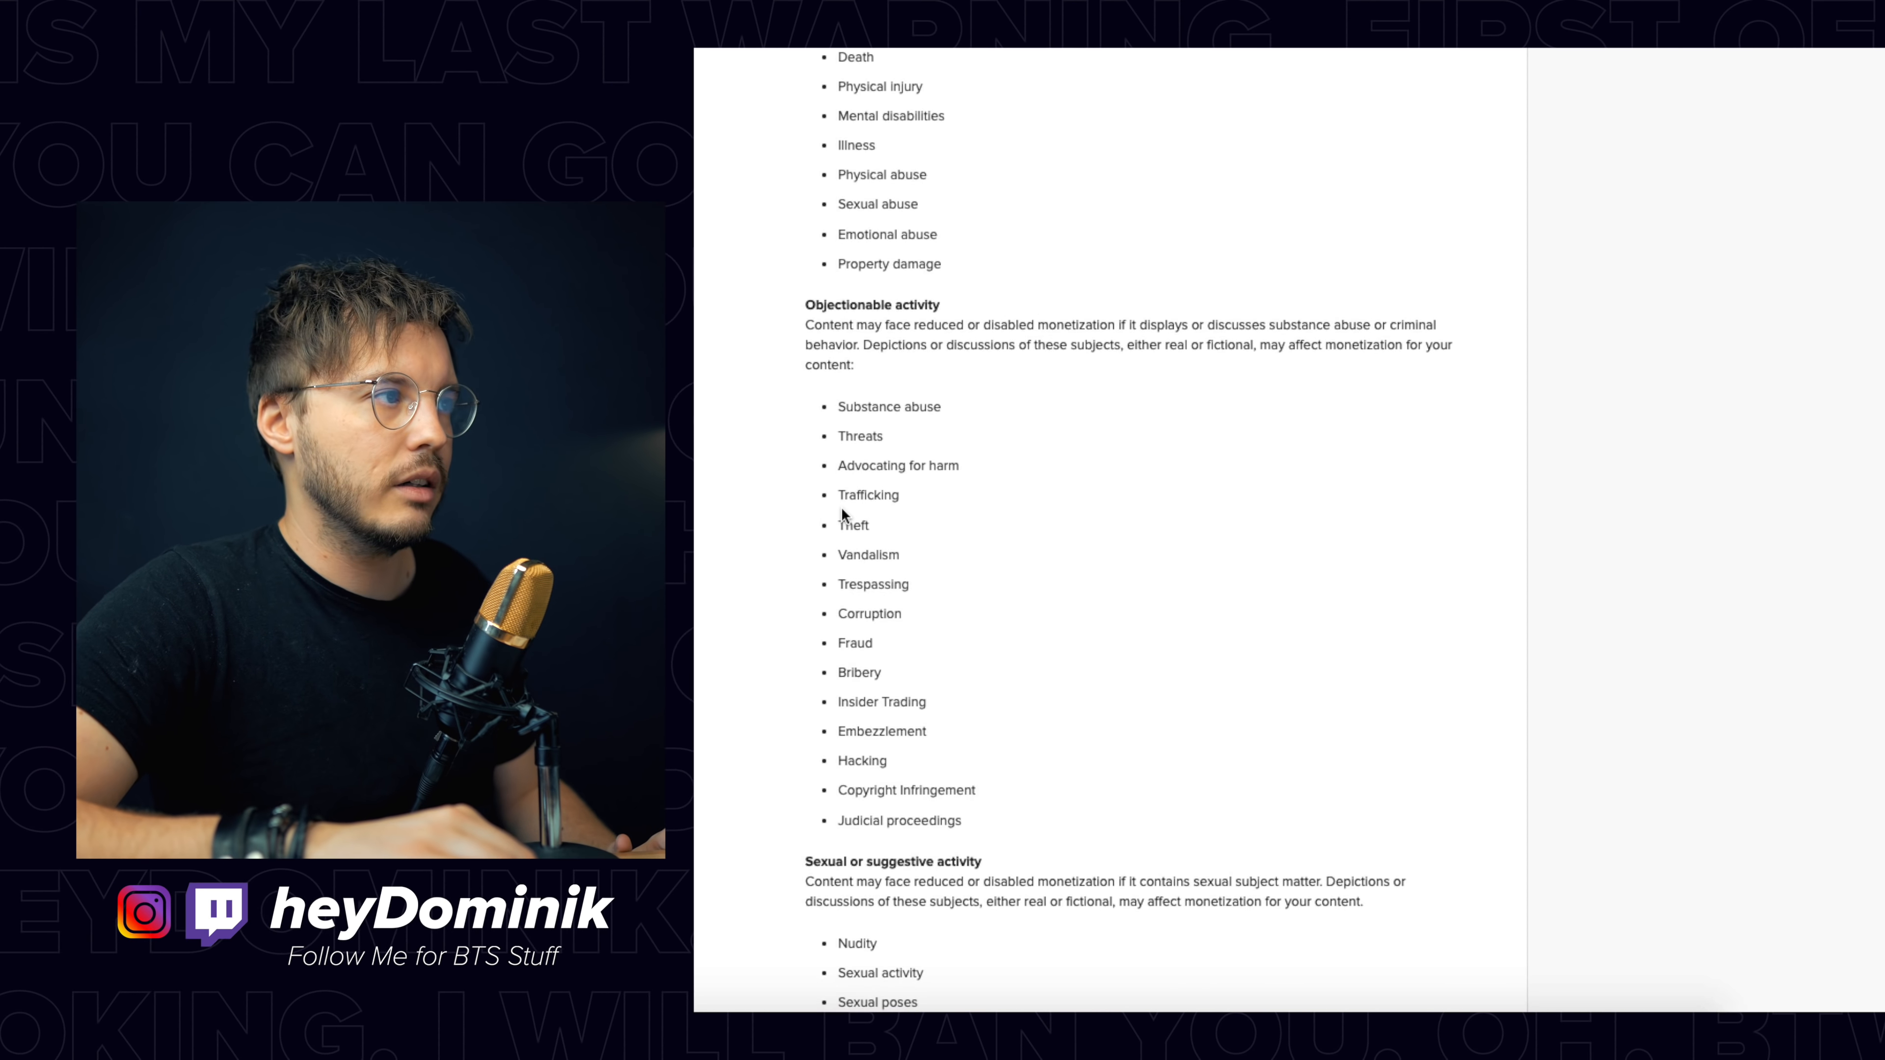
scroll("down", 3)
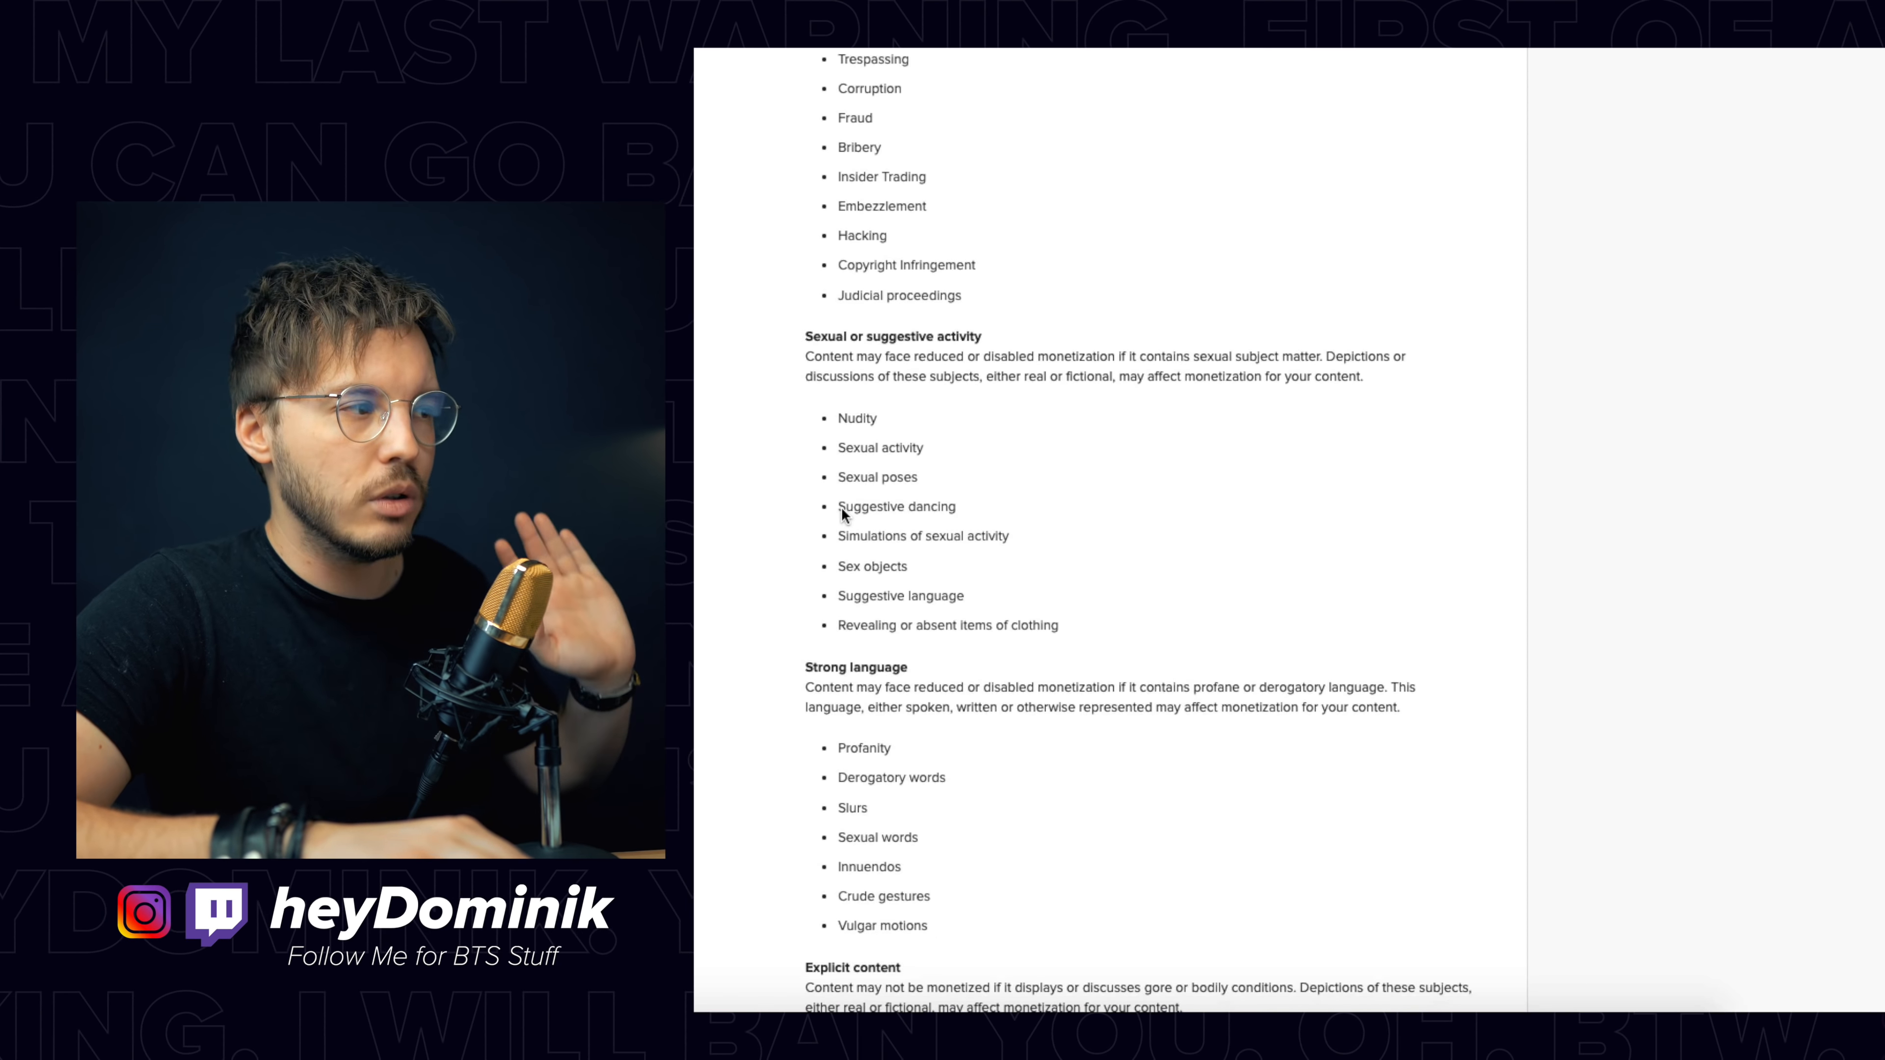
scroll("down", 3)
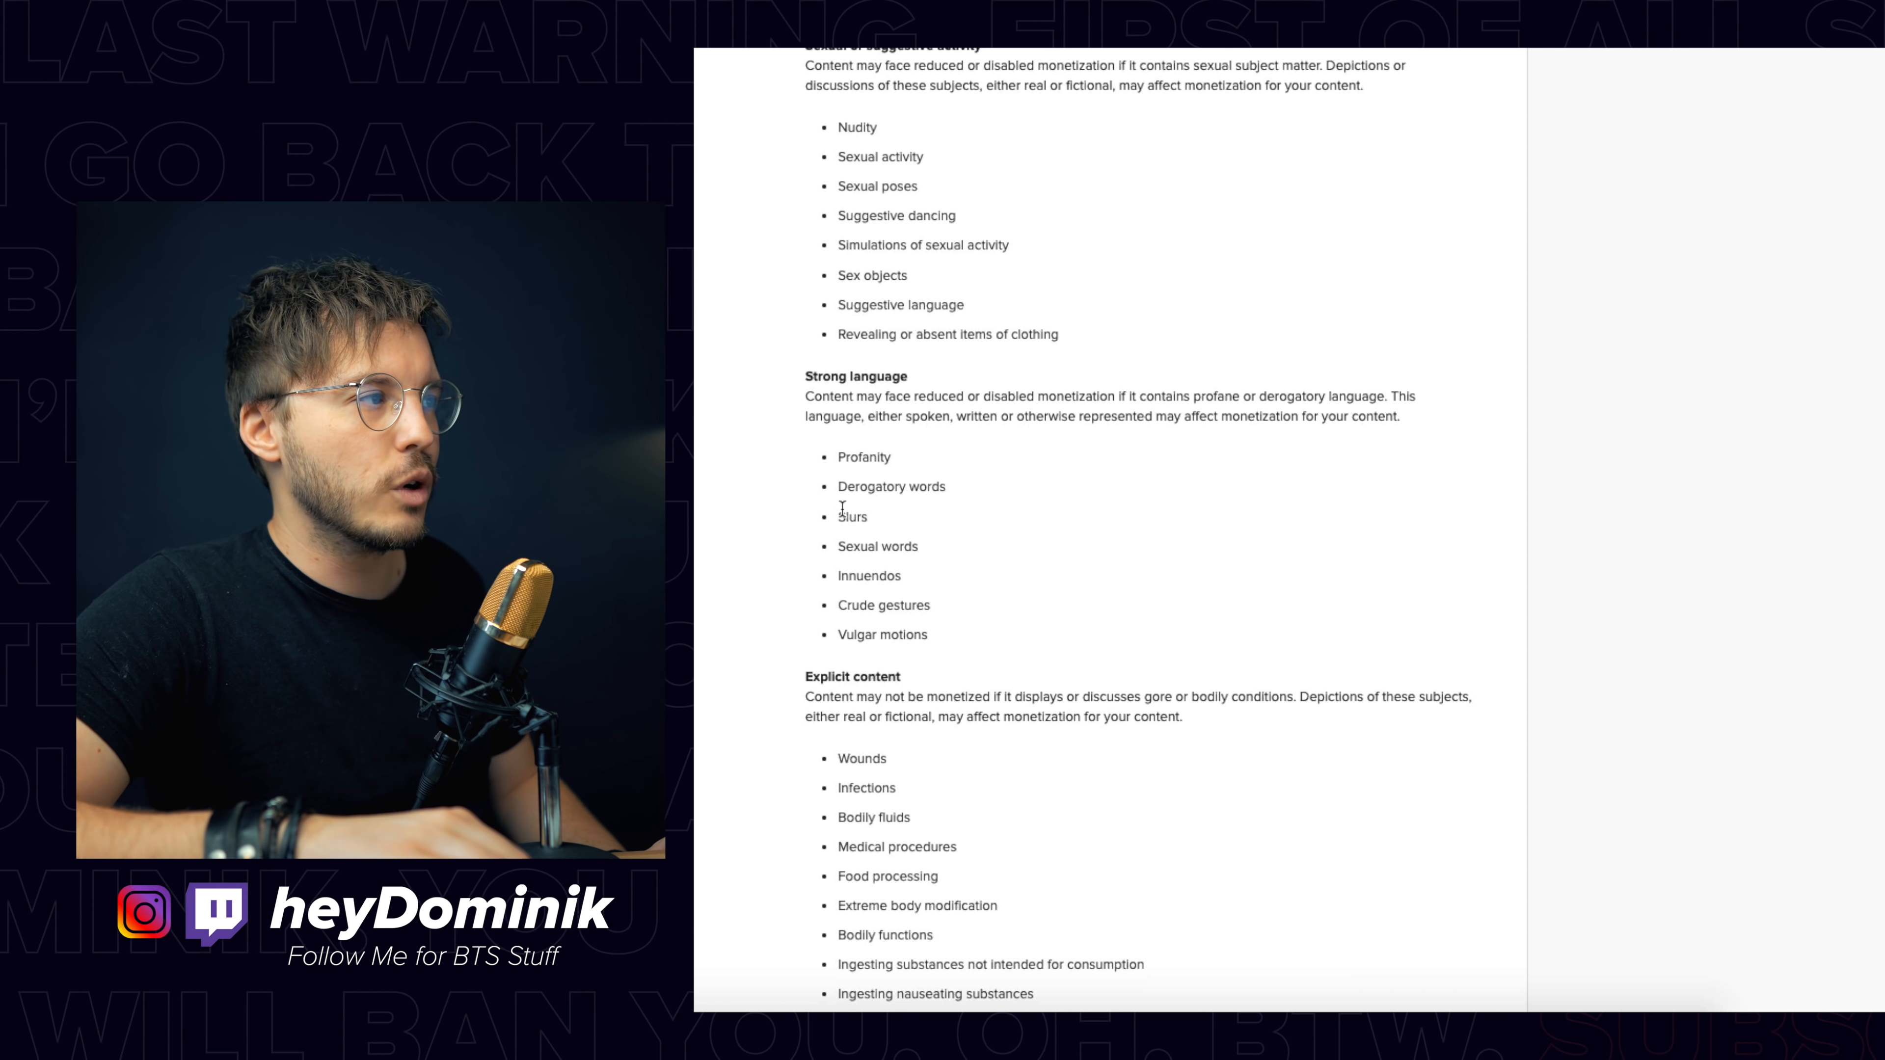
scroll("down", 3)
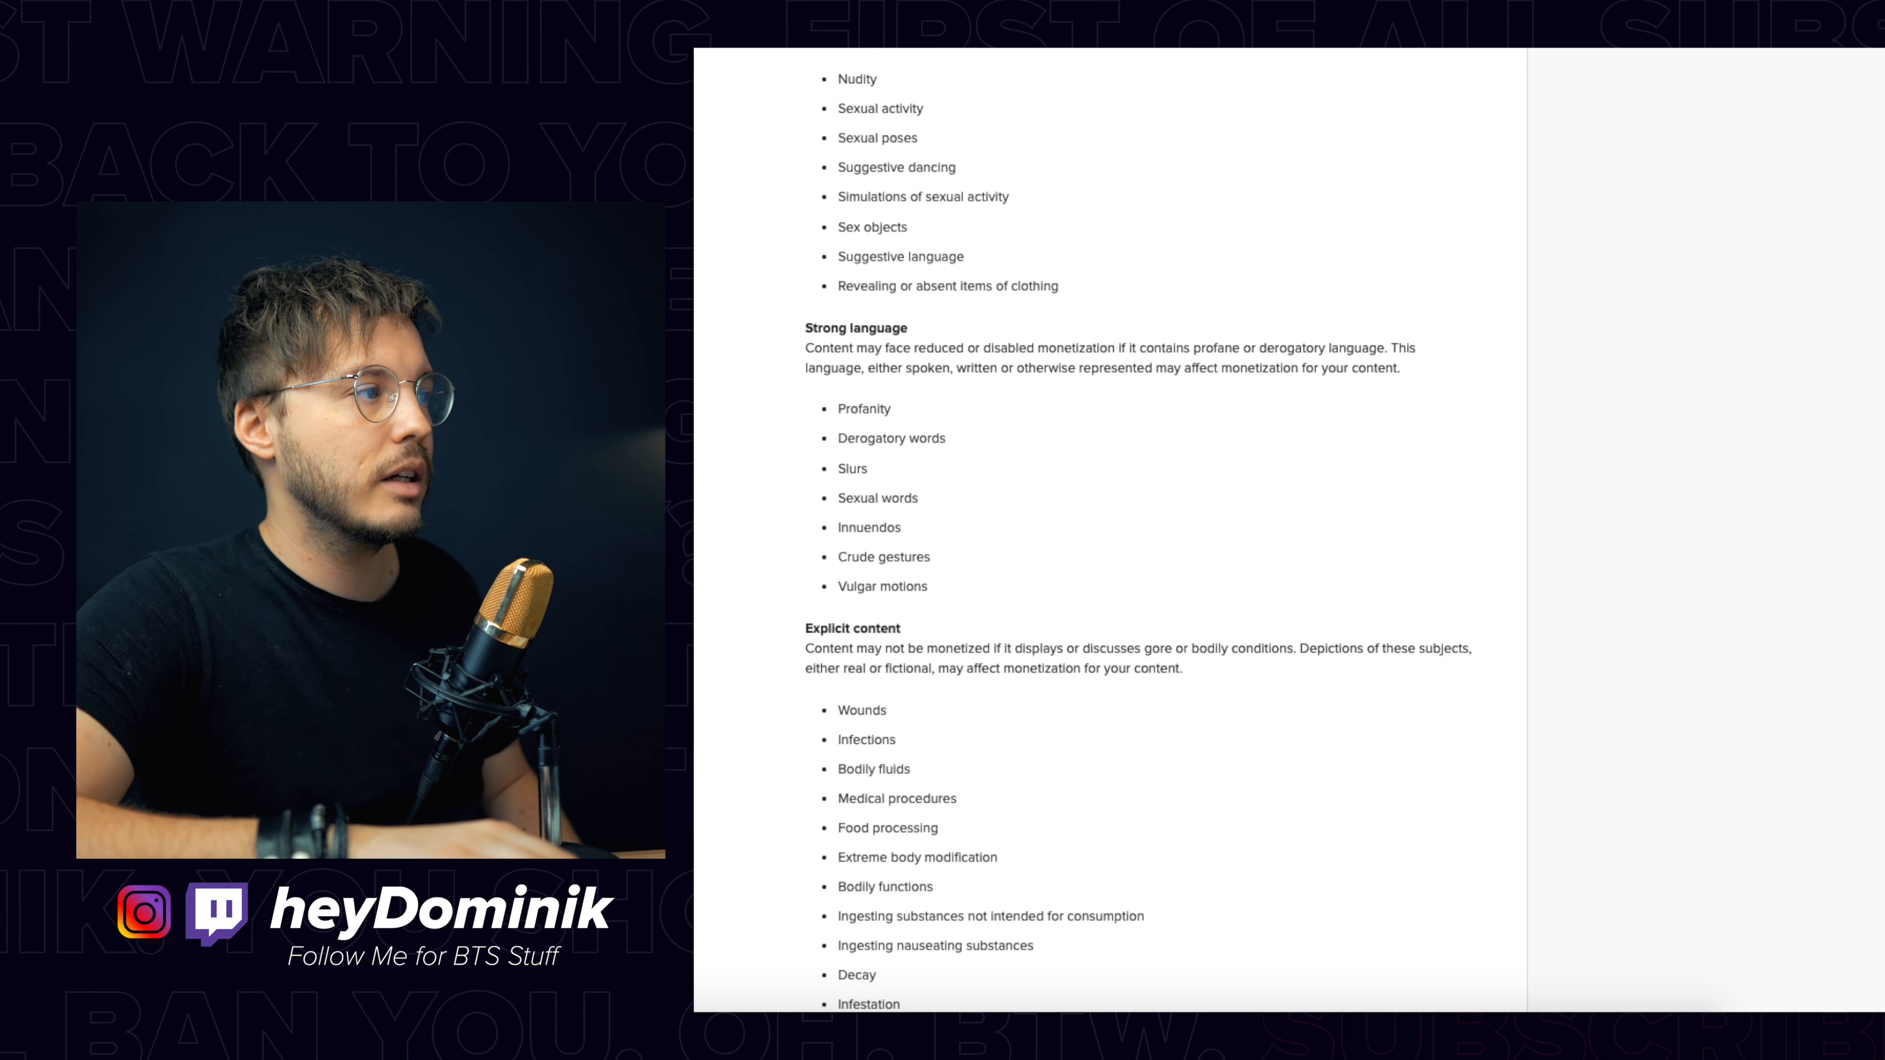
scroll("down", 3)
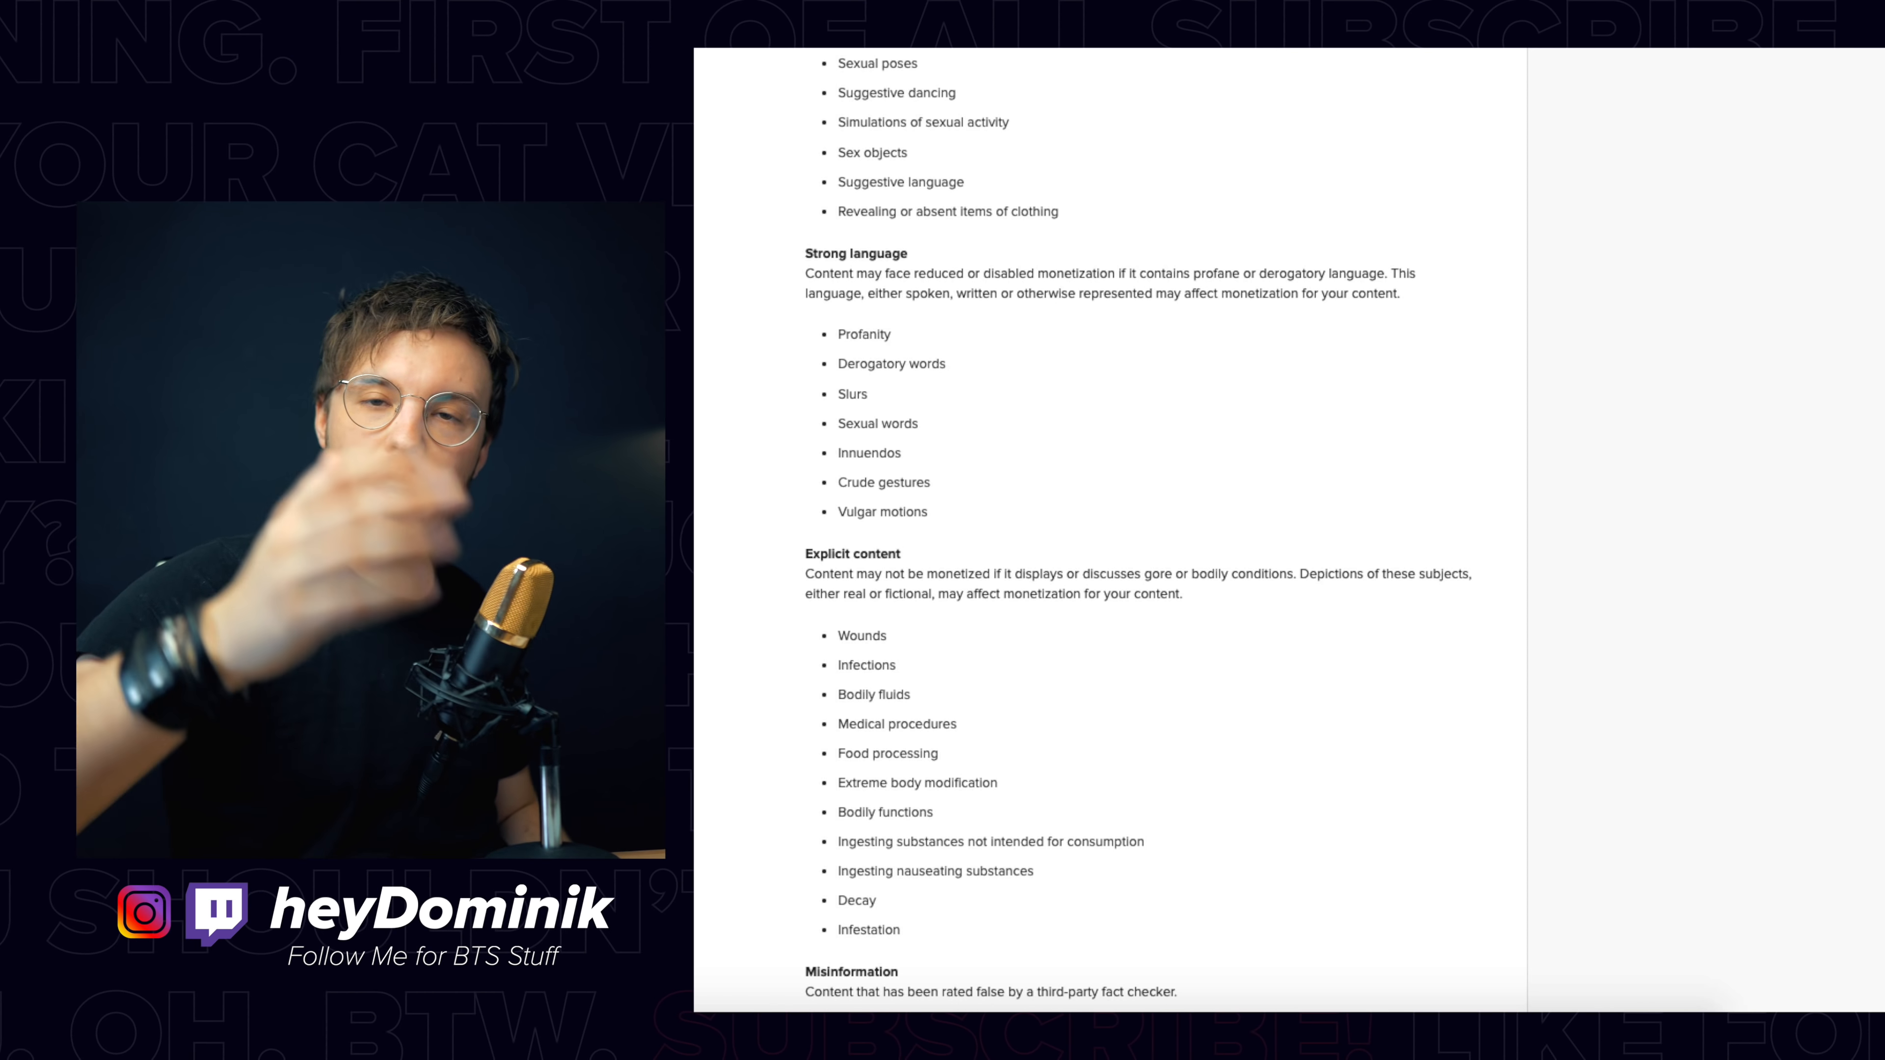
scroll("down", 3)
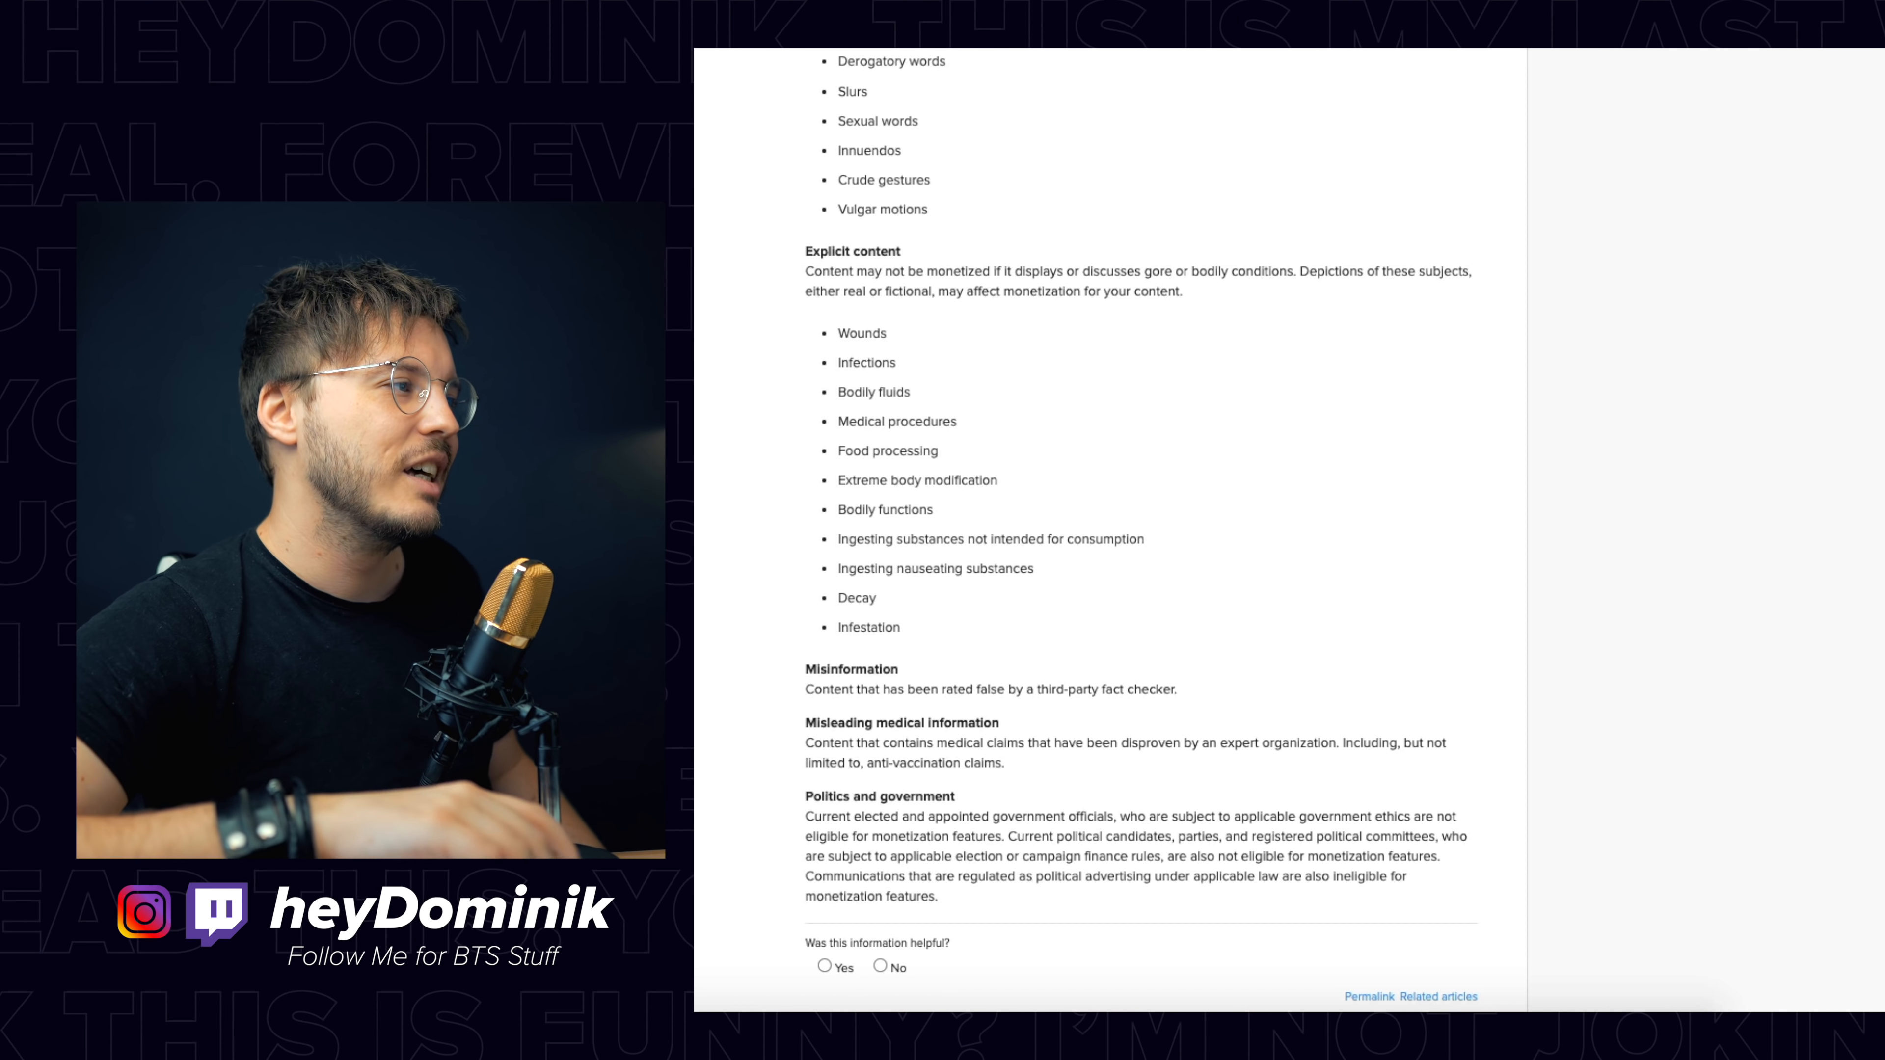
scroll("down", 3)
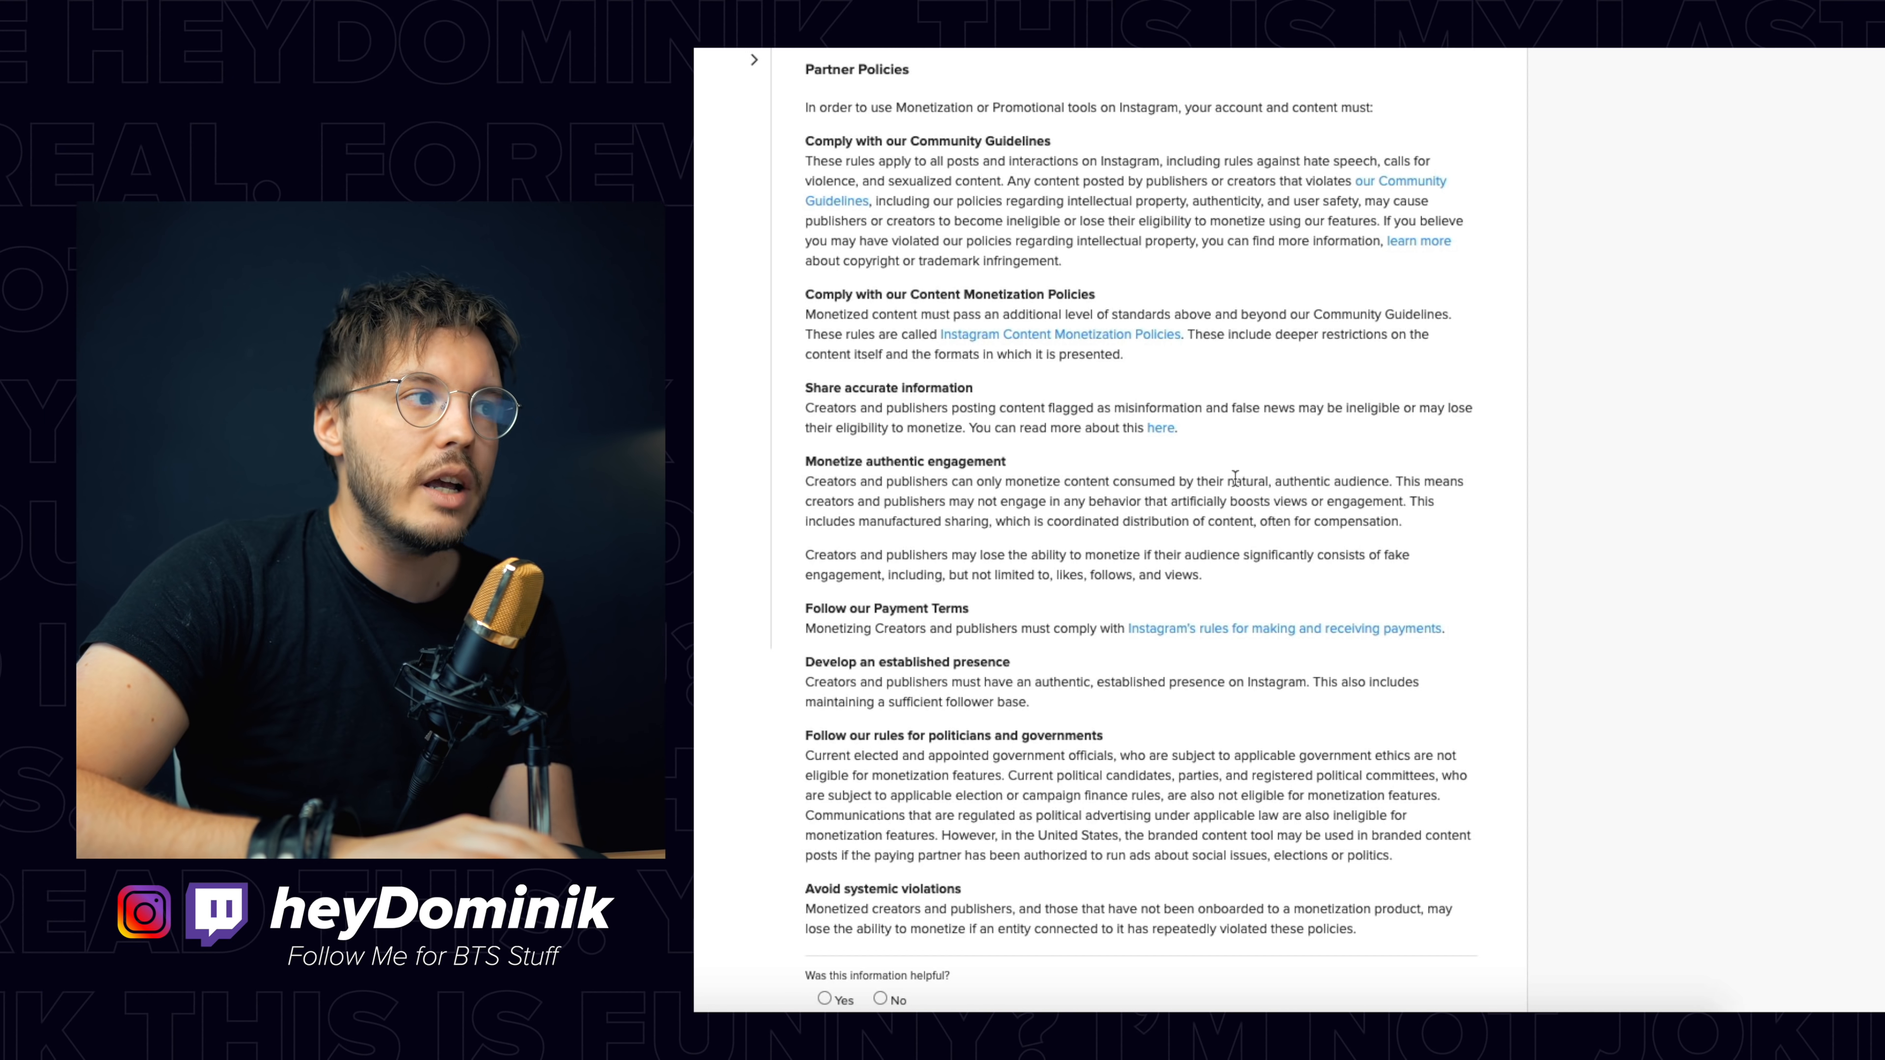
Step: Select the 'Instagram Partner Monetization Policies' heading text, then move down the article
left_click_drag(1230, 481, 1386, 481)
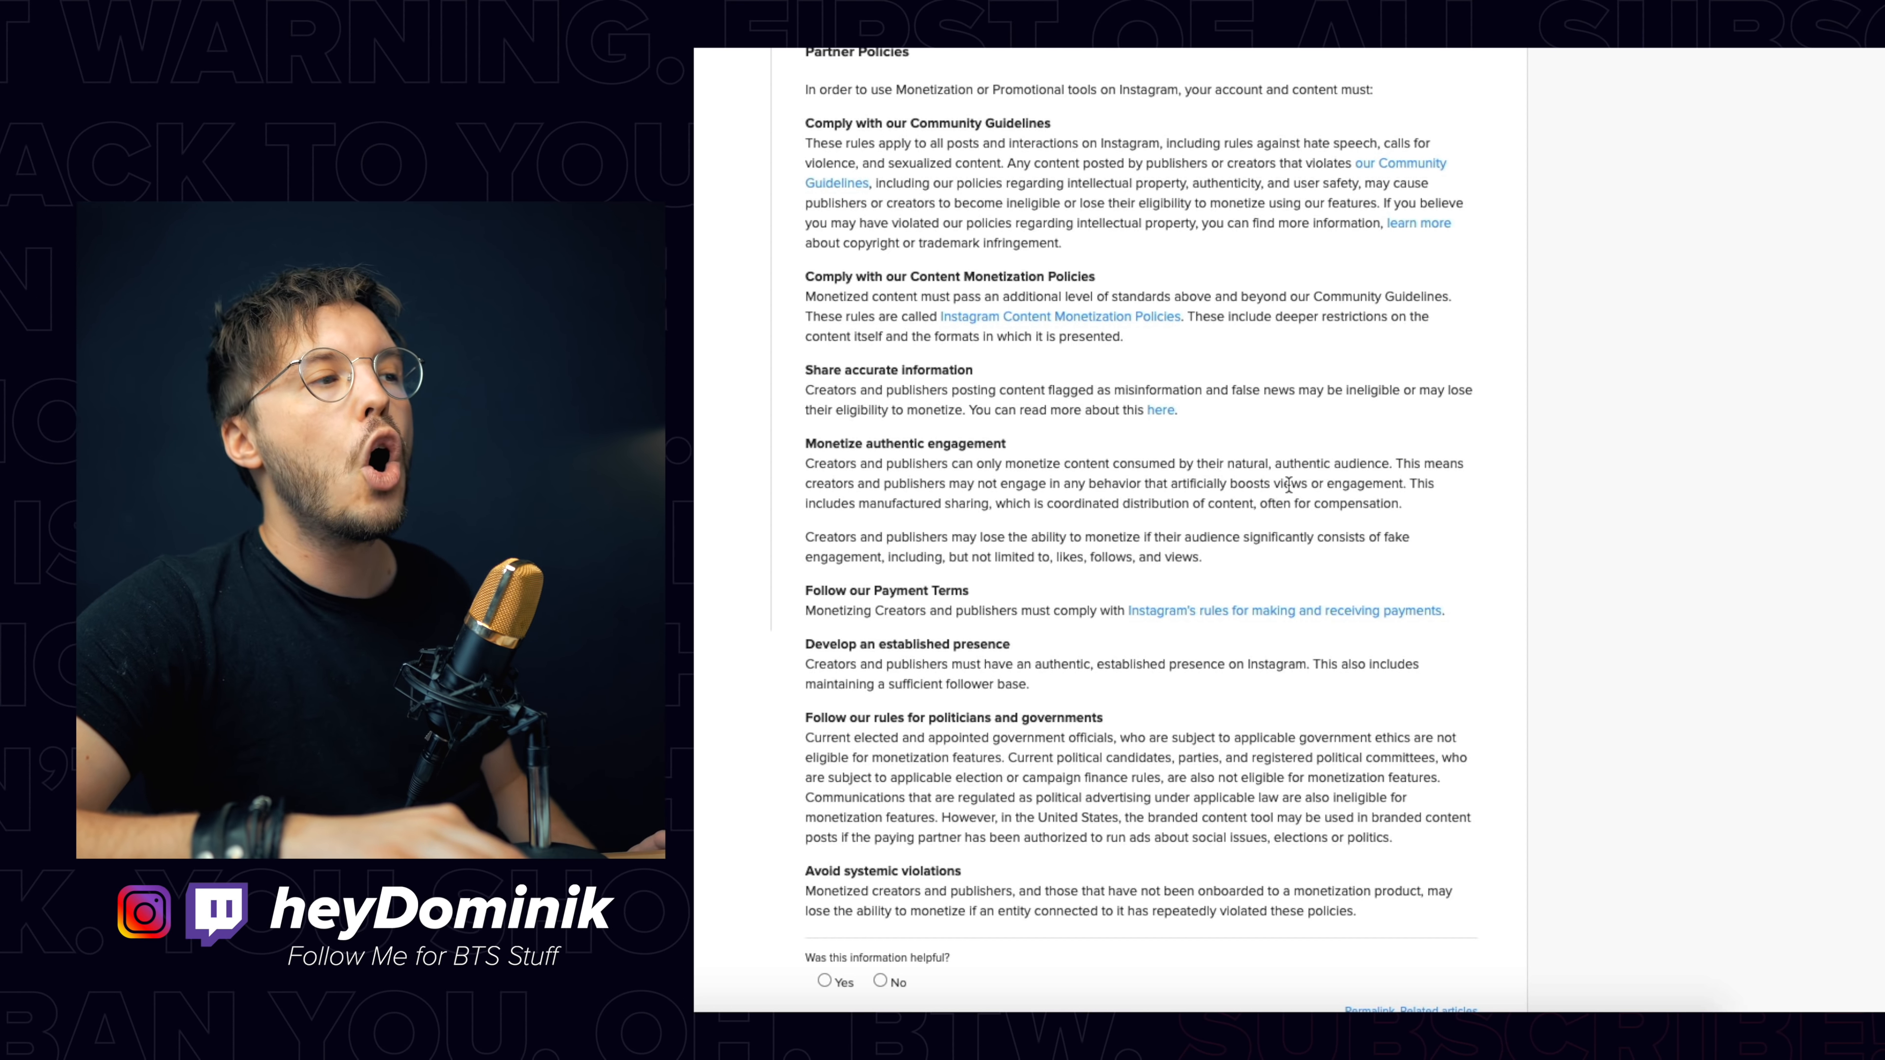
left_click_drag(1285, 483, 1409, 483)
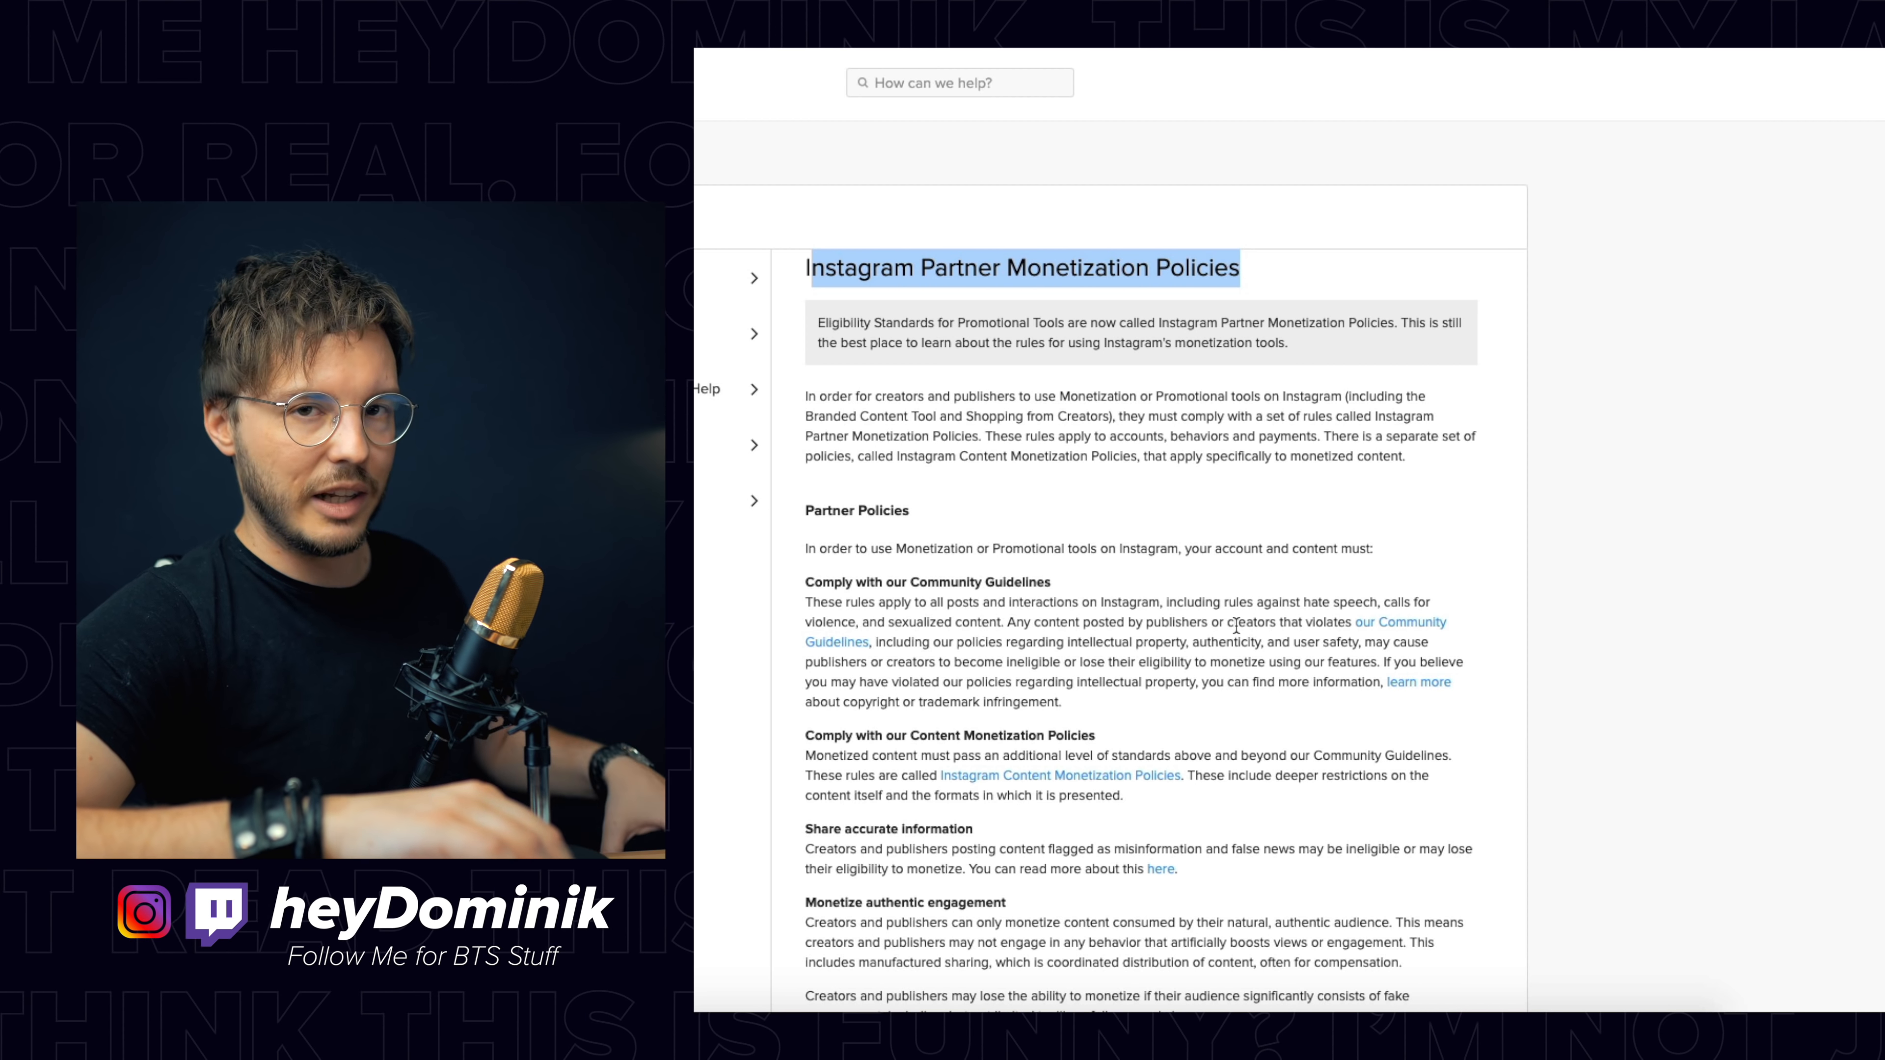
scroll("down", 3)
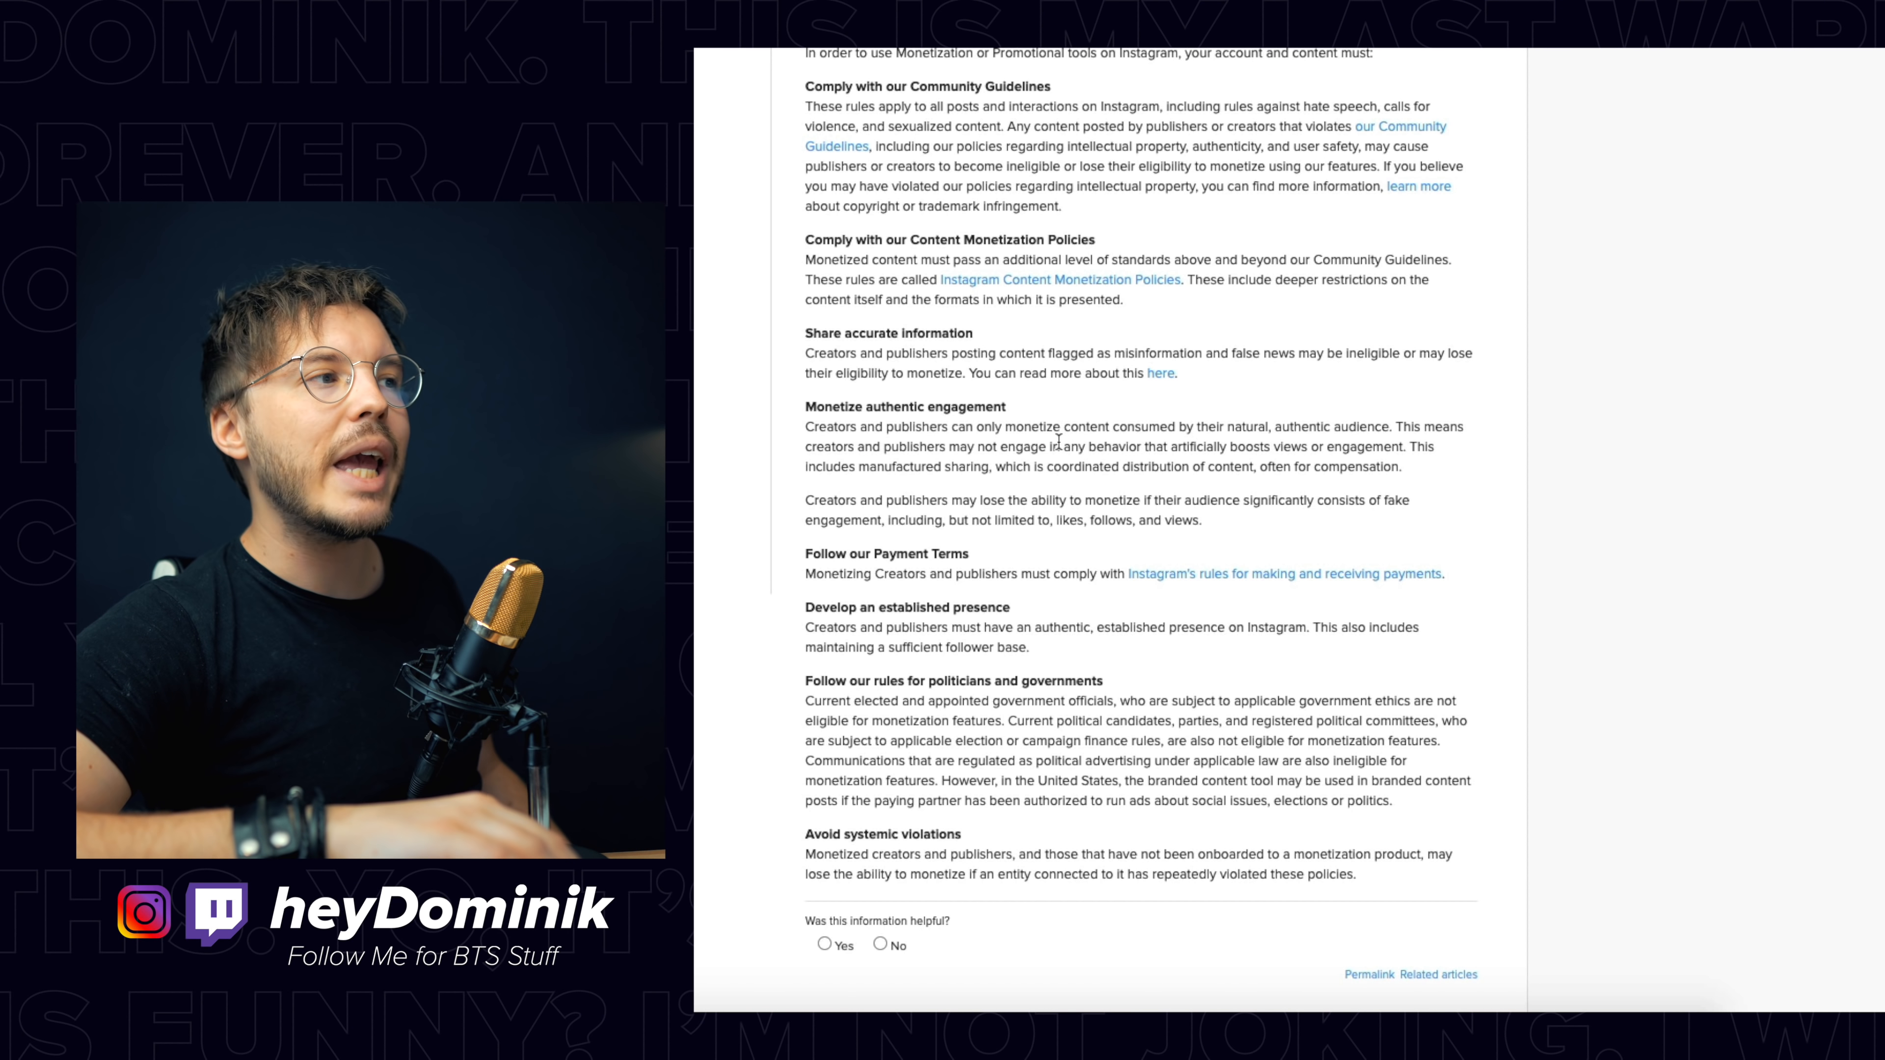
Step: Select the Monetize authentic engagement clause ending '…fake engagement, likes, follows, and views.'
left_click_drag(1070, 445, 1289, 446)
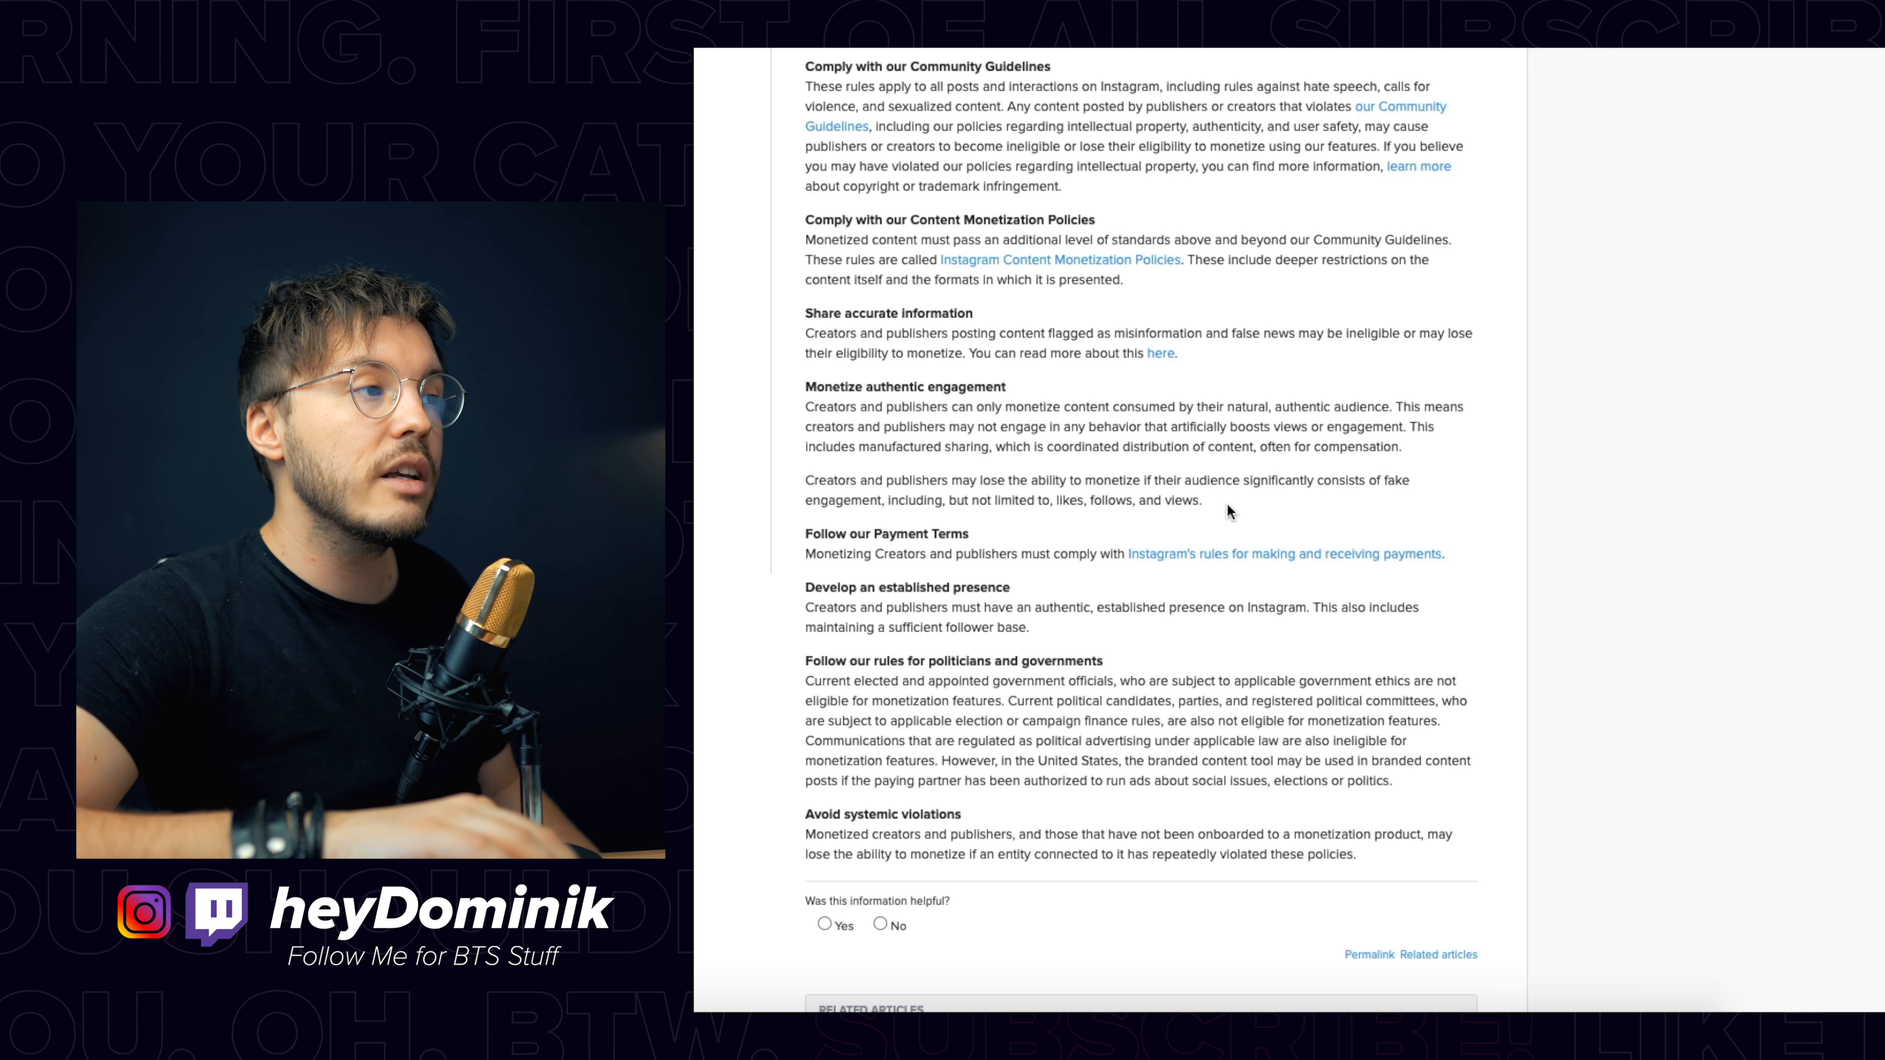
left_click_drag(1222, 480, 1202, 499)
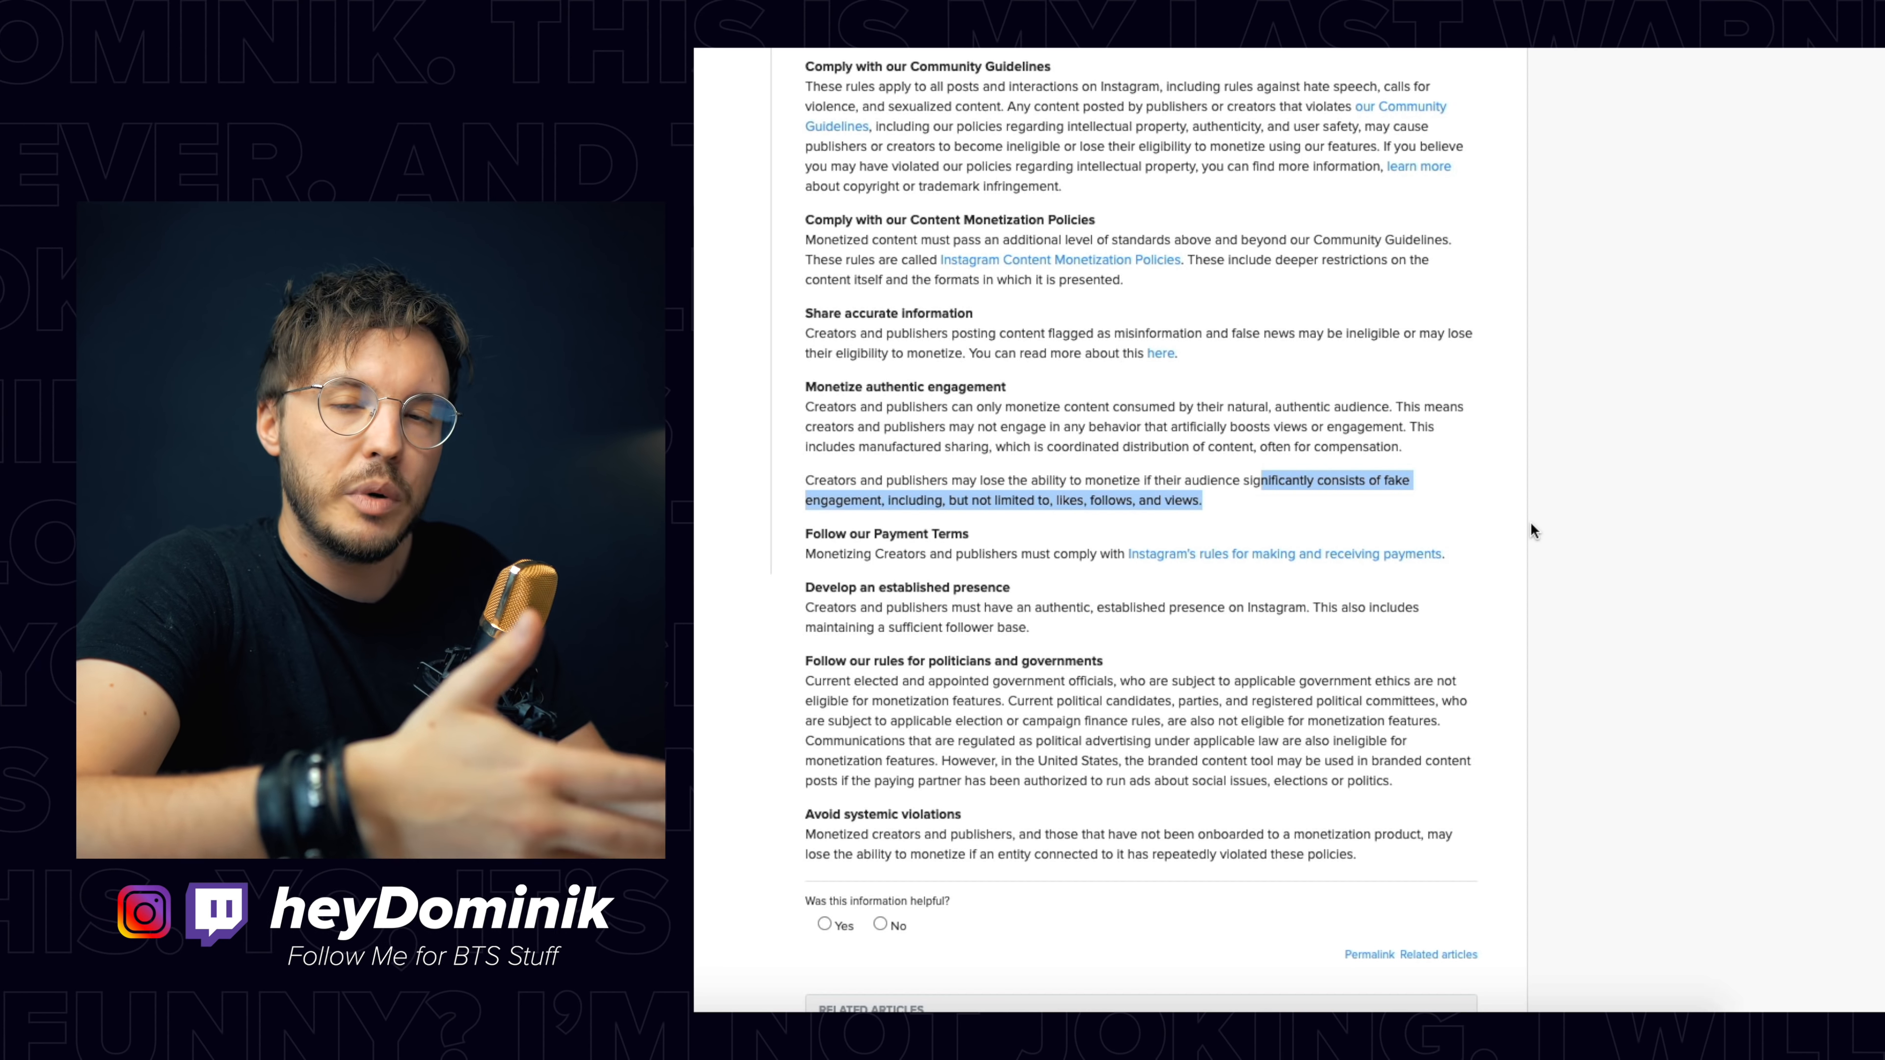
Step: Select 'This also includes maintaining a sufficient follower base.' under Develop an established presence
scroll("down", 3)
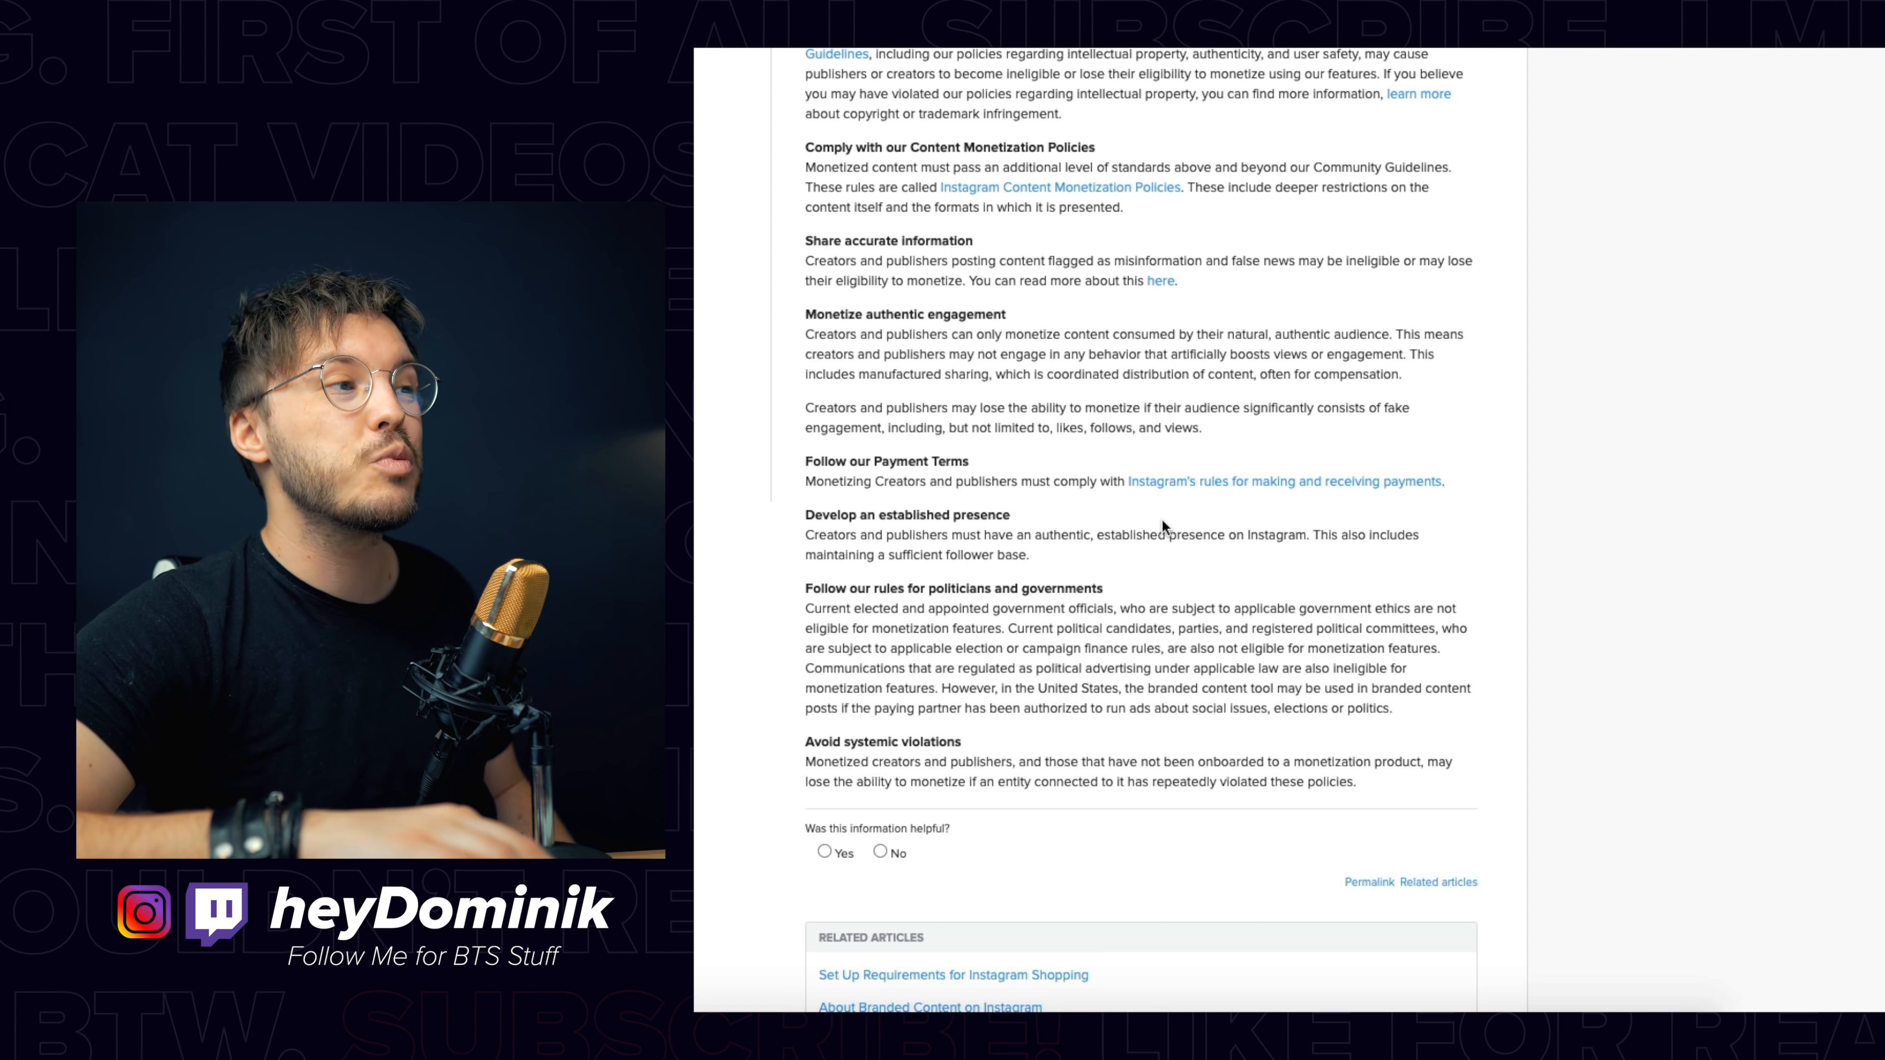
mouse_move(1314, 529)
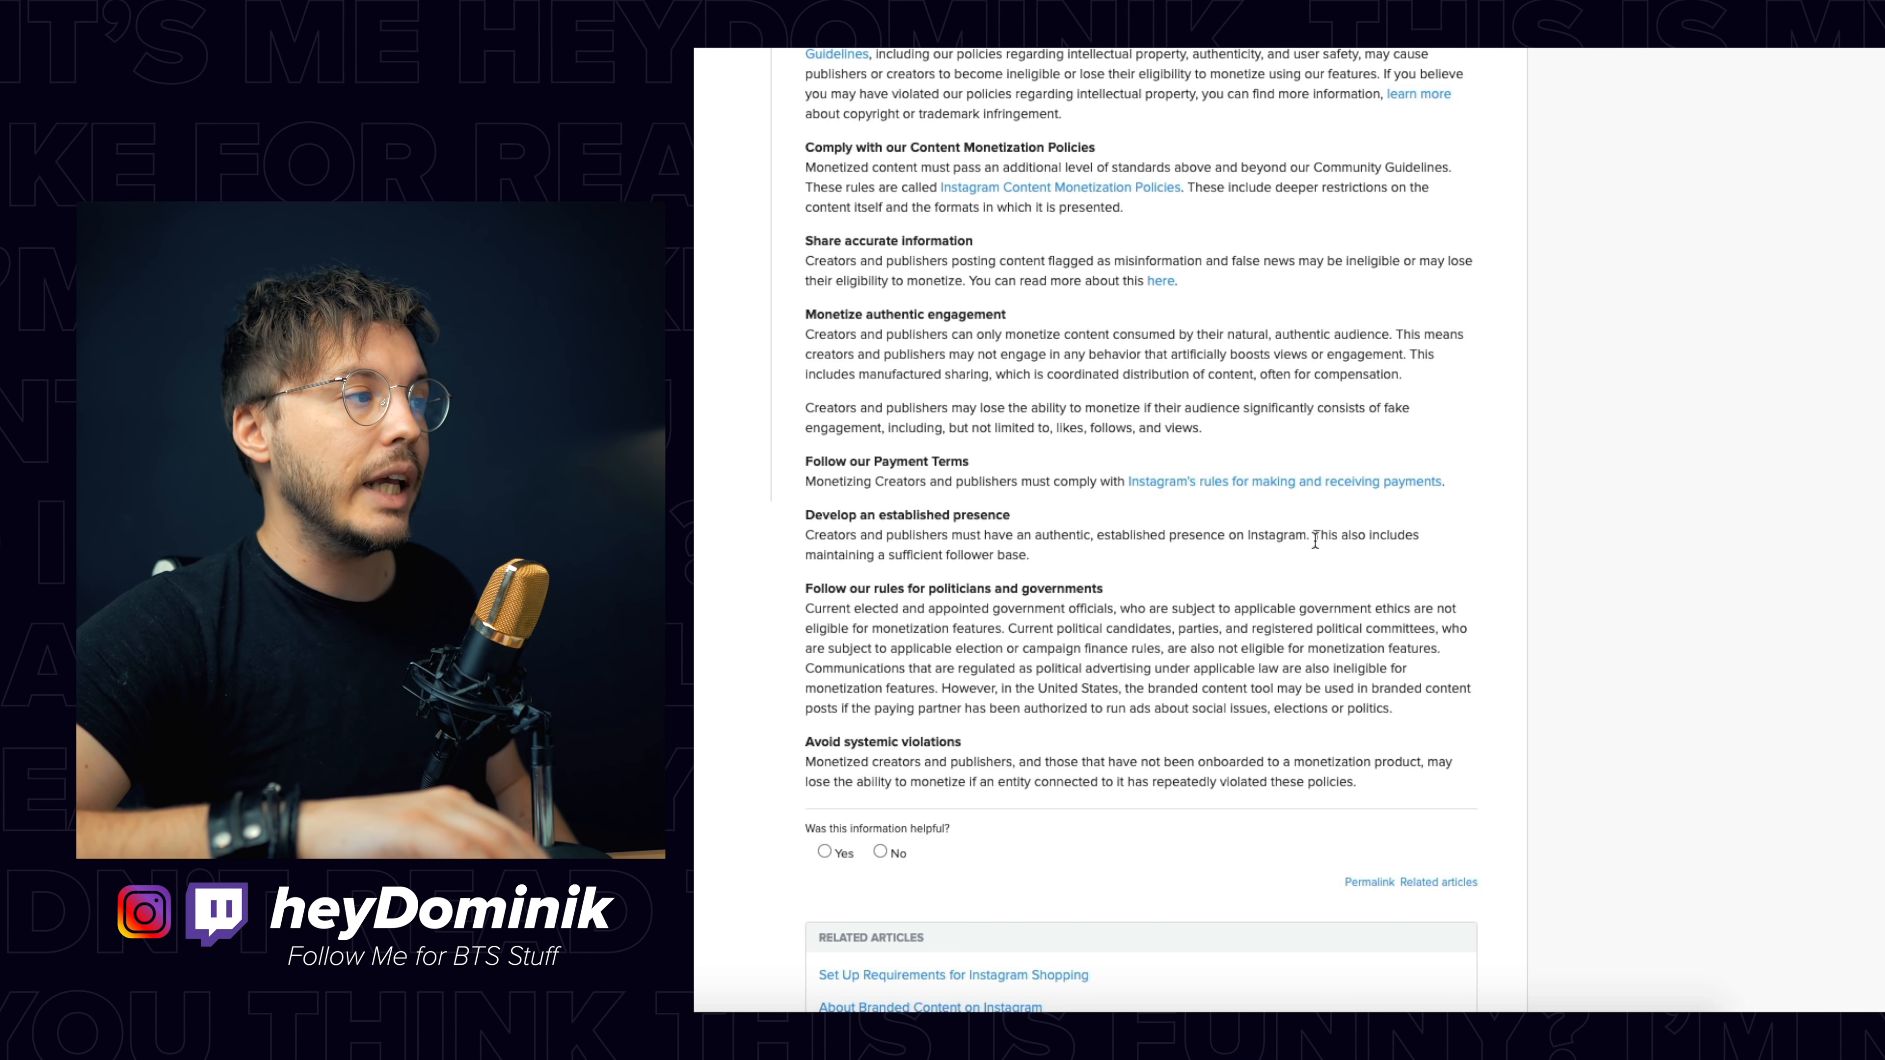
left_click_drag(1317, 535, 1027, 554)
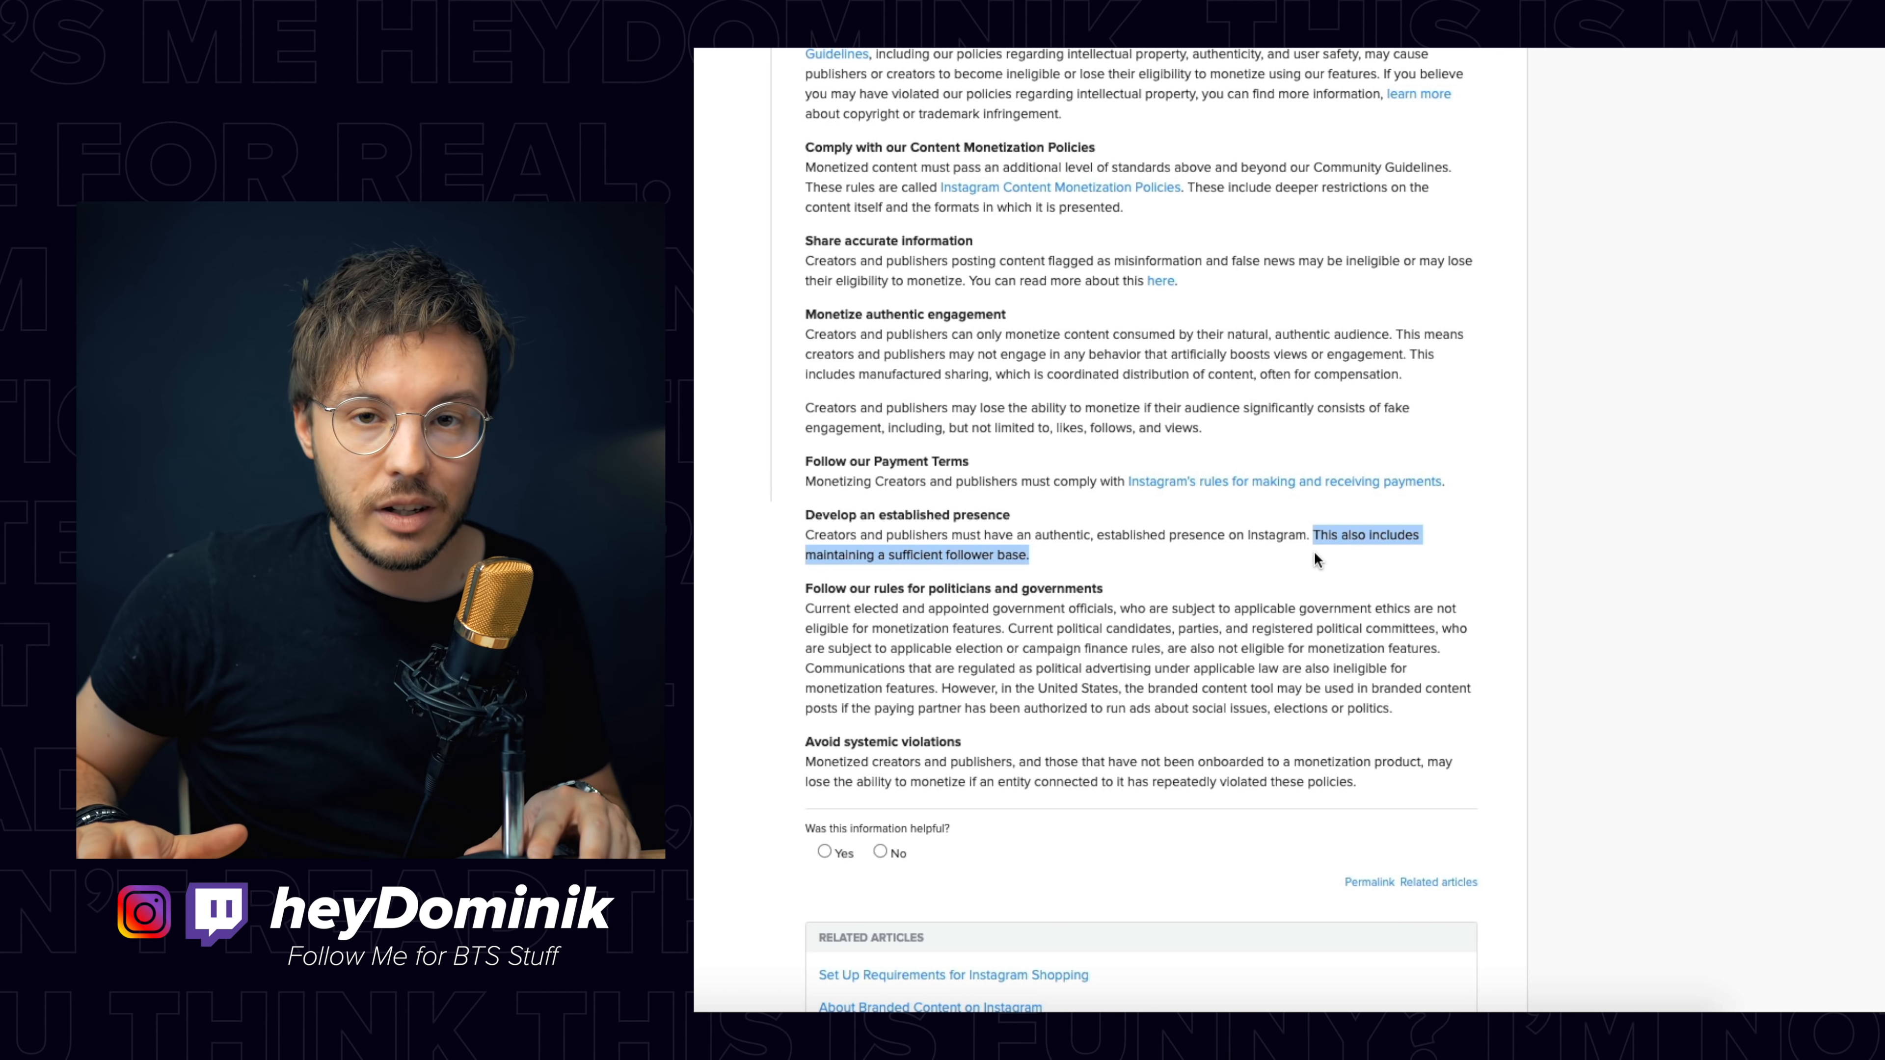